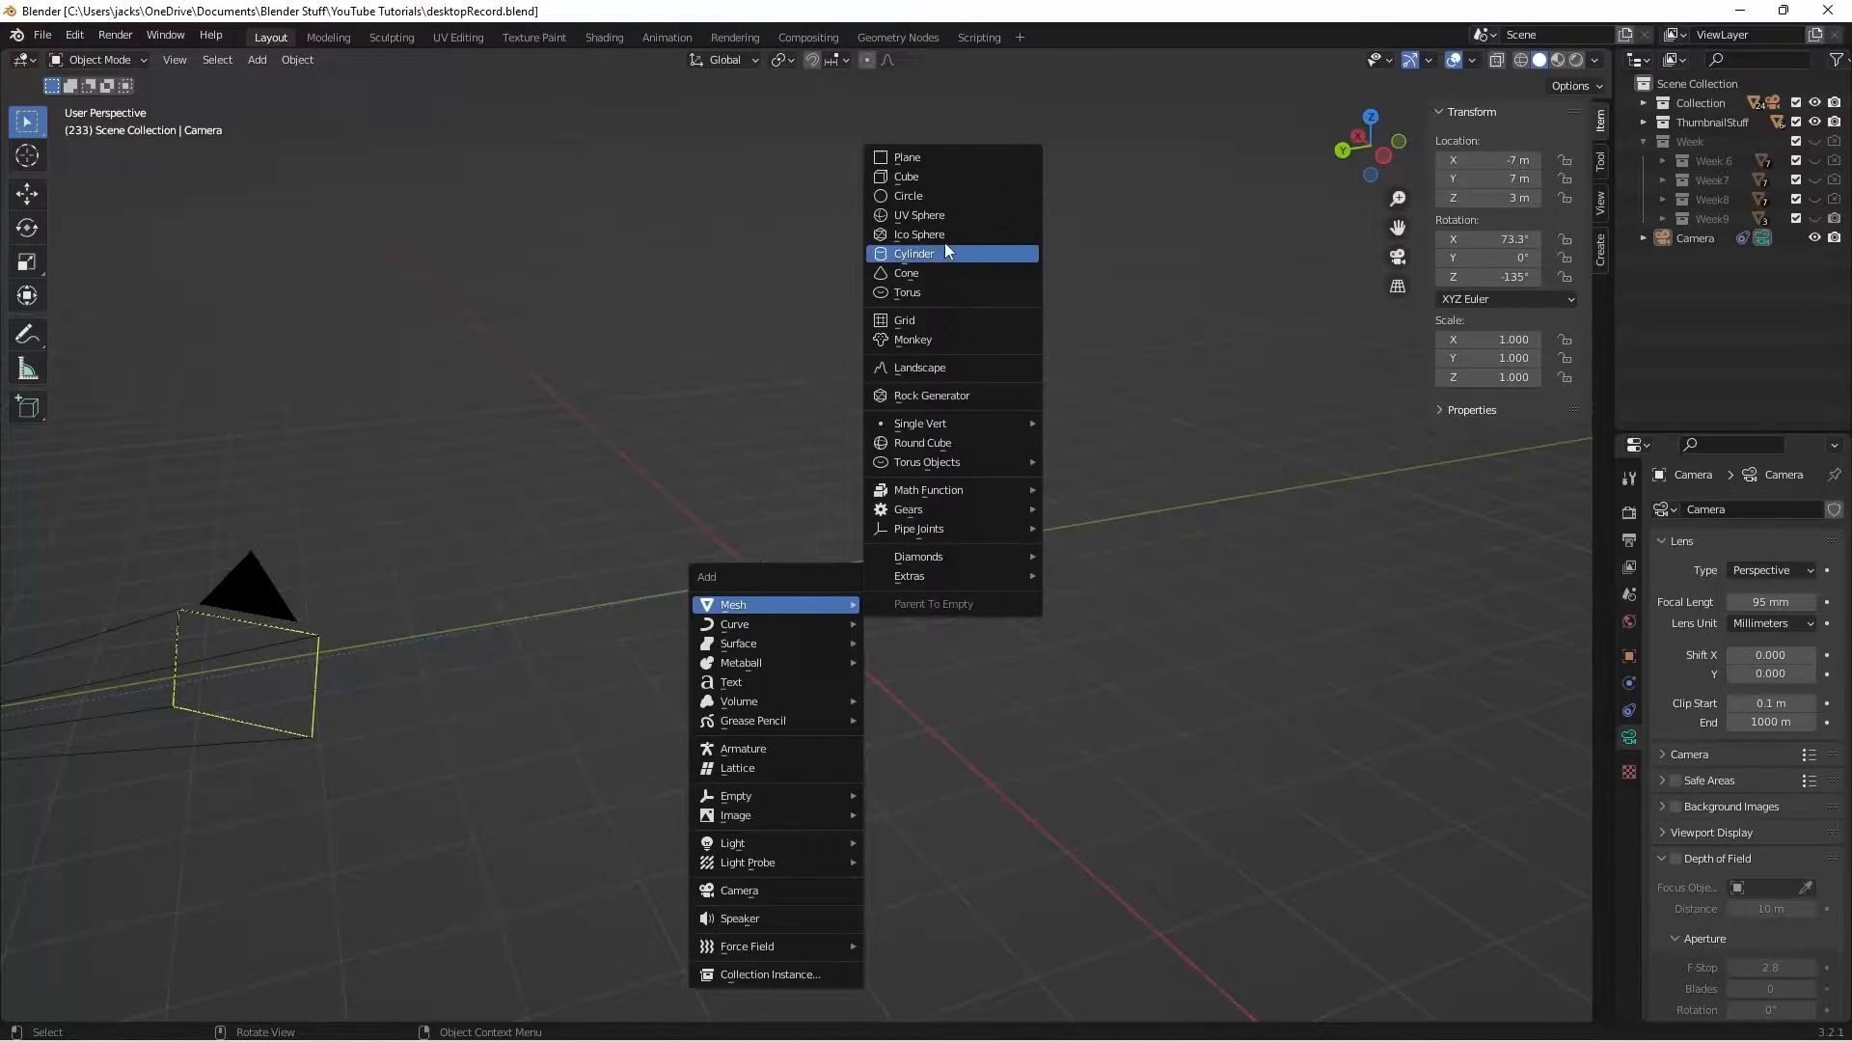
Step: Add an icosphere, shade it smooth, and duplicate it
{"action": "left_click", "coordinate": [920, 234]}
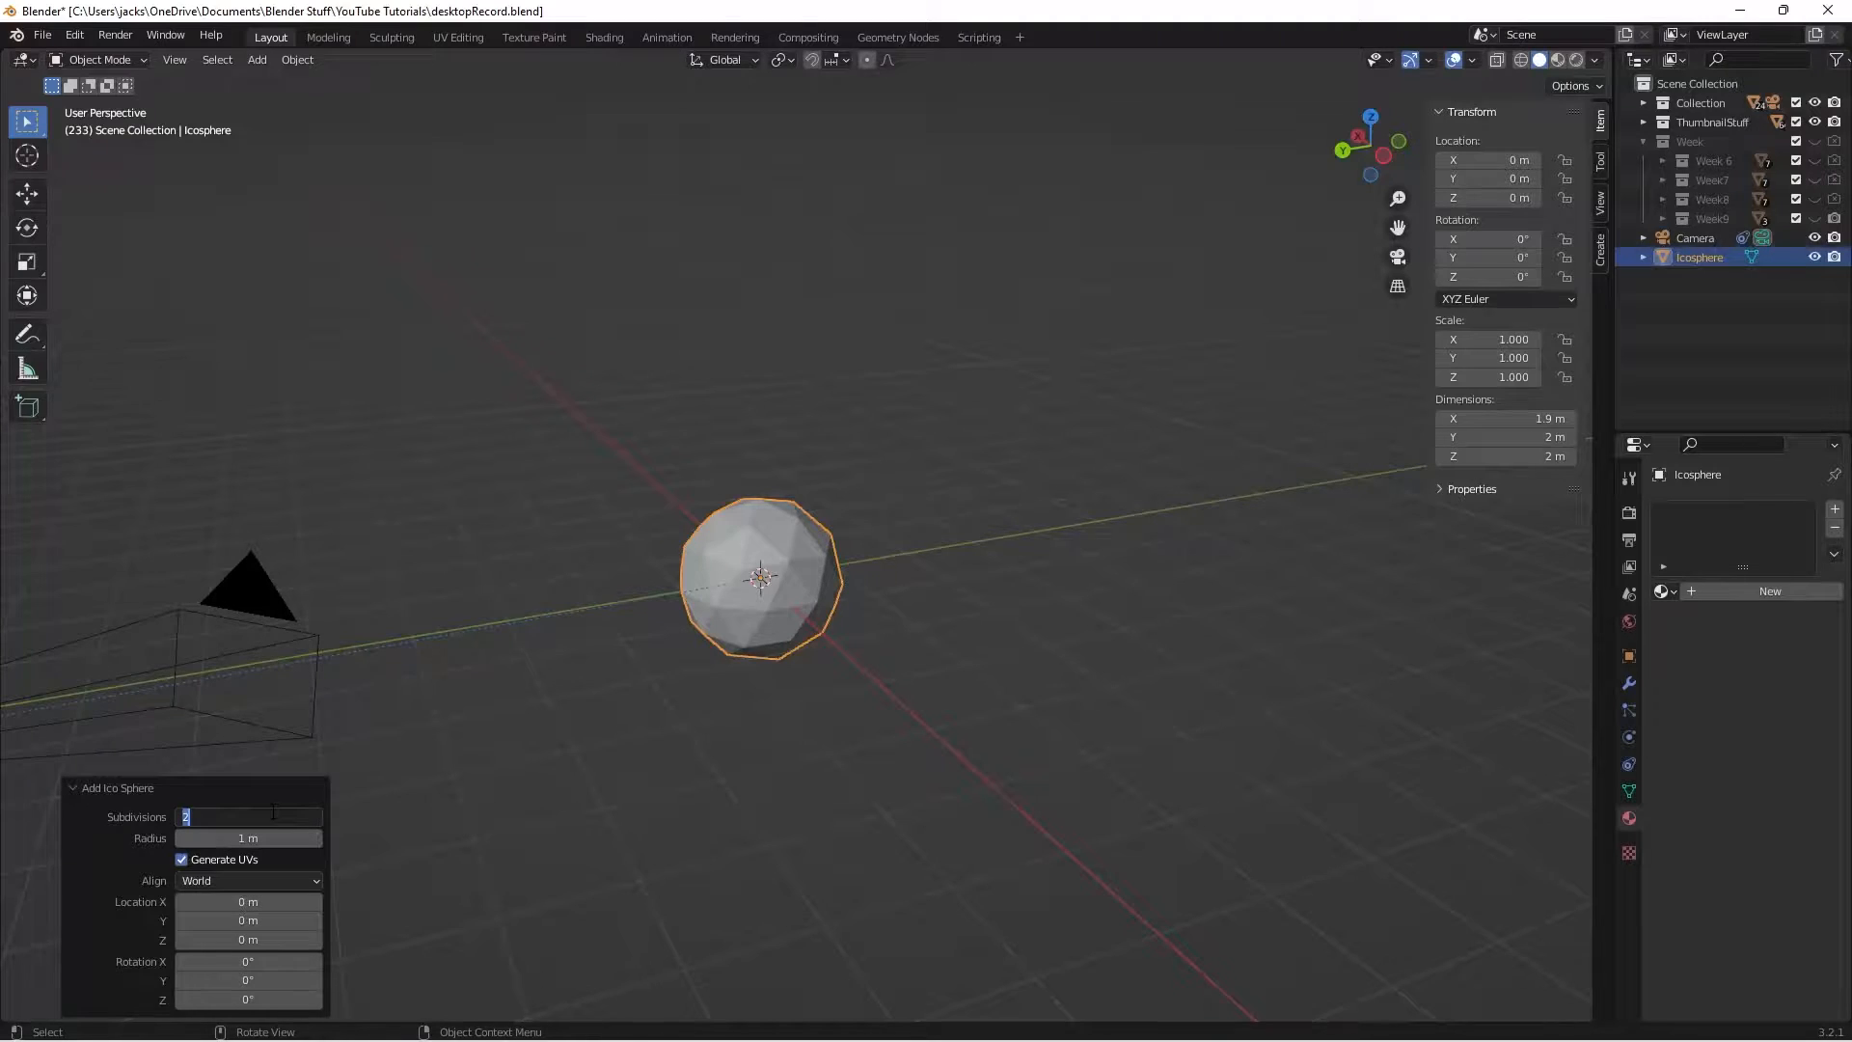
{"action": "right_click", "coordinate": [761, 543]}
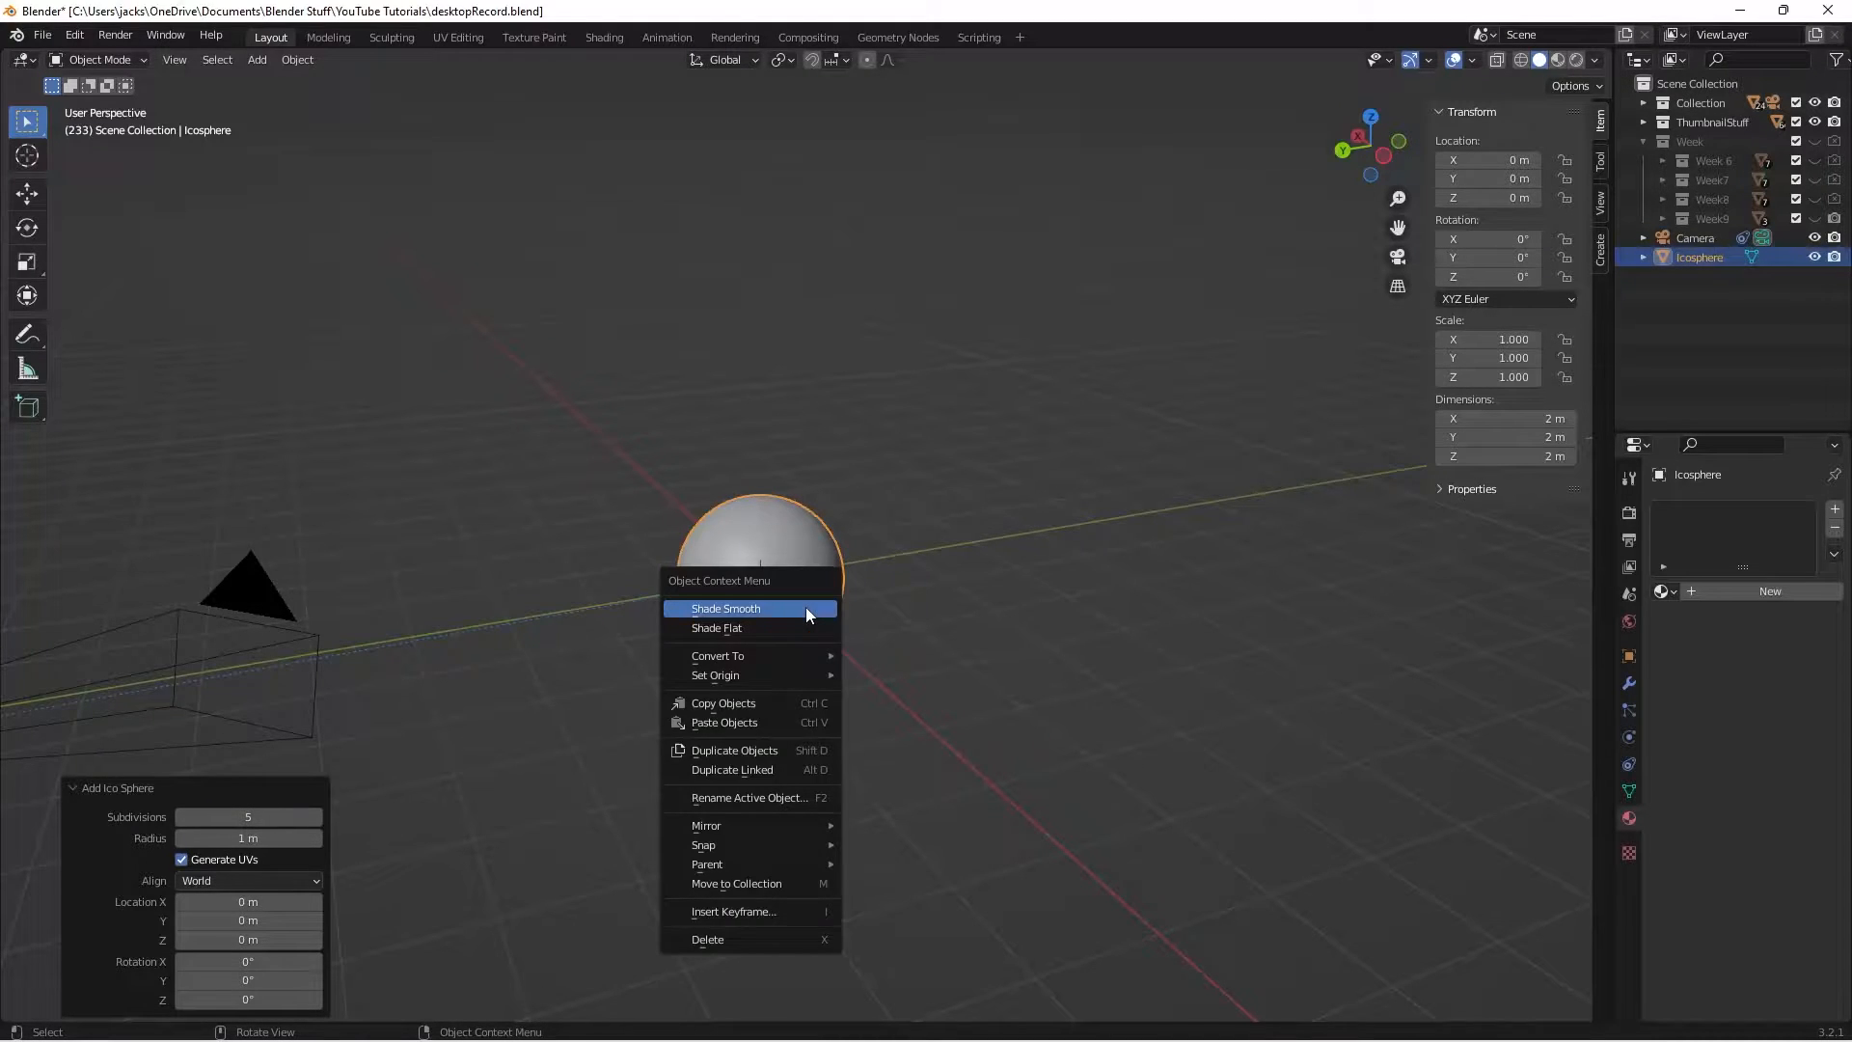
{"action": "left_click", "coordinate": [725, 608]}
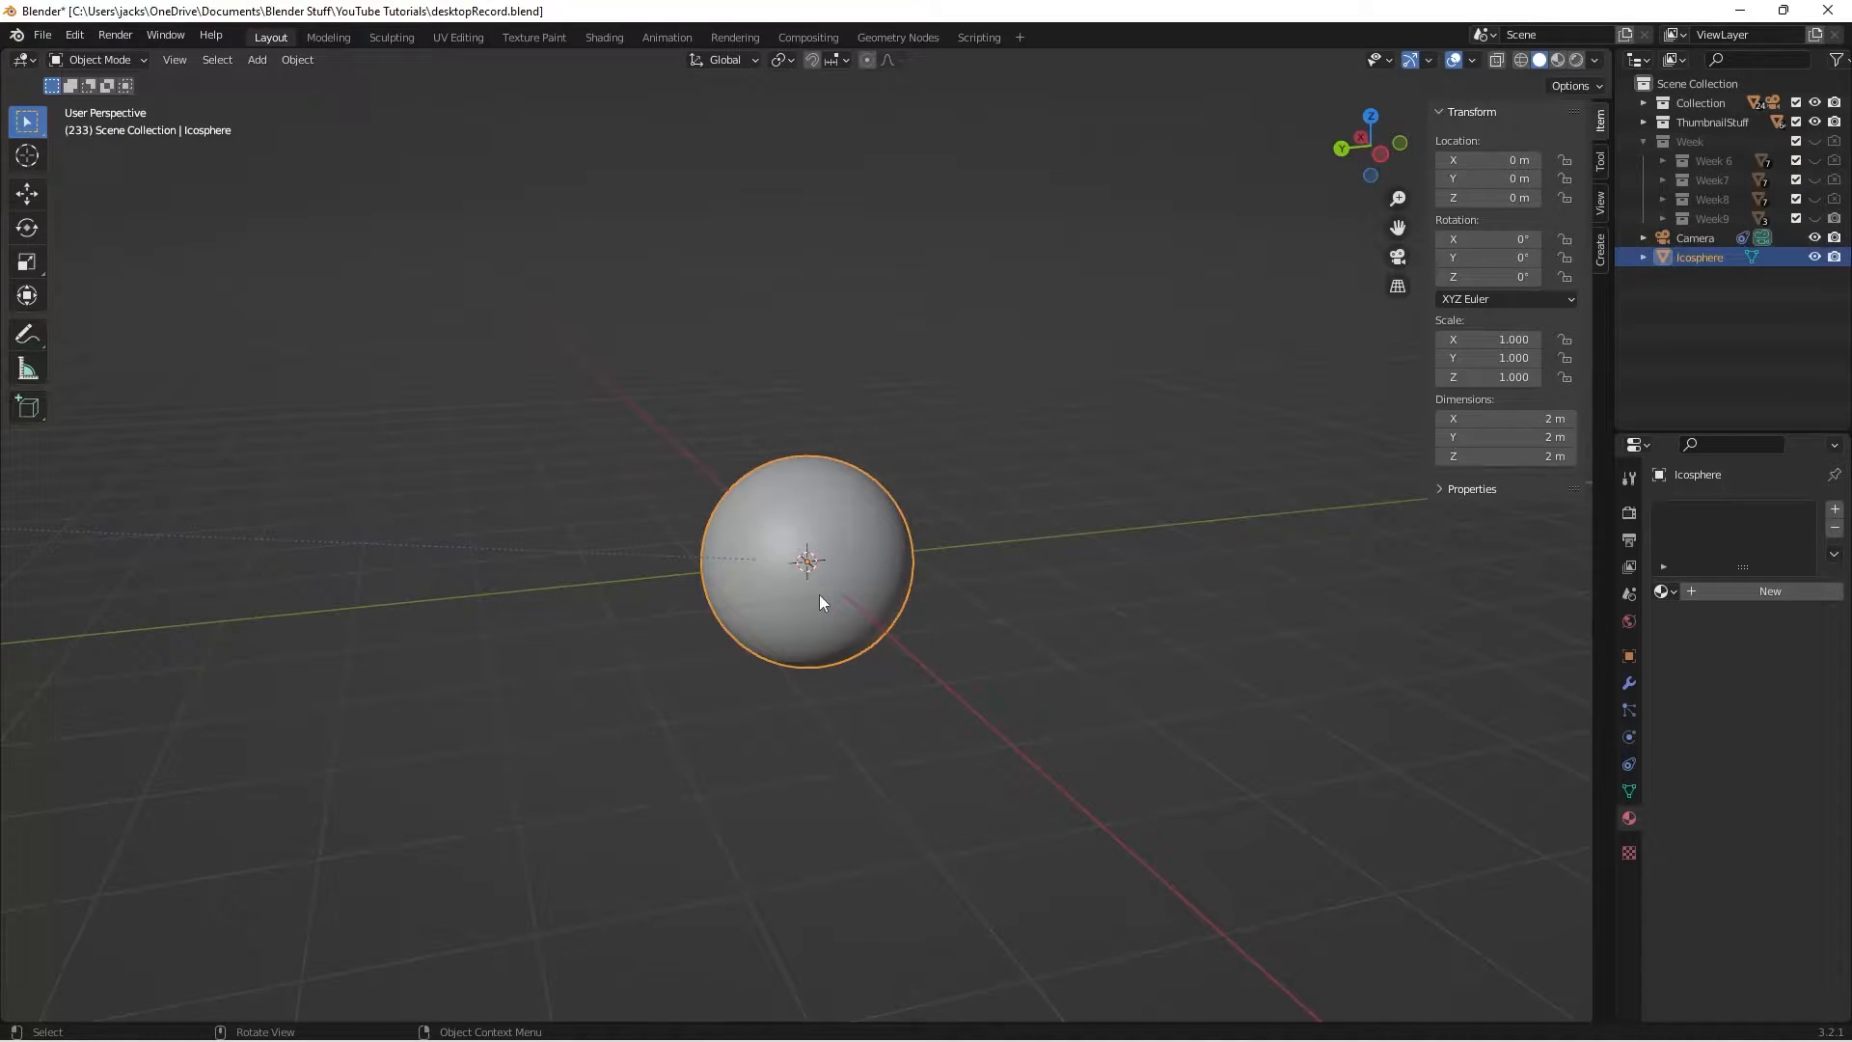
{"action": "key", "text": "shift+d"}
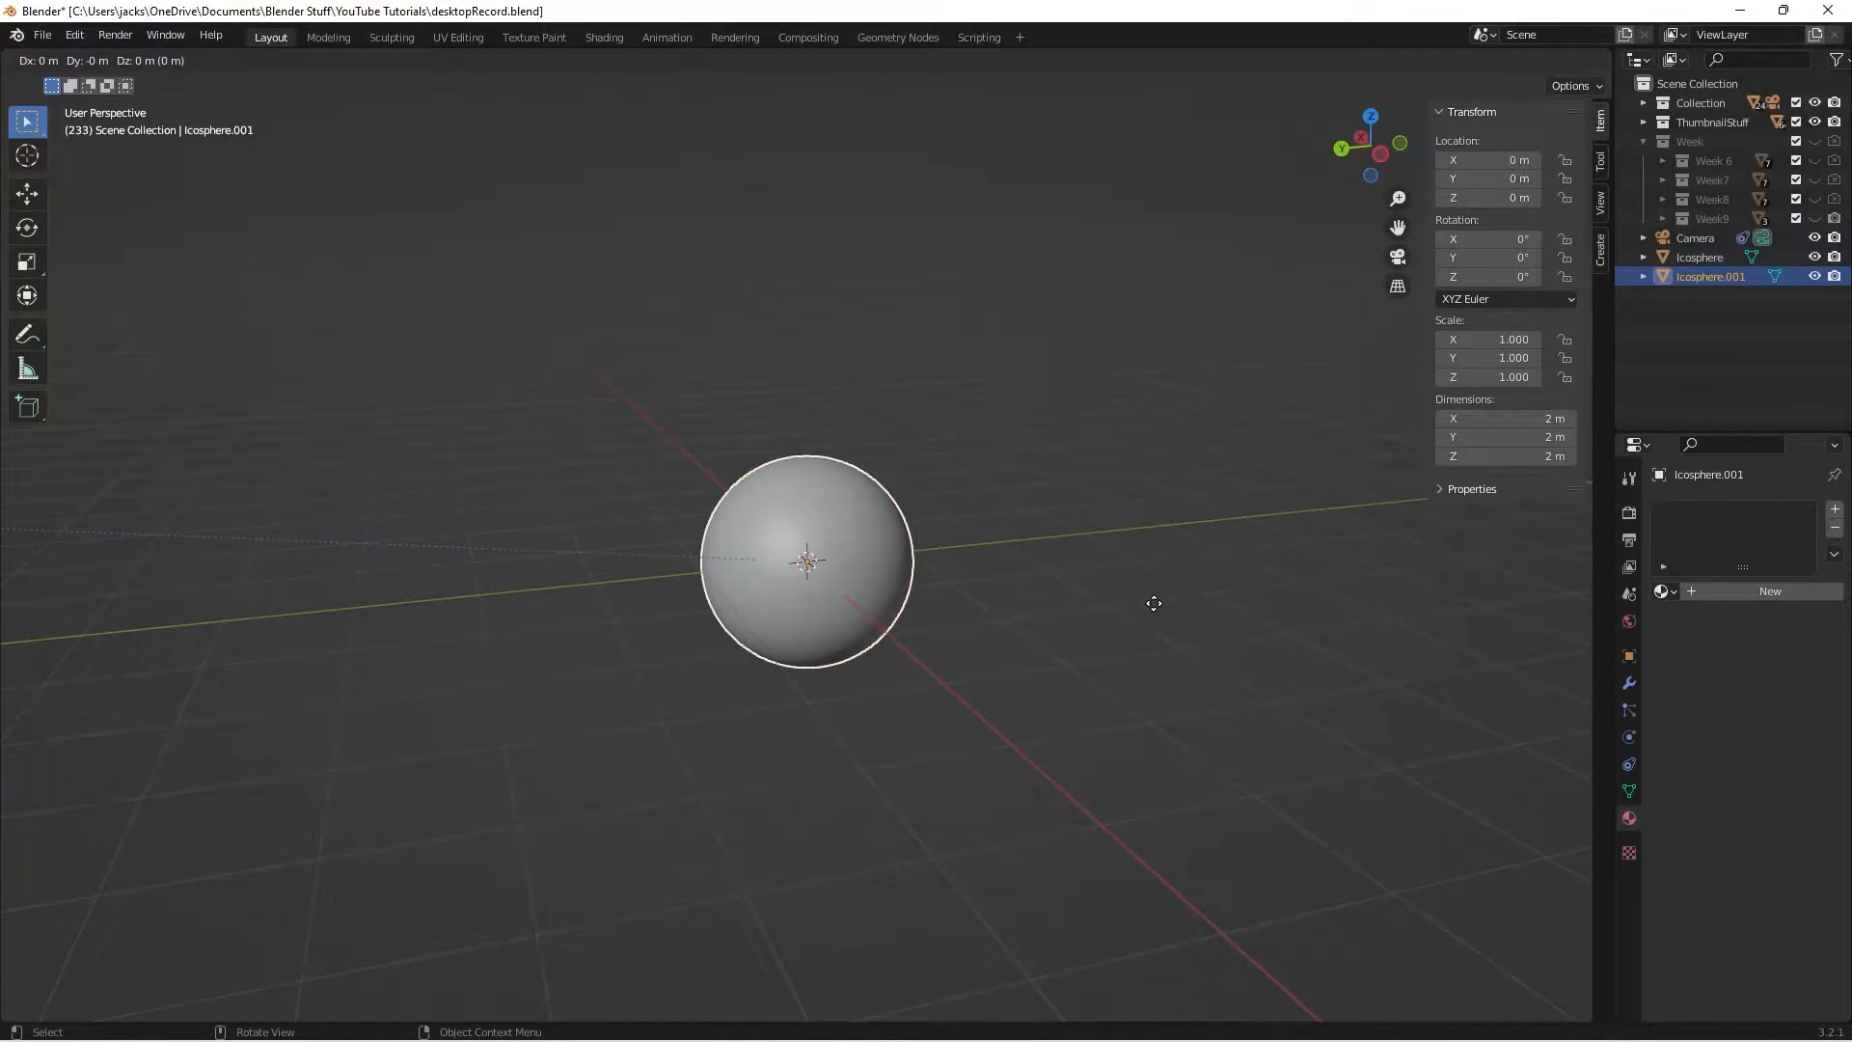
{"action": "mouse_move", "coordinate": [1093, 594]}
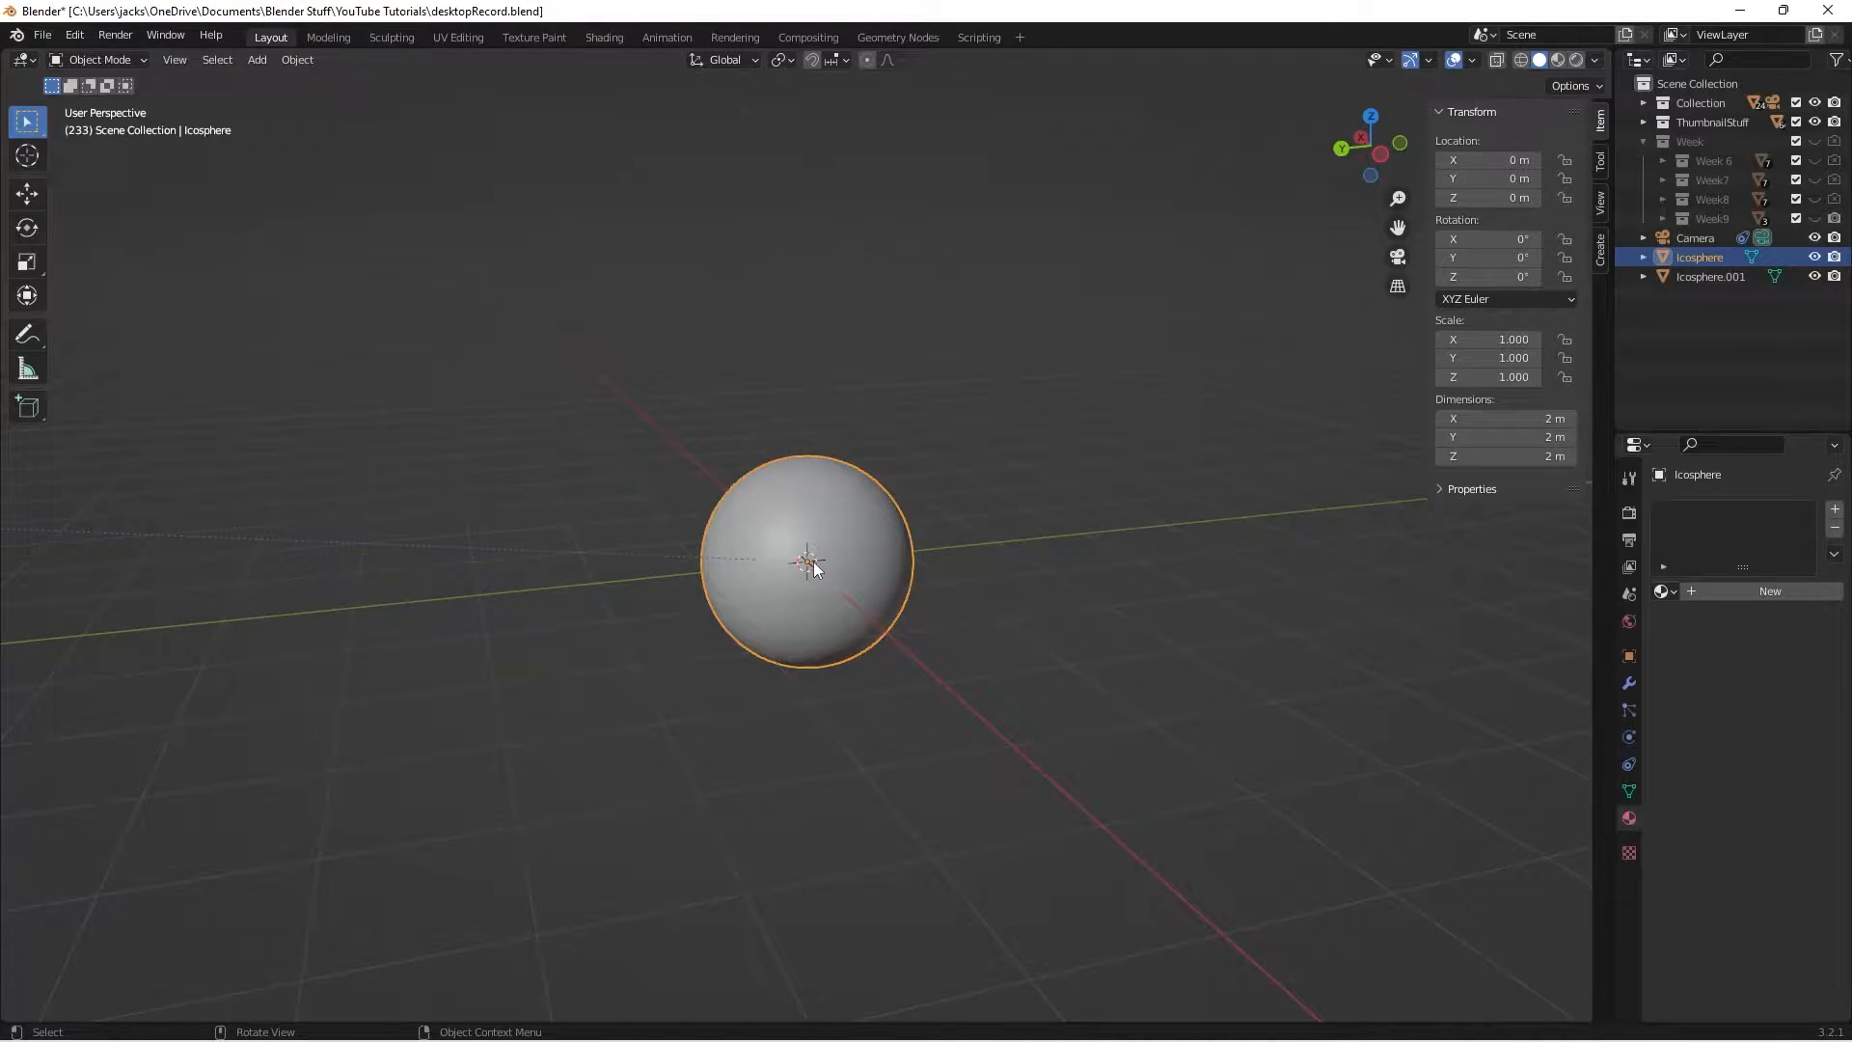
Step: Look through the camera, select the camera, and save the blend file
{"action": "key", "text": "ctrl+s"}
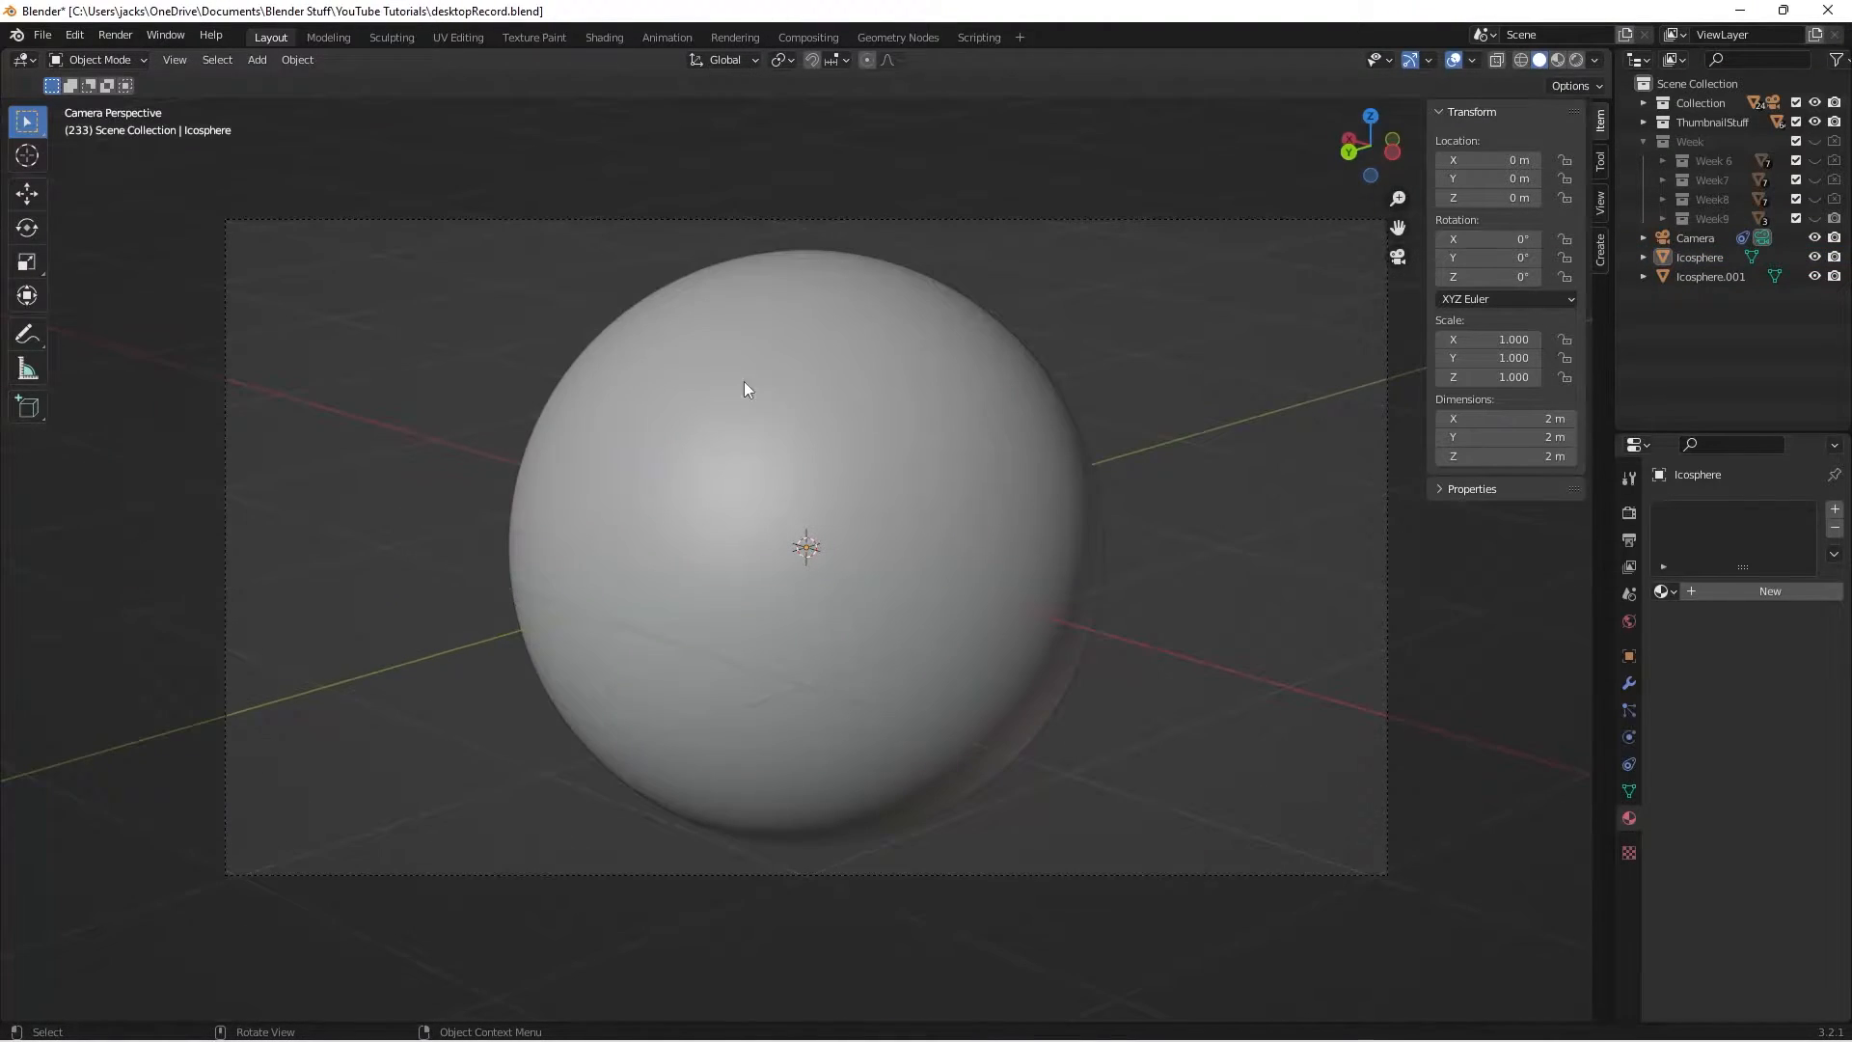
{"action": "left_click", "coordinate": [1694, 237]}
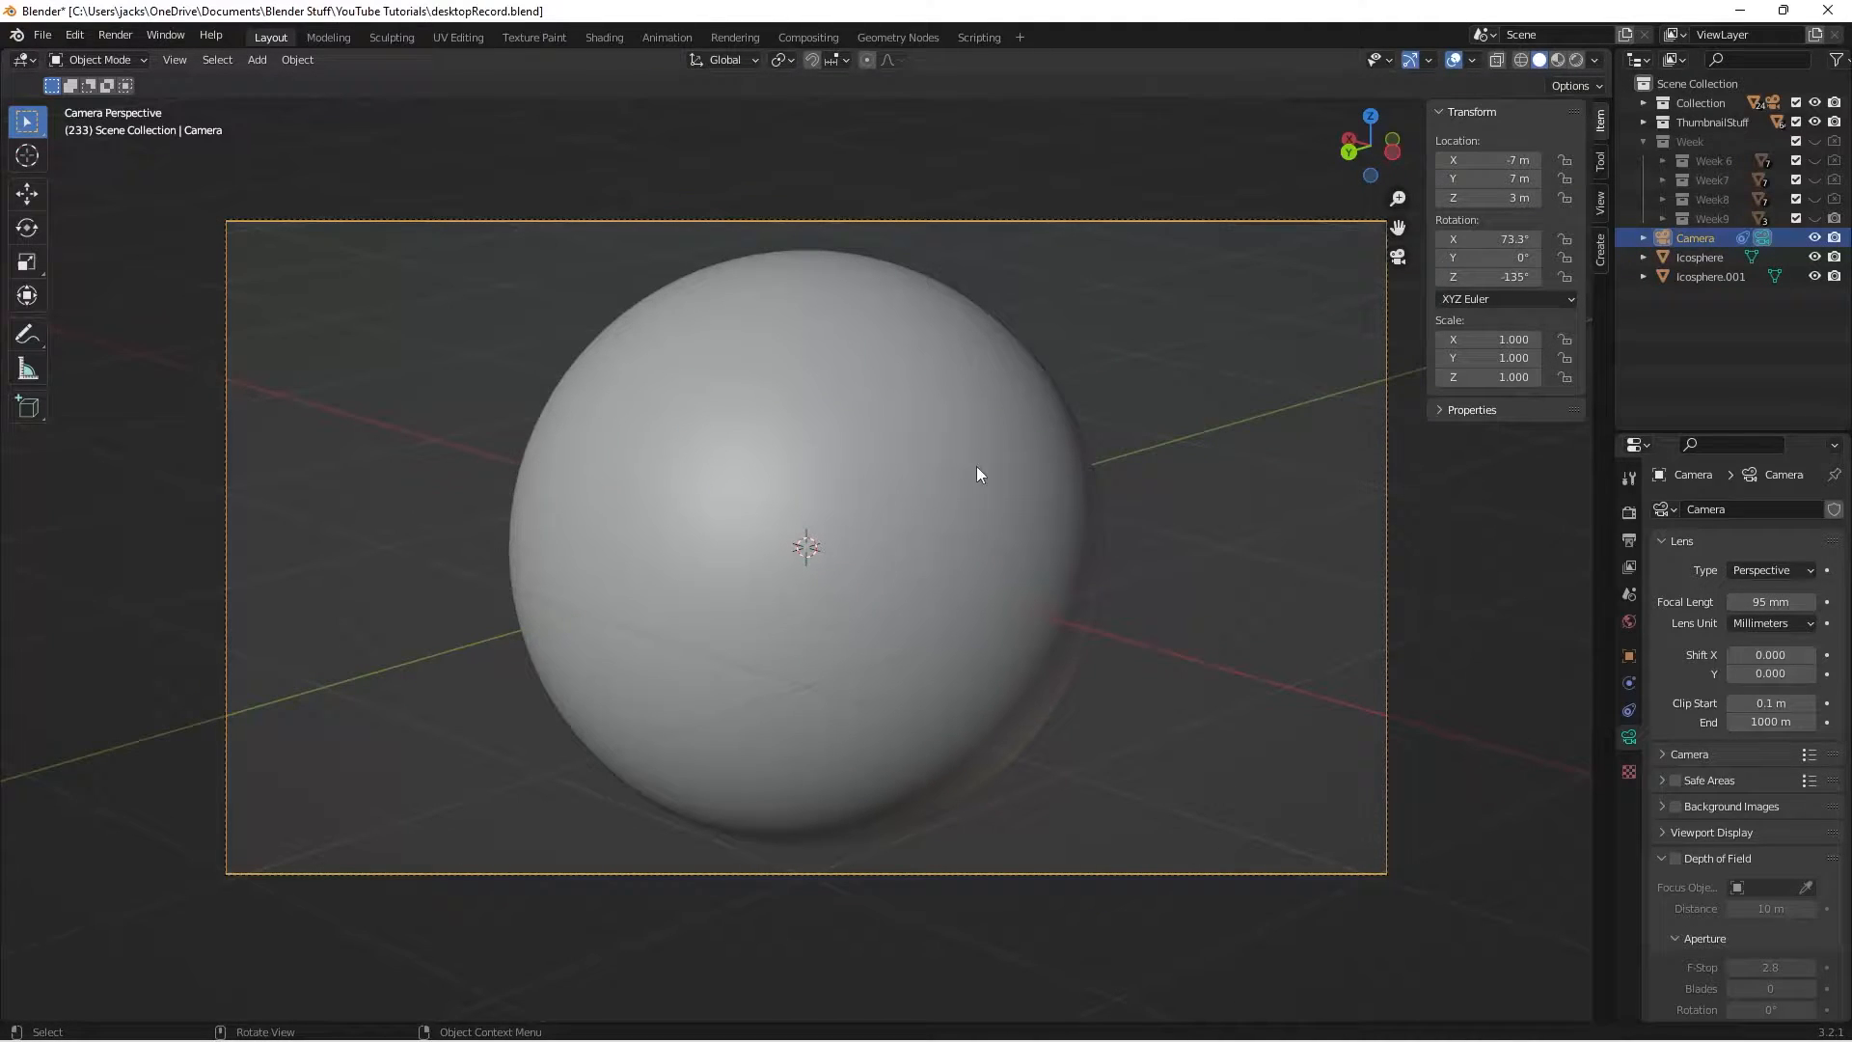
{"action": "key", "text": "ctrl+s"}
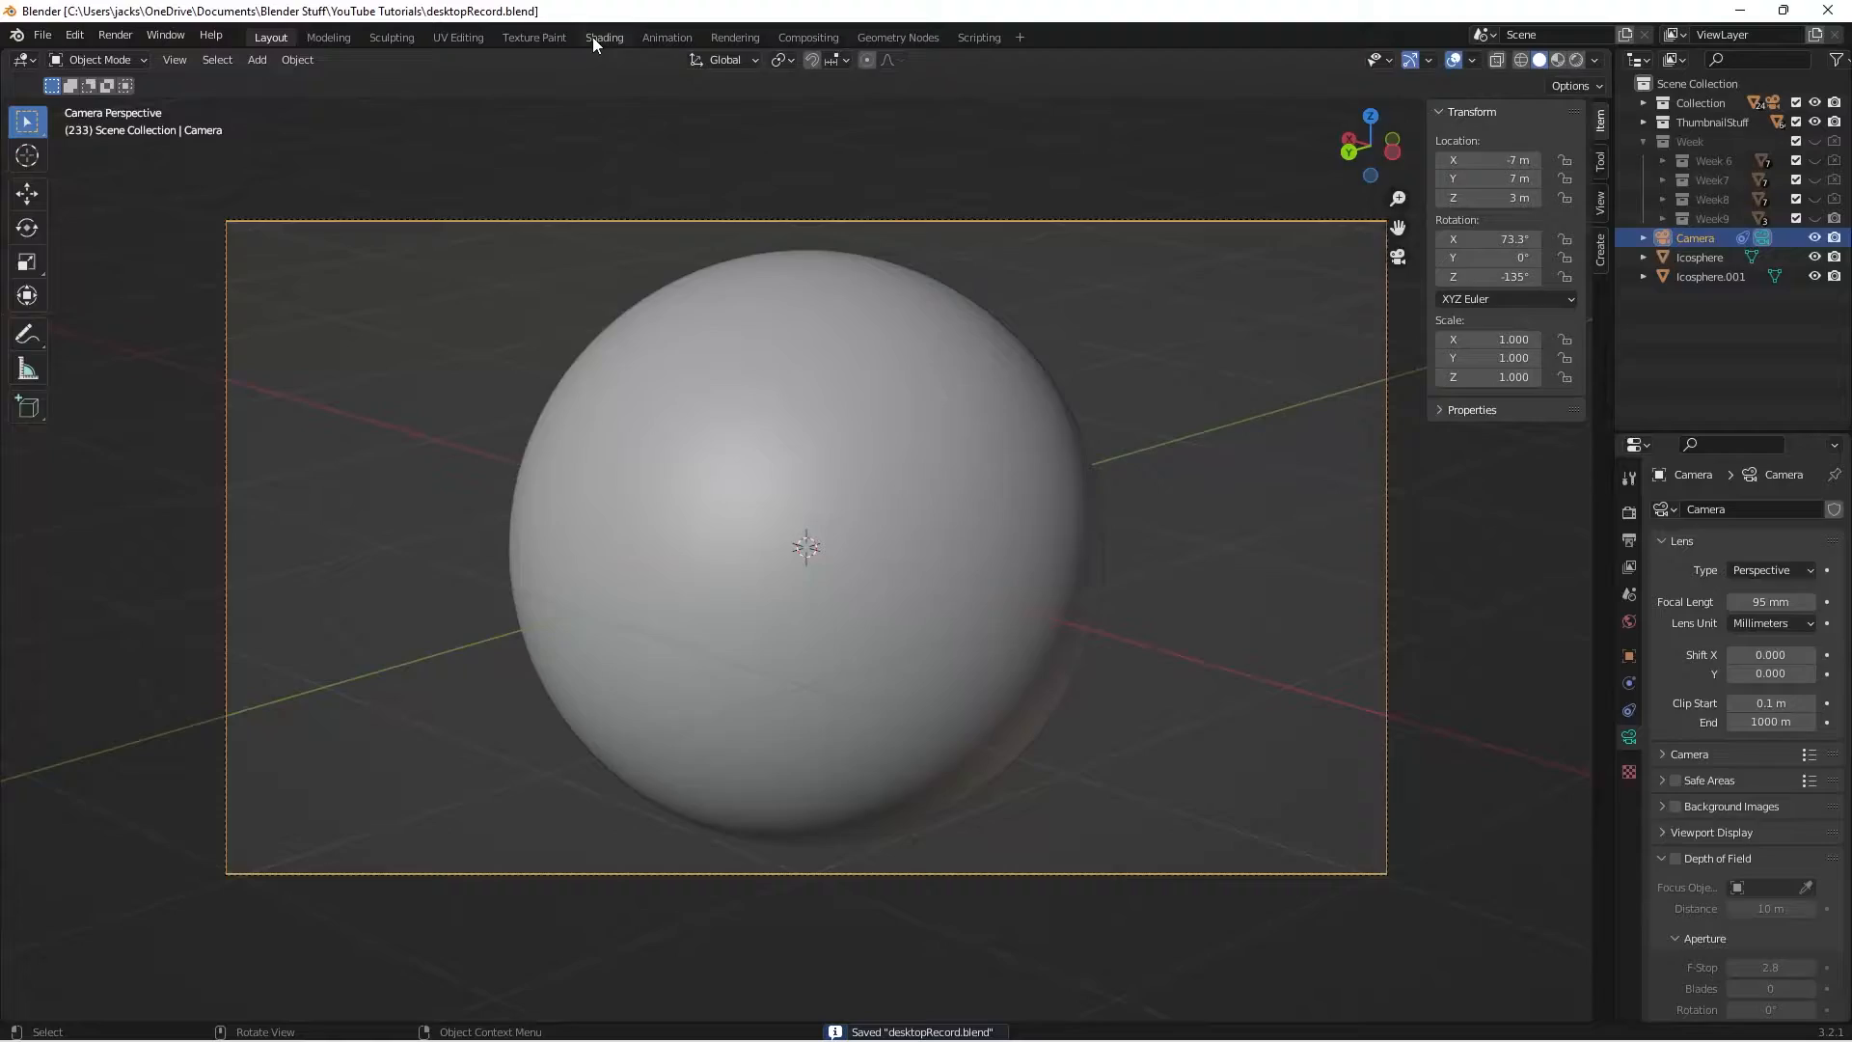
Step: Use the Shading workspace with Rendered viewport shading and the forest HDRI environment
{"action": "left_click", "coordinate": [604, 37]}
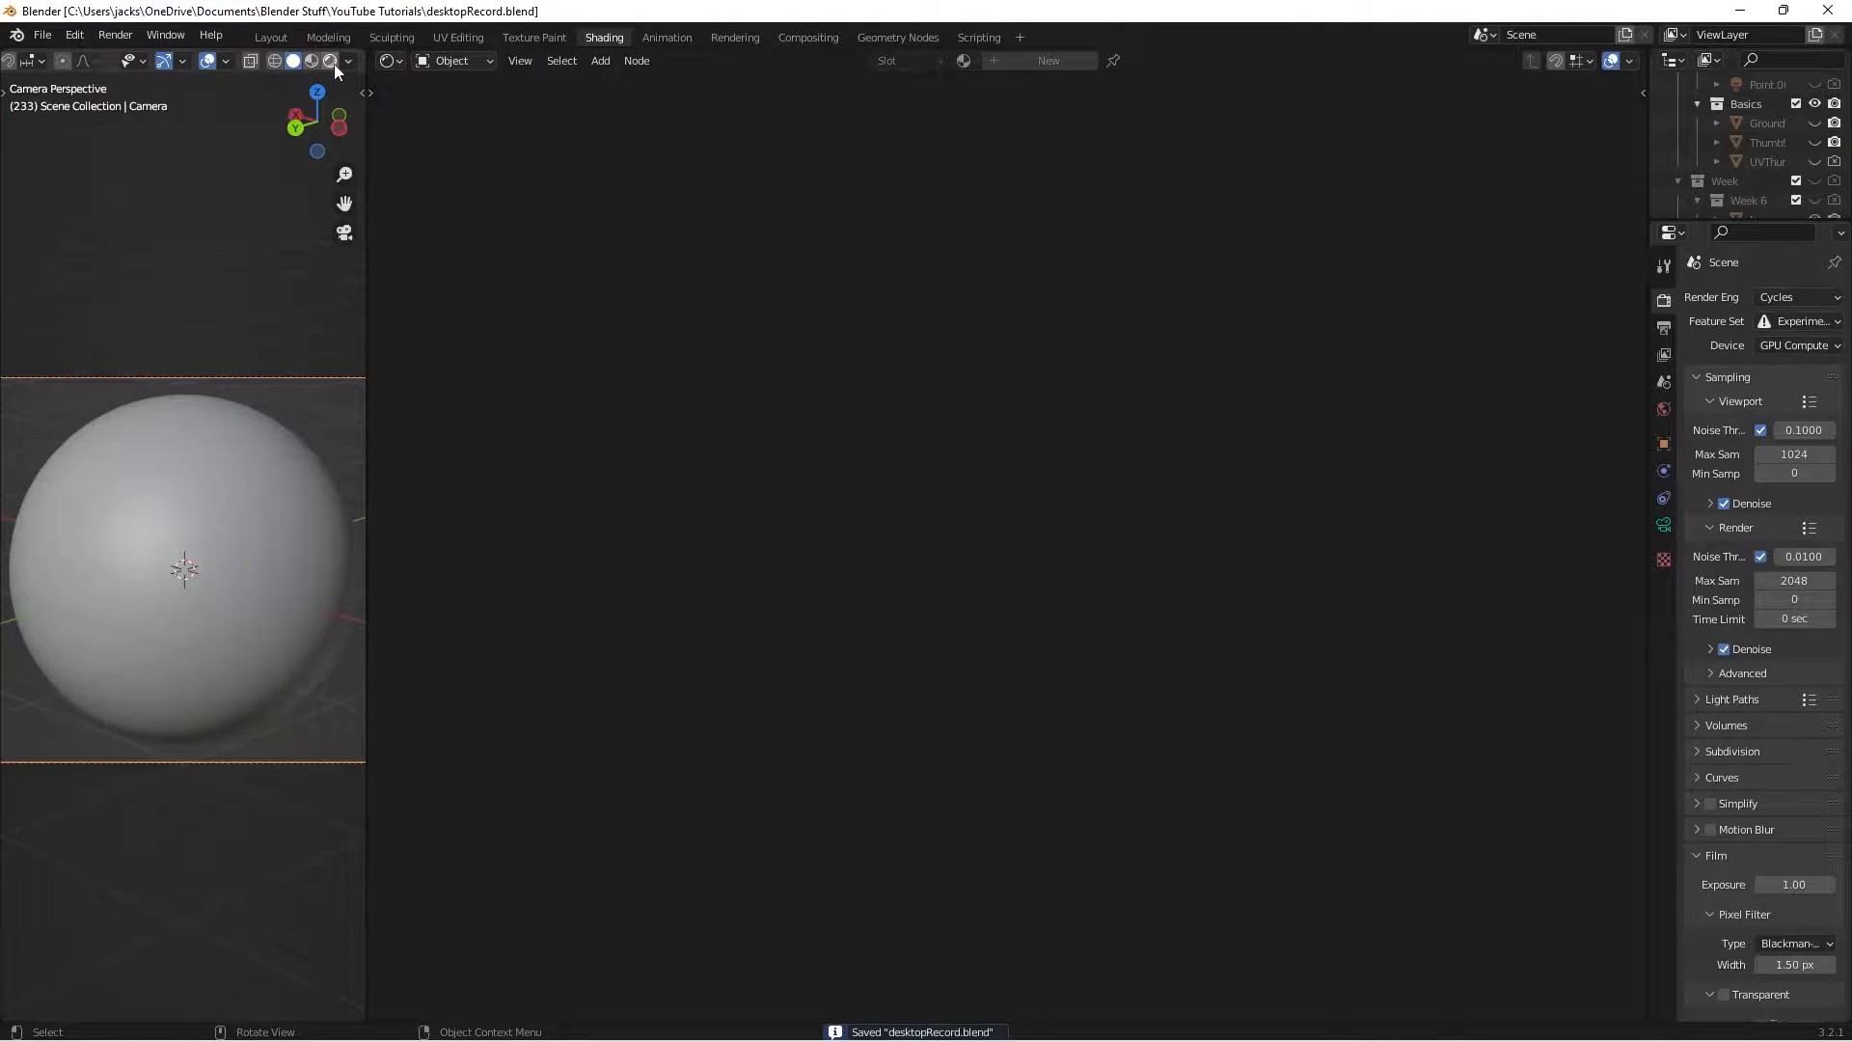
{"action": "left_click", "coordinate": [347, 60]}
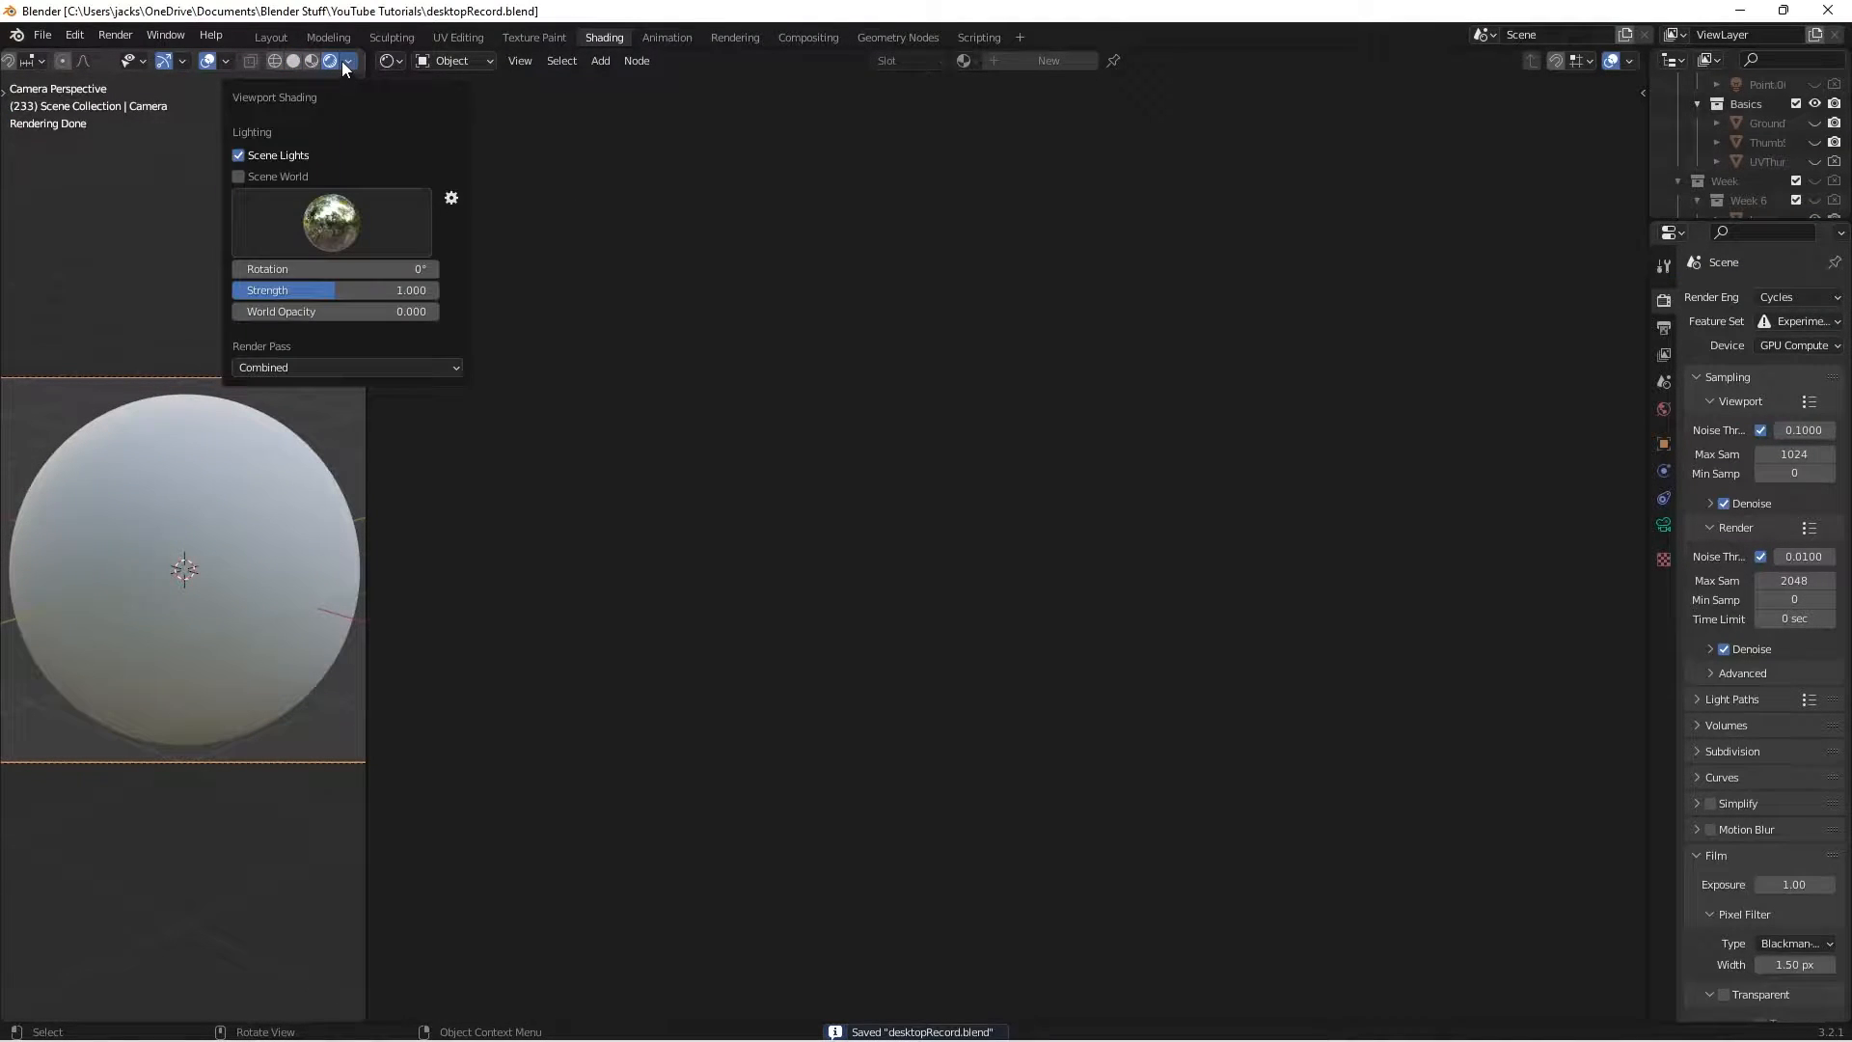
{"action": "mouse_move", "coordinate": [305, 268]}
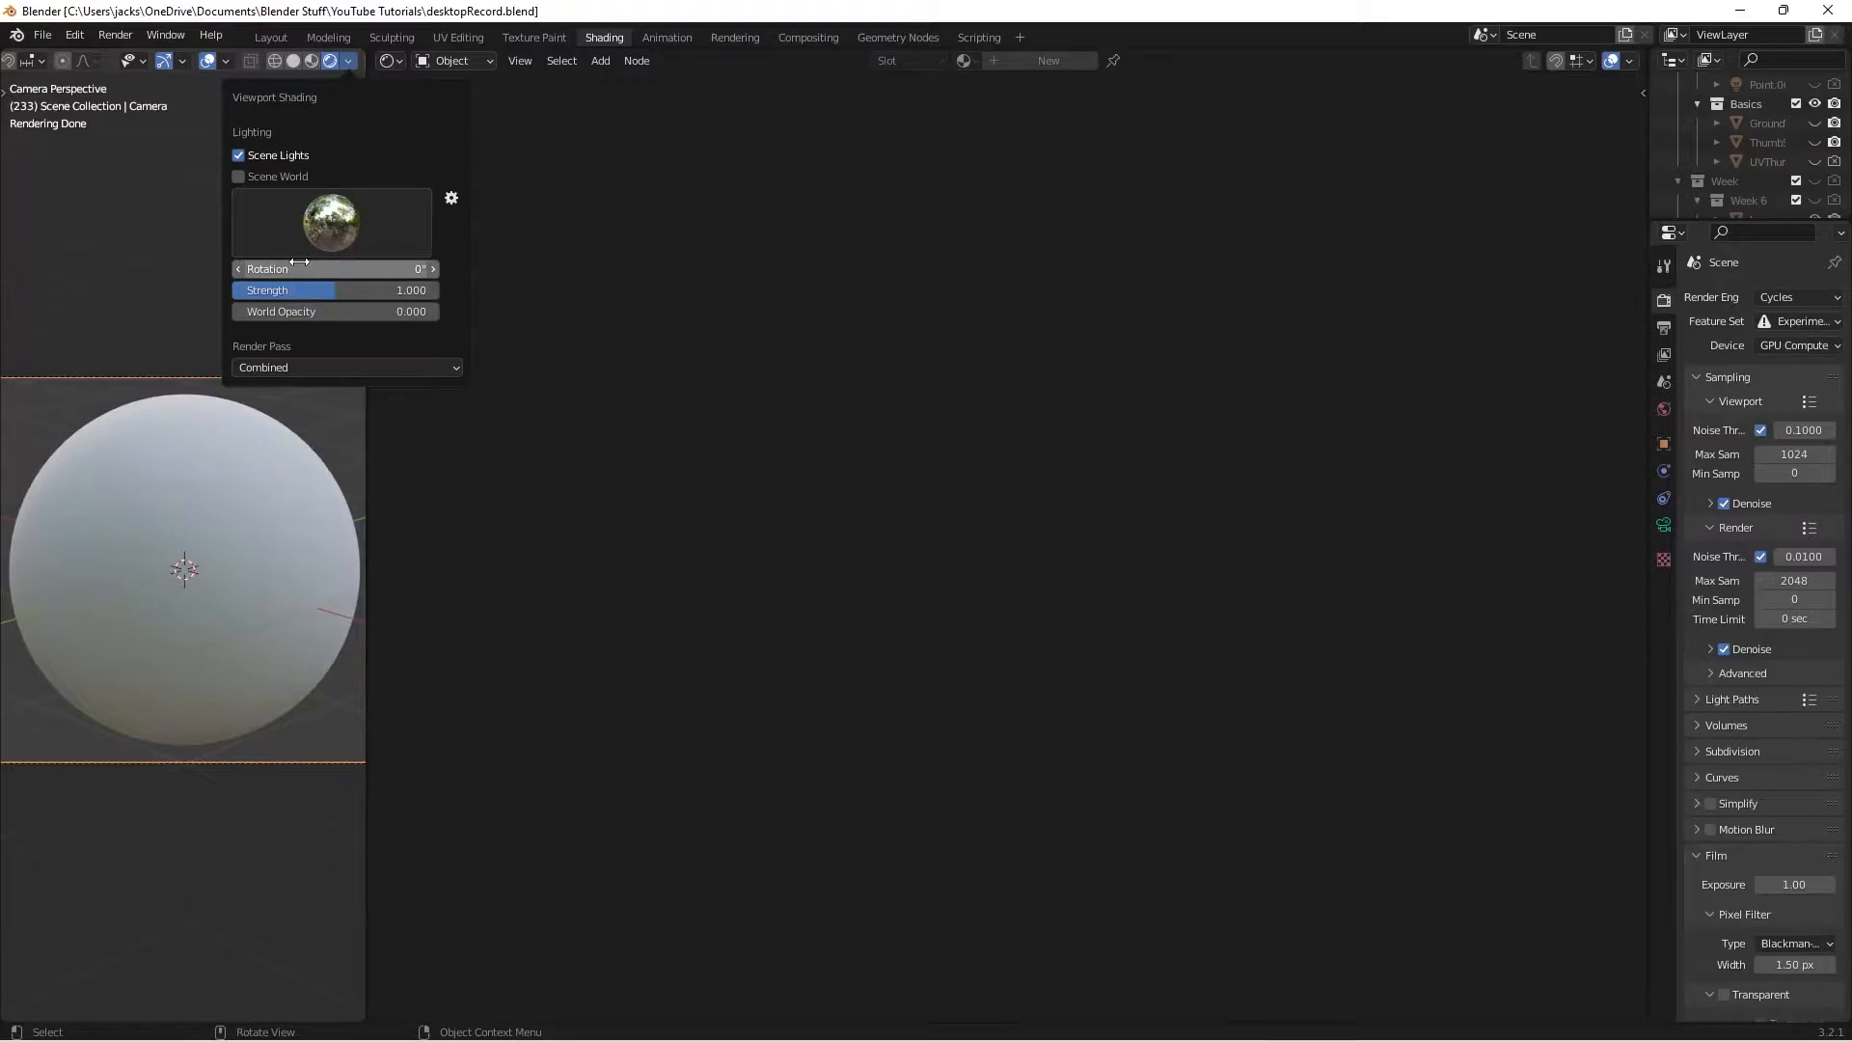
{"action": "left_click", "coordinate": [331, 221]}
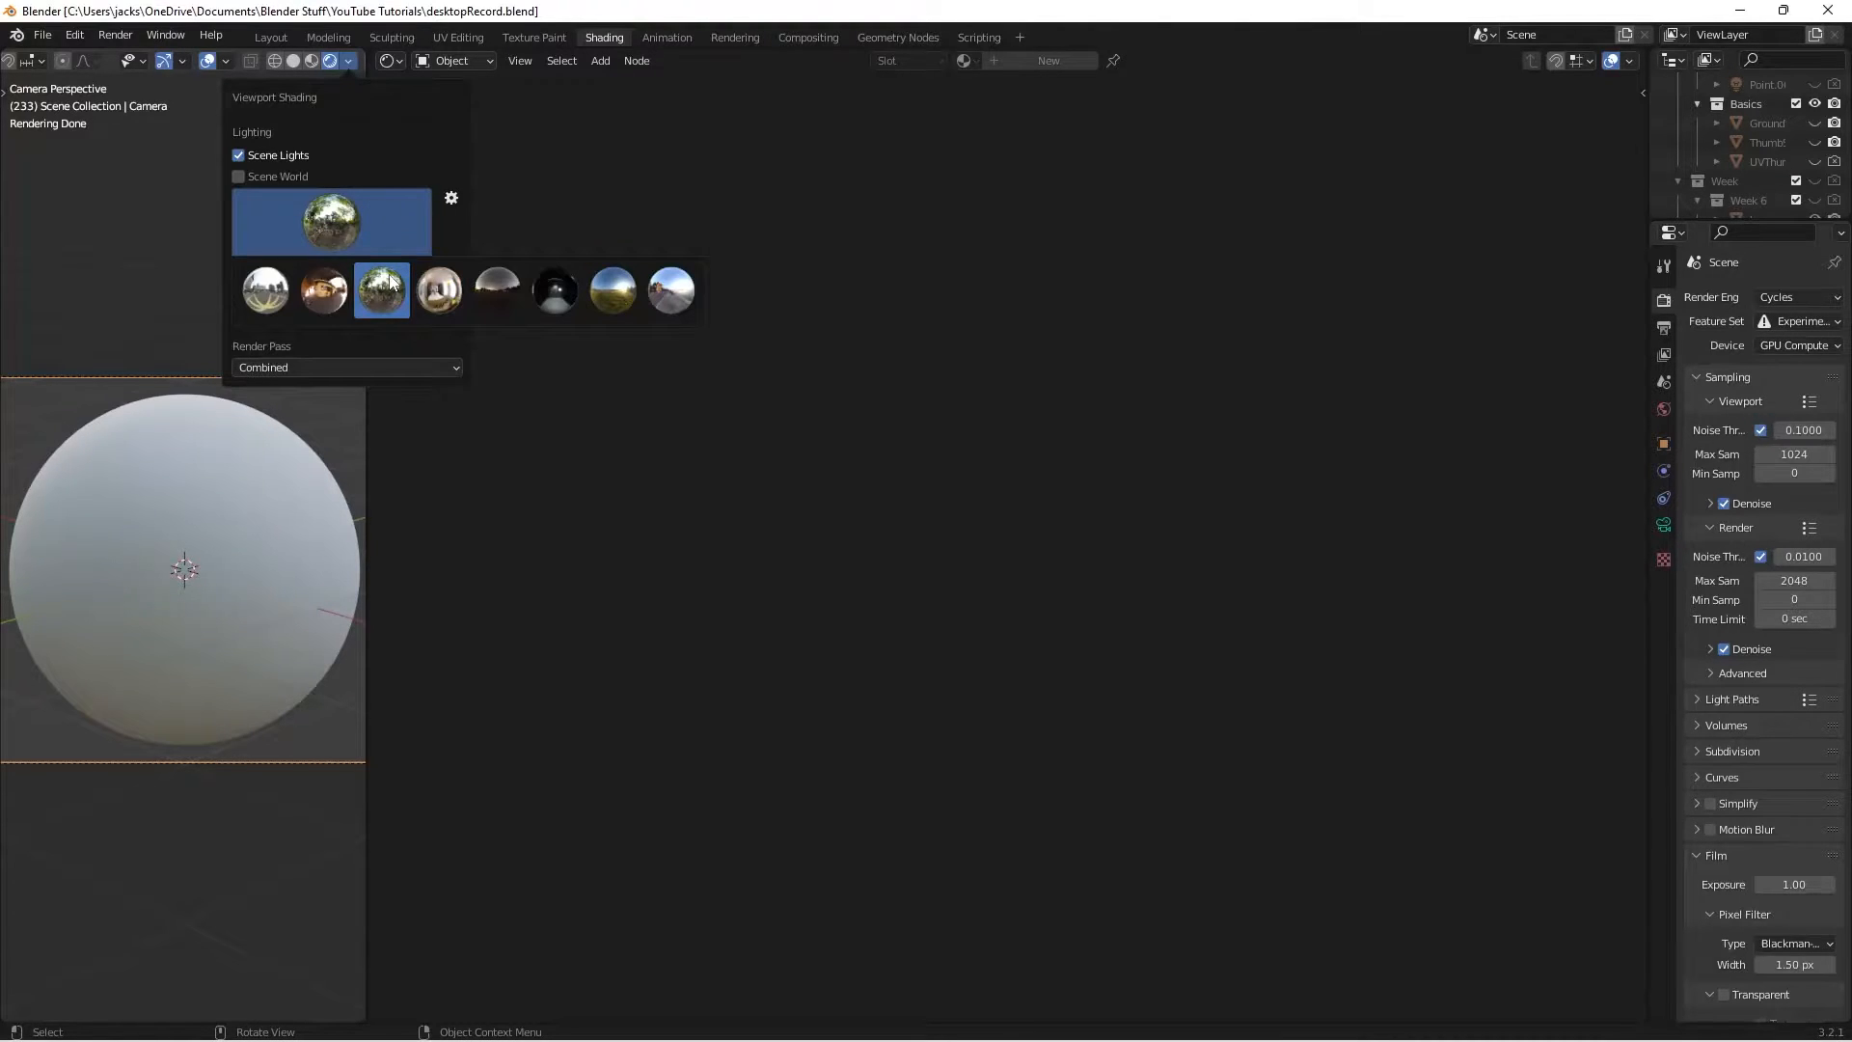
{"action": "mouse_move", "coordinate": [380, 289]}
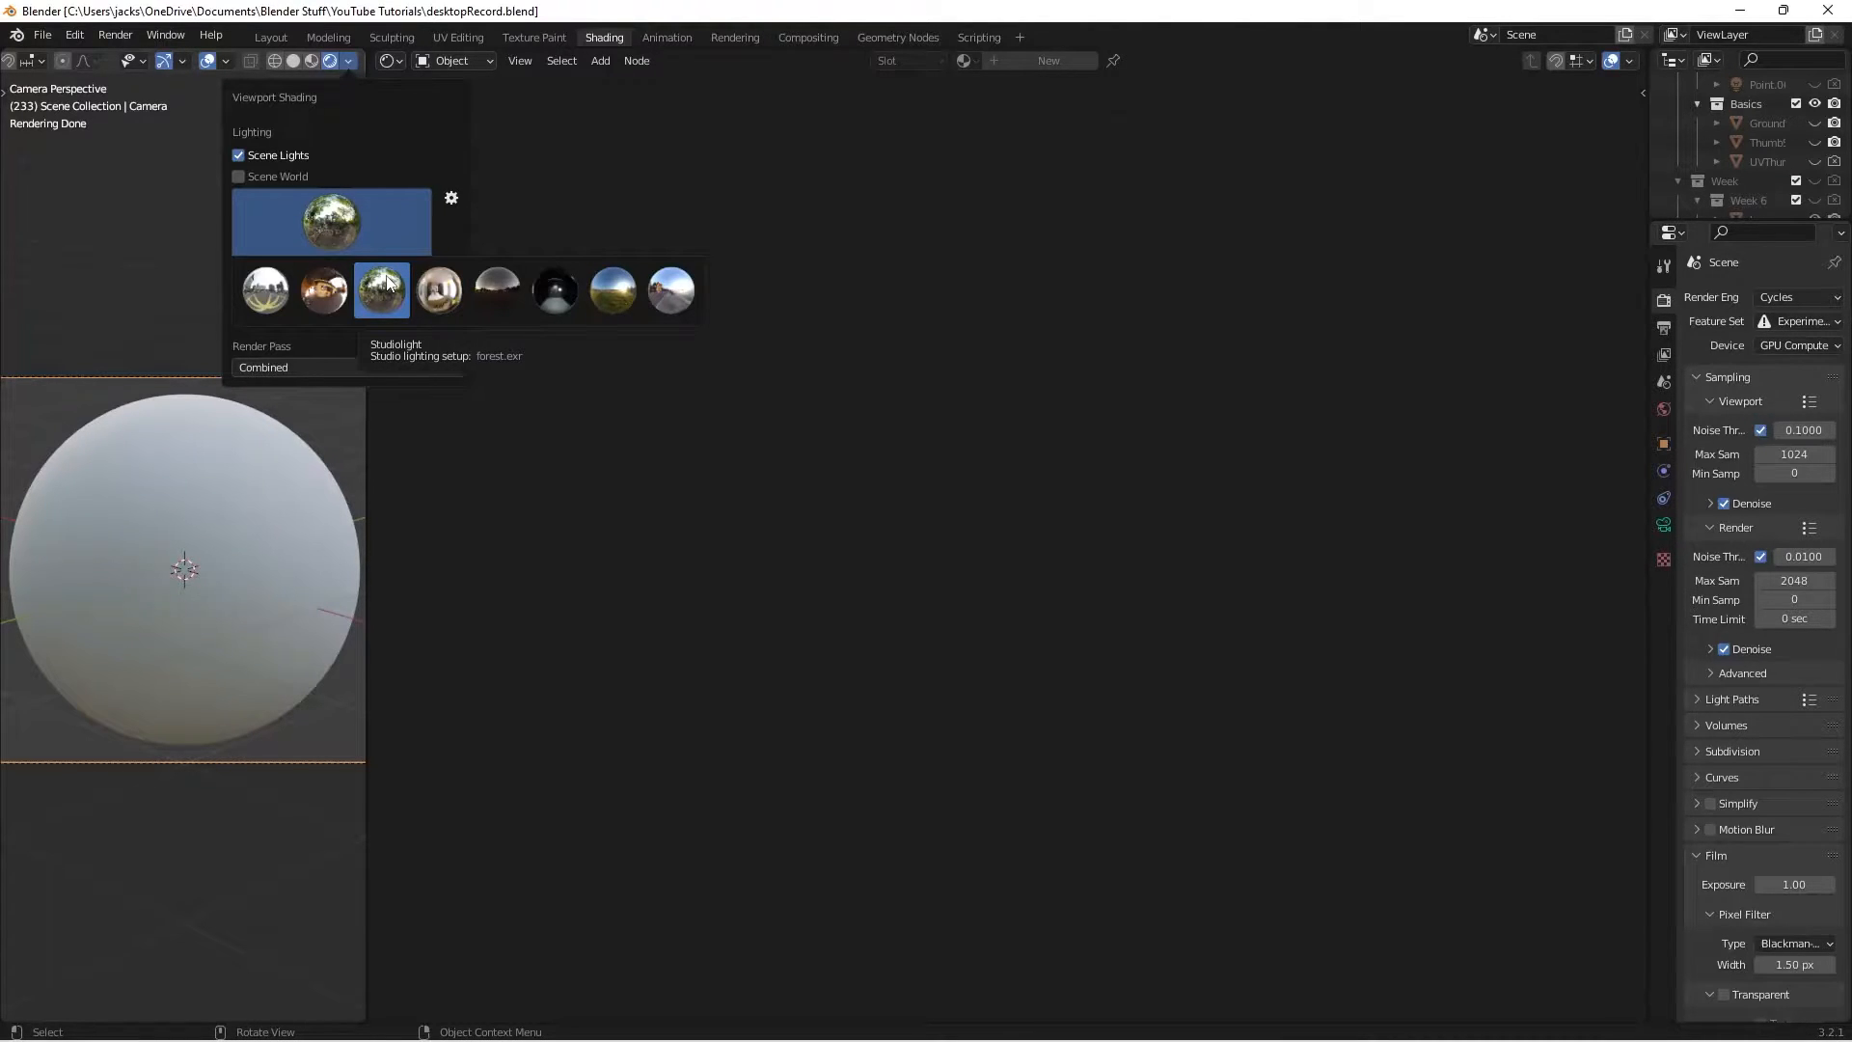
{"action": "left_click", "coordinate": [798, 538]}
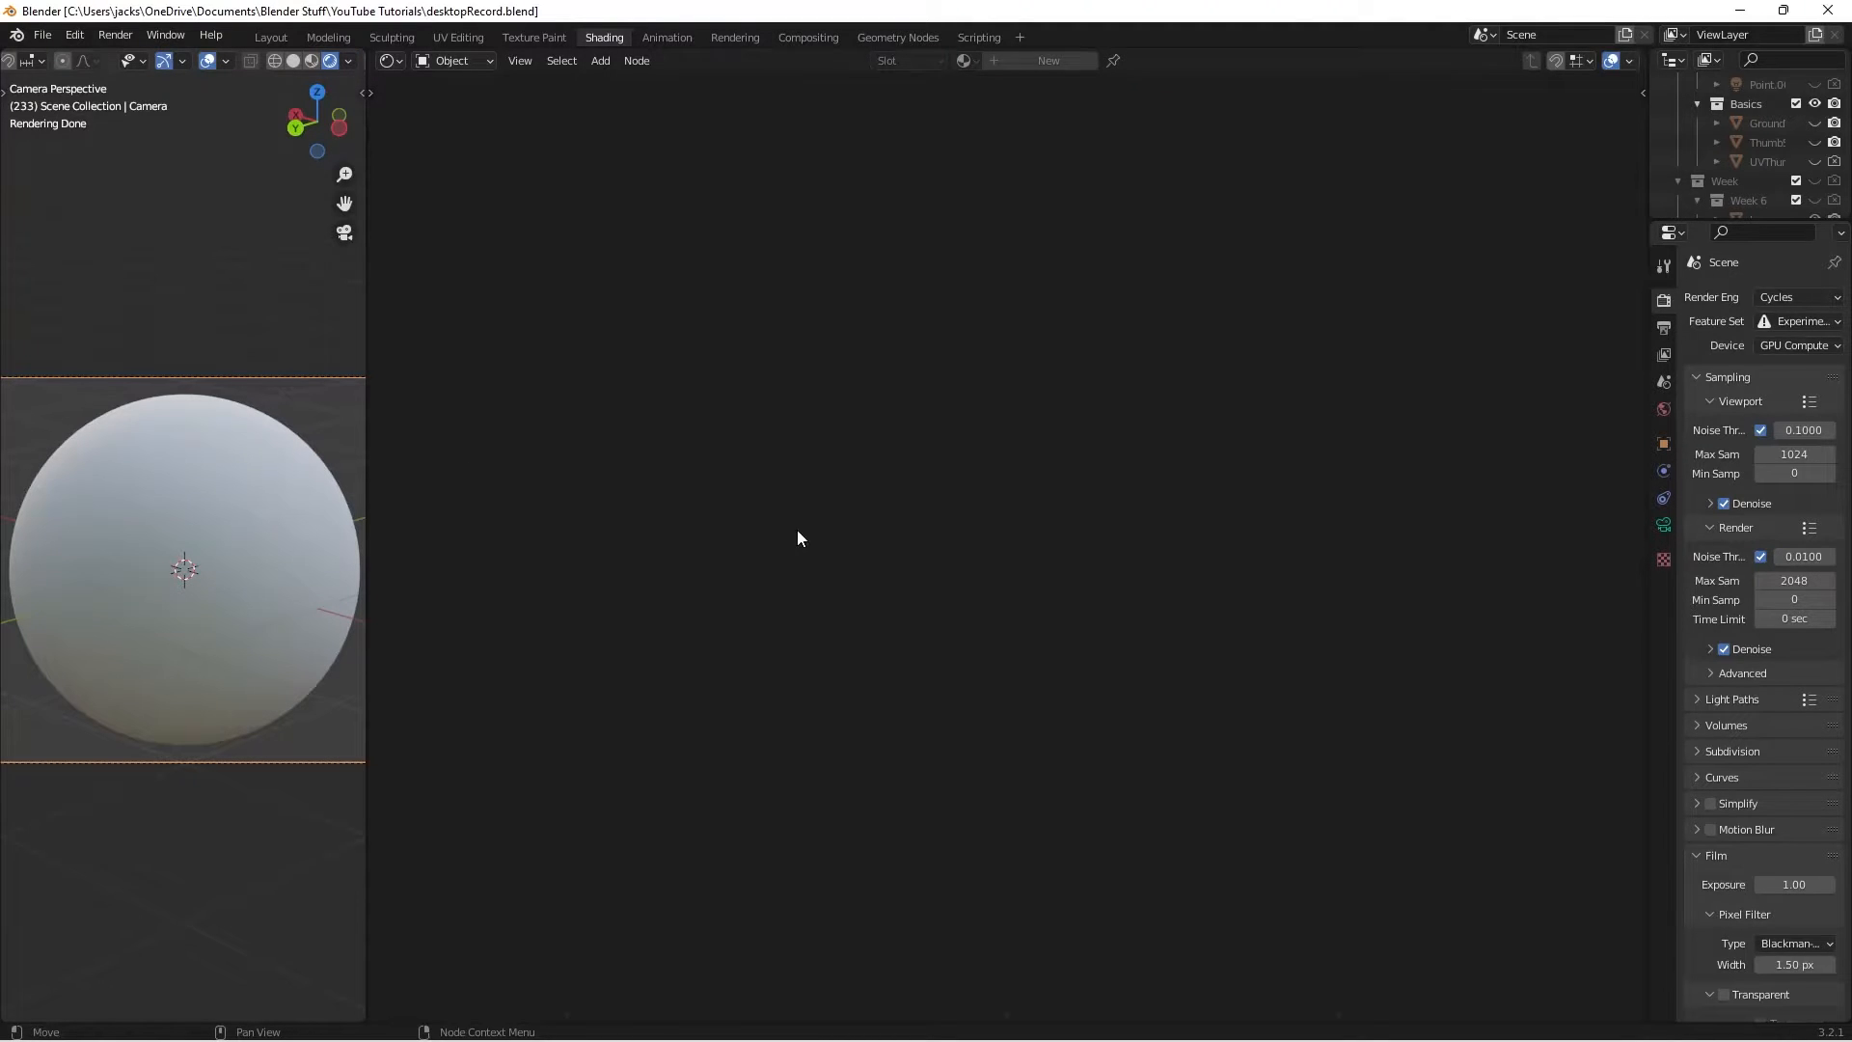
Step: Create a new 'water' material on the sphere with base colour hex D4F1
{"action": "left_click", "coordinate": [183, 569]}
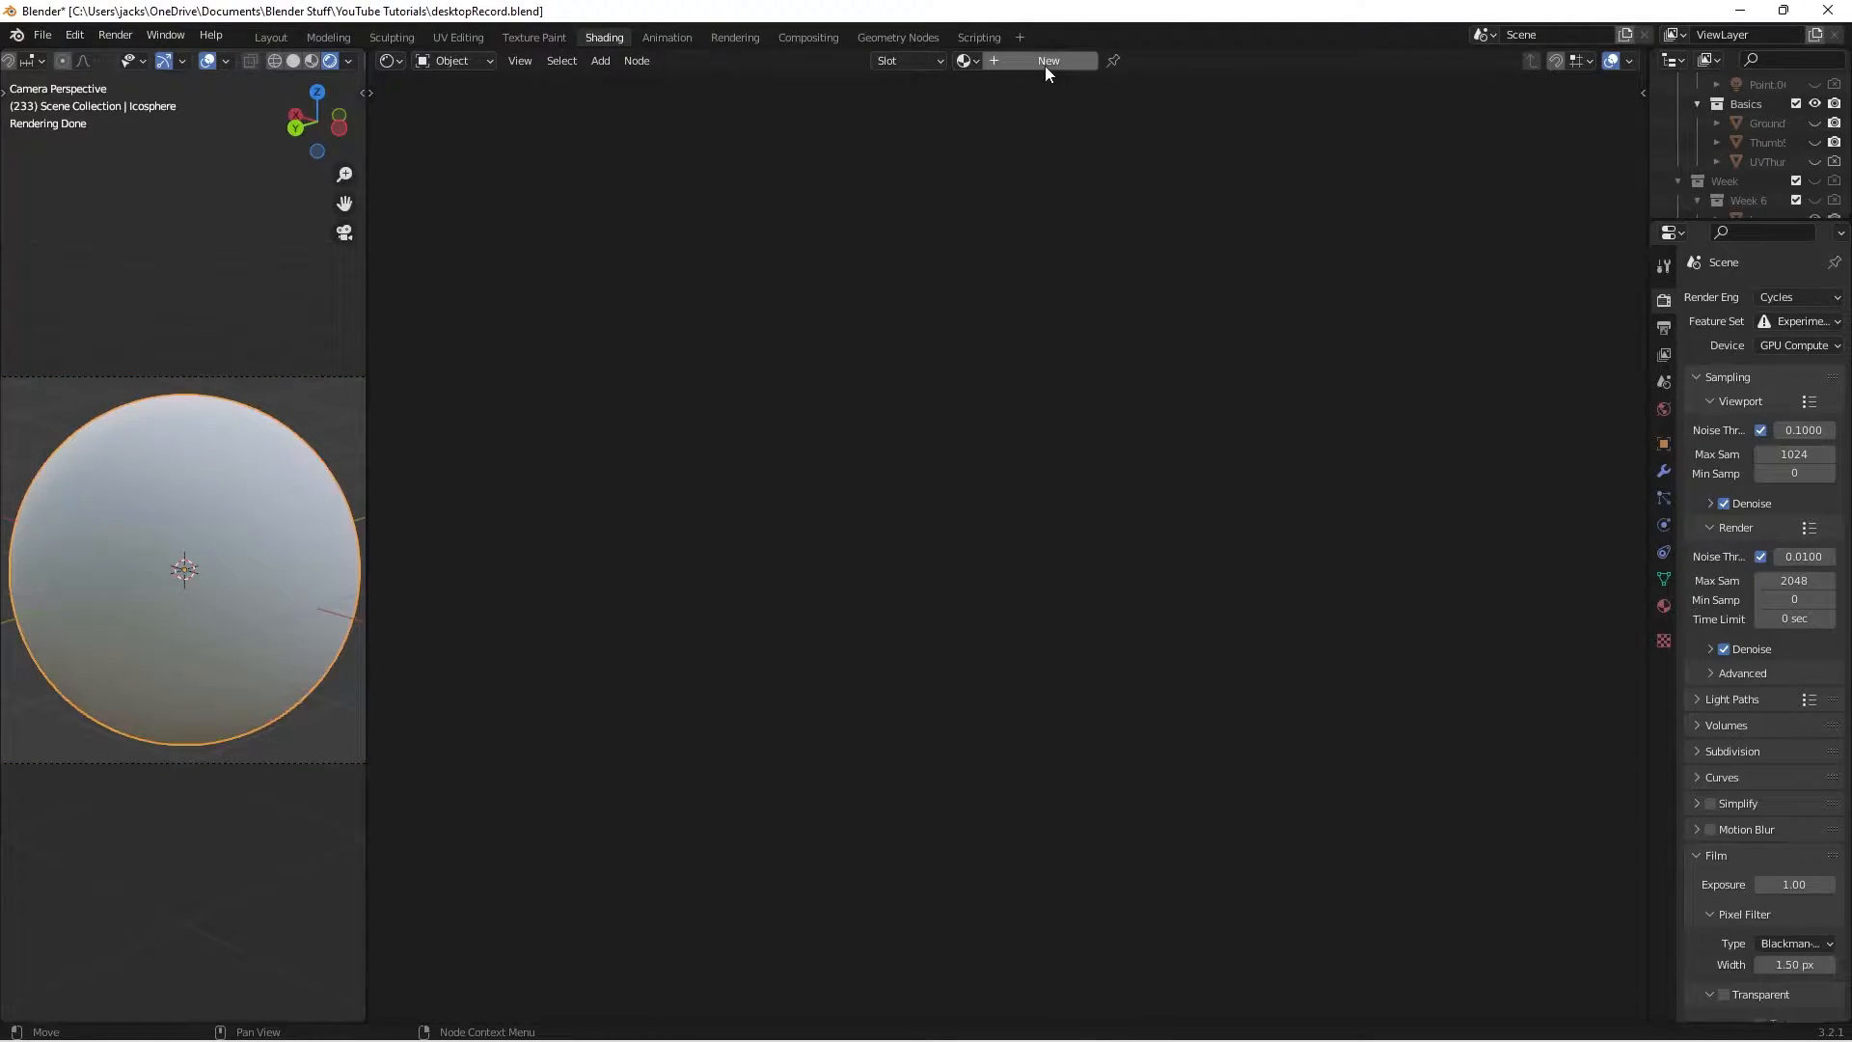
{"action": "left_click", "coordinate": [1044, 60]}
{"action": "type", "text": "water"}
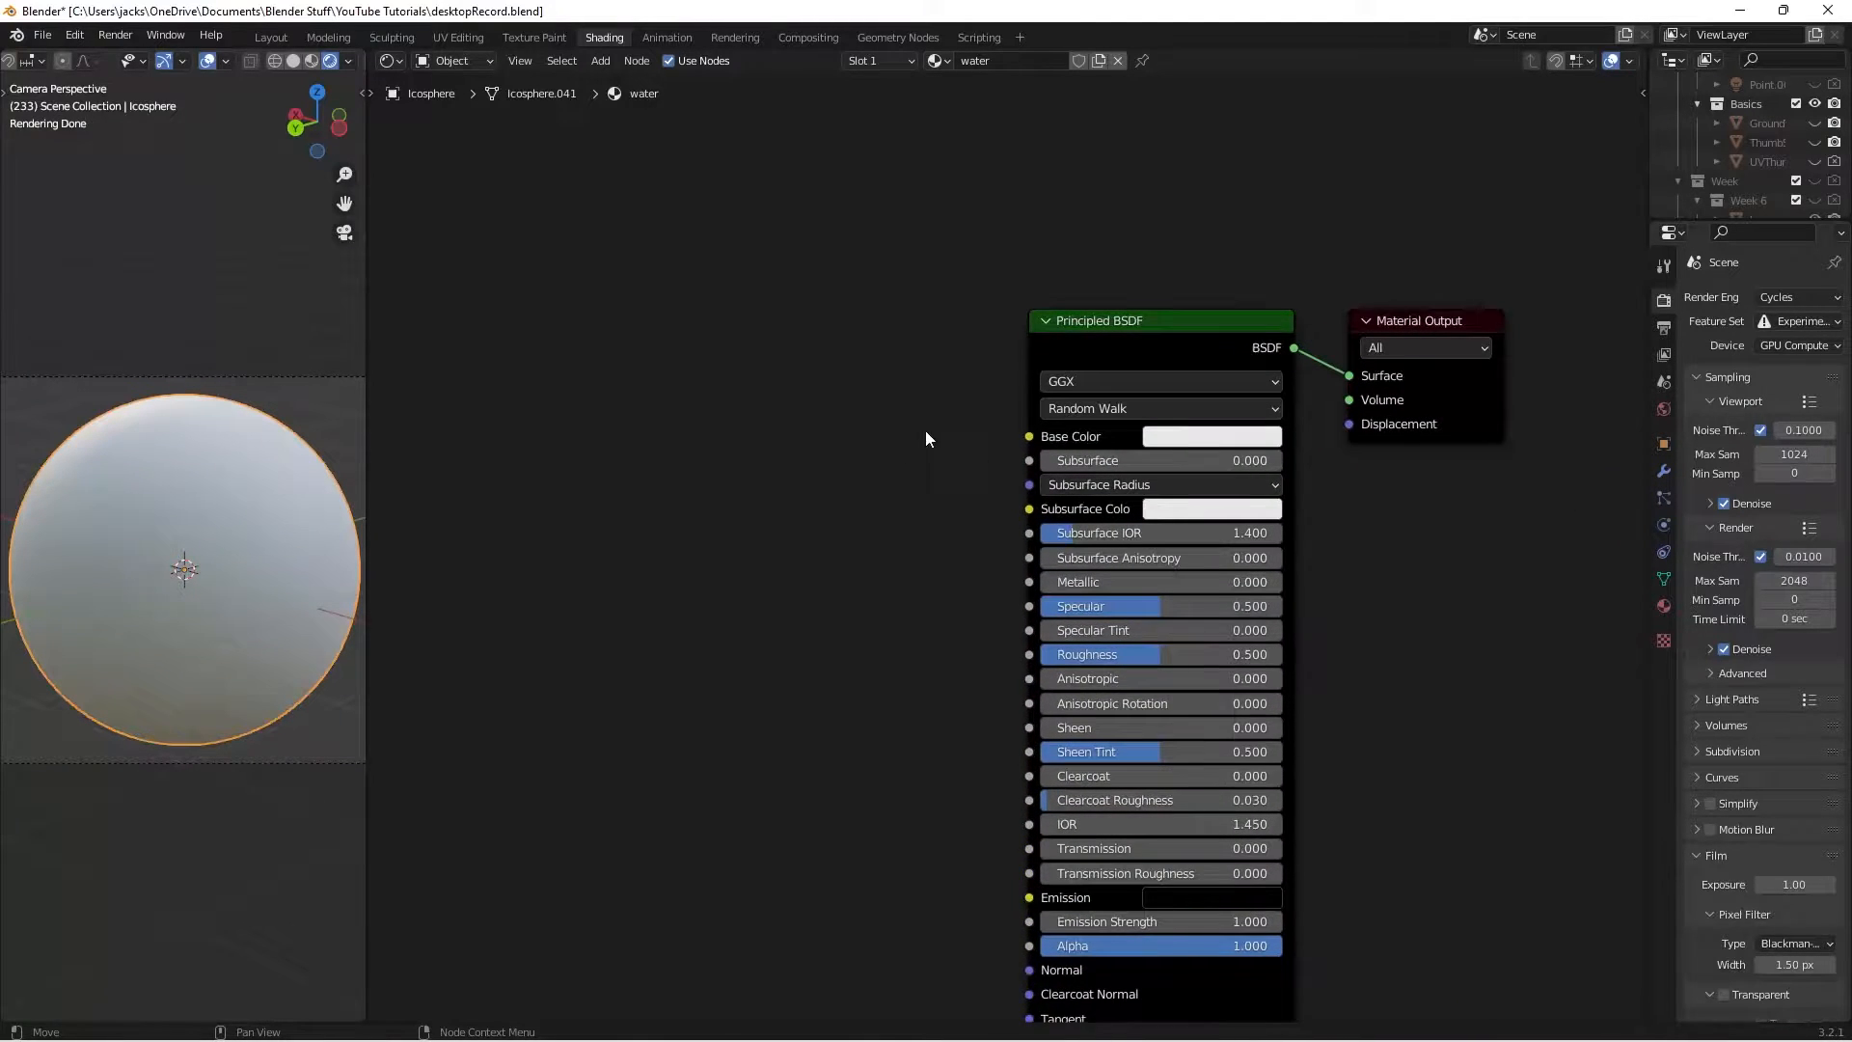
{"action": "left_click", "coordinate": [1211, 435]}
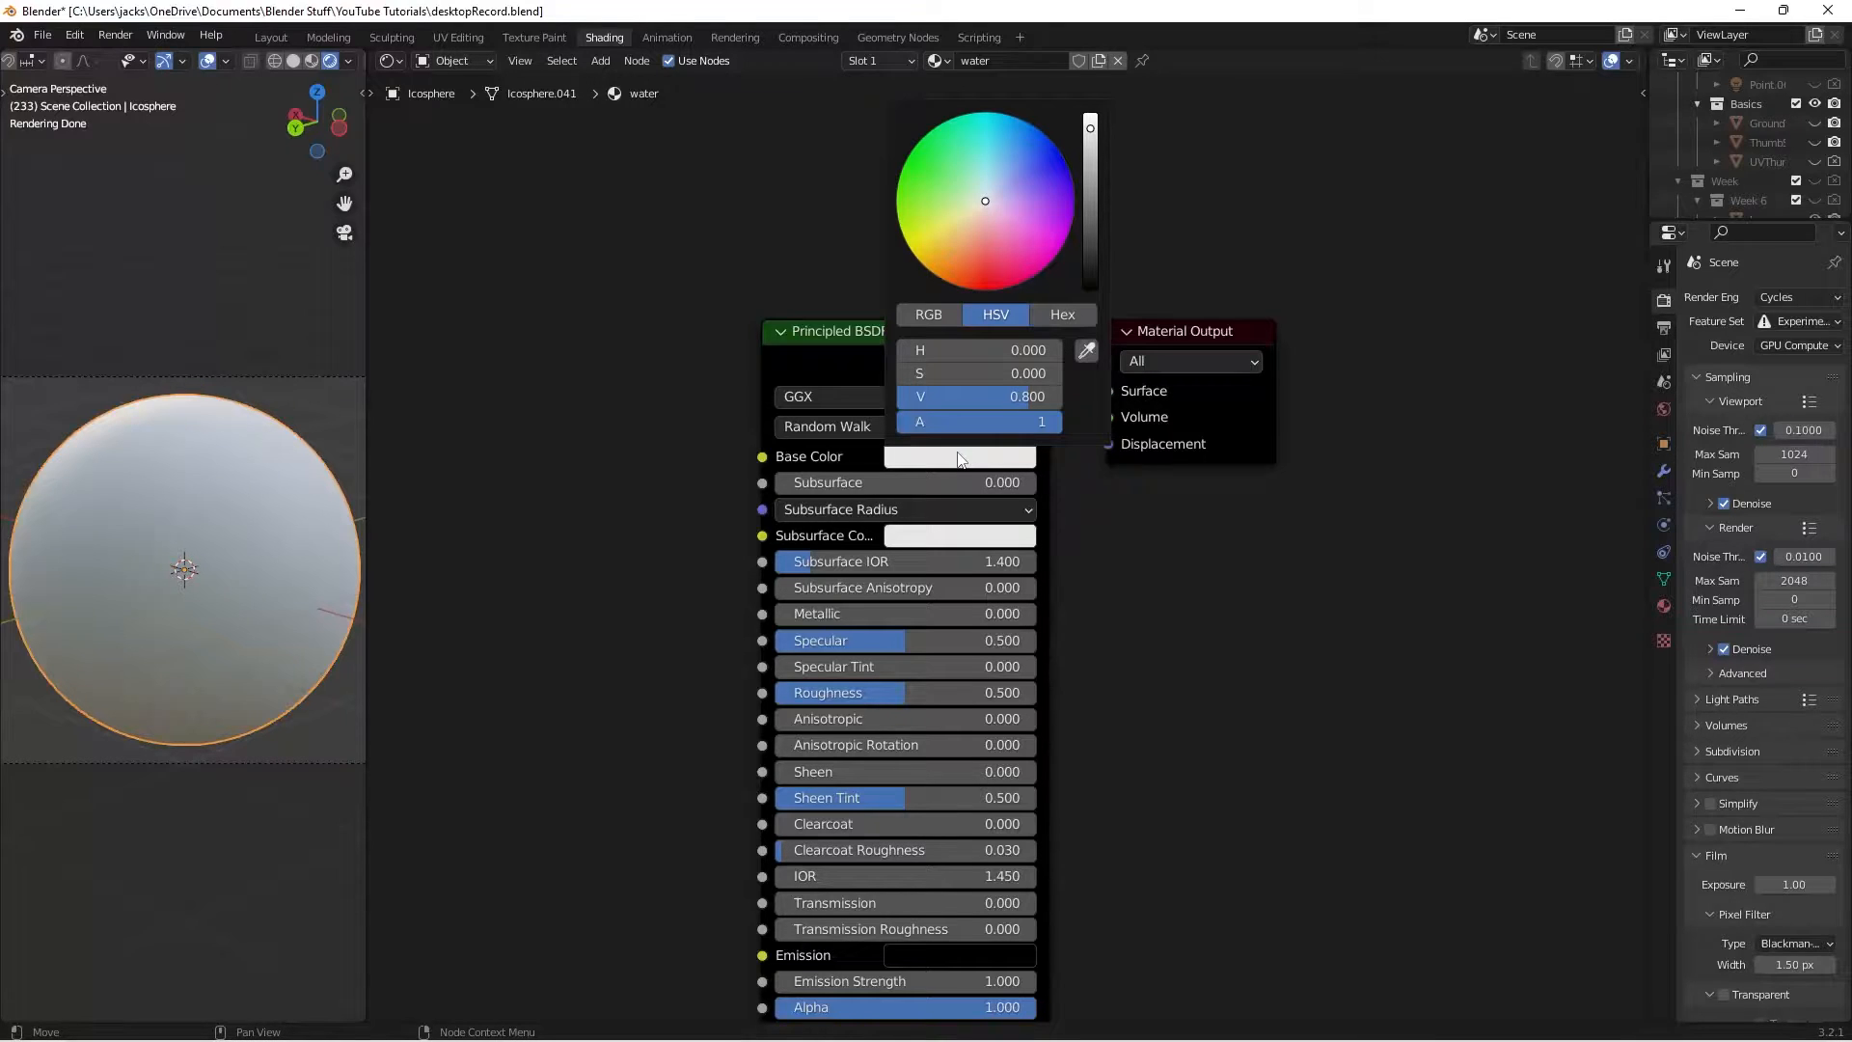
{"action": "left_click", "coordinate": [1061, 315]}
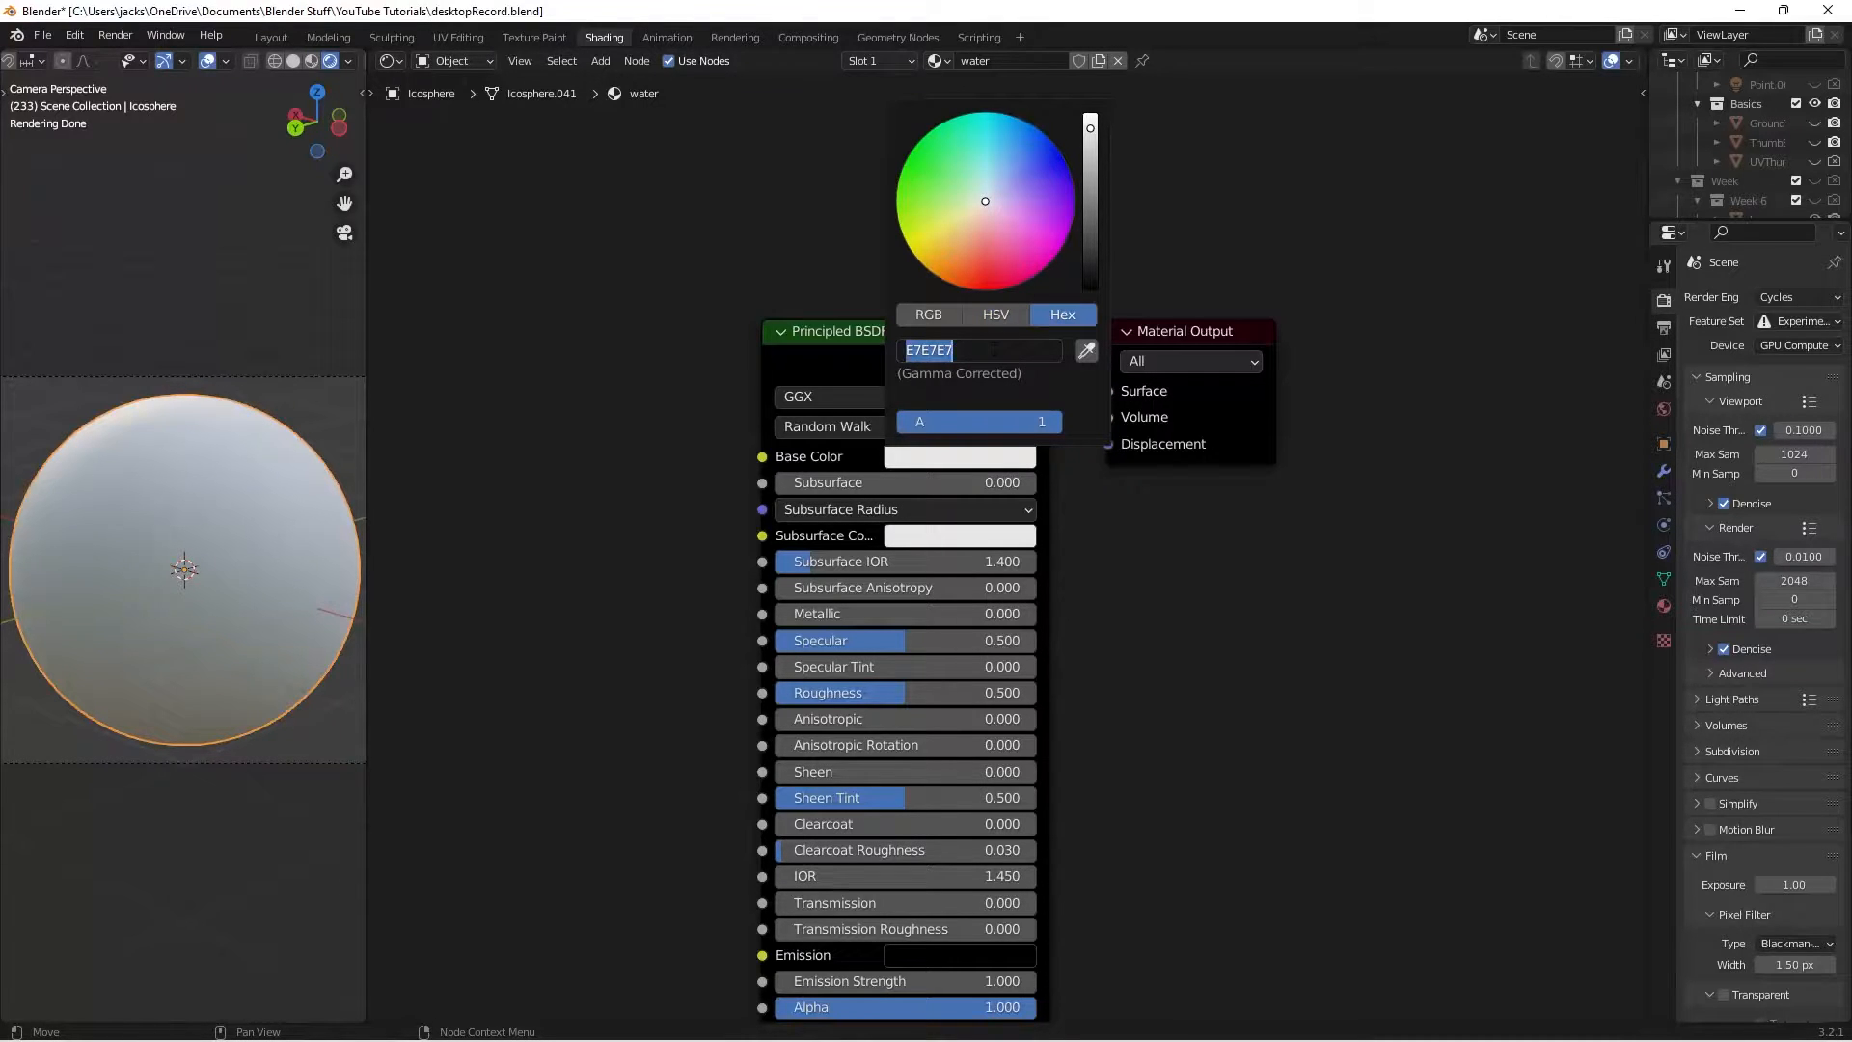
{"action": "type", "text": "D4F1"}
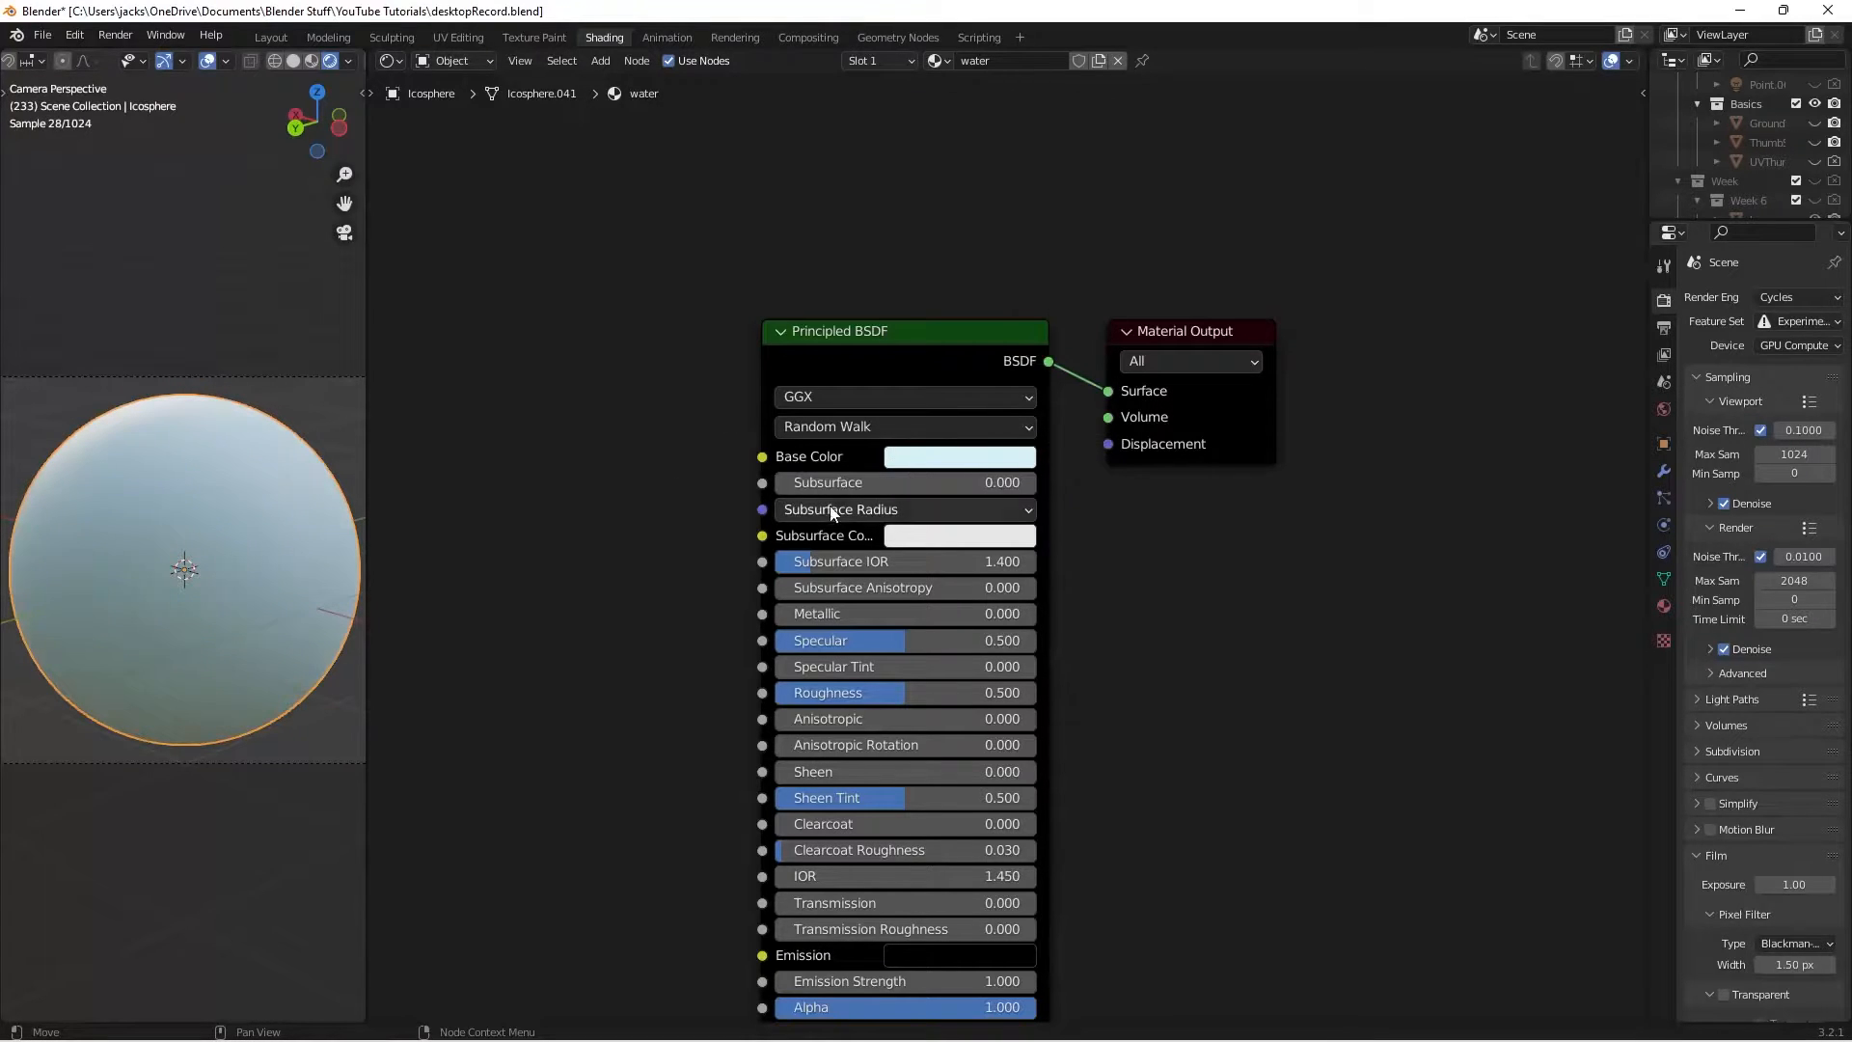
{"action": "mouse_move", "coordinate": [630, 662]}
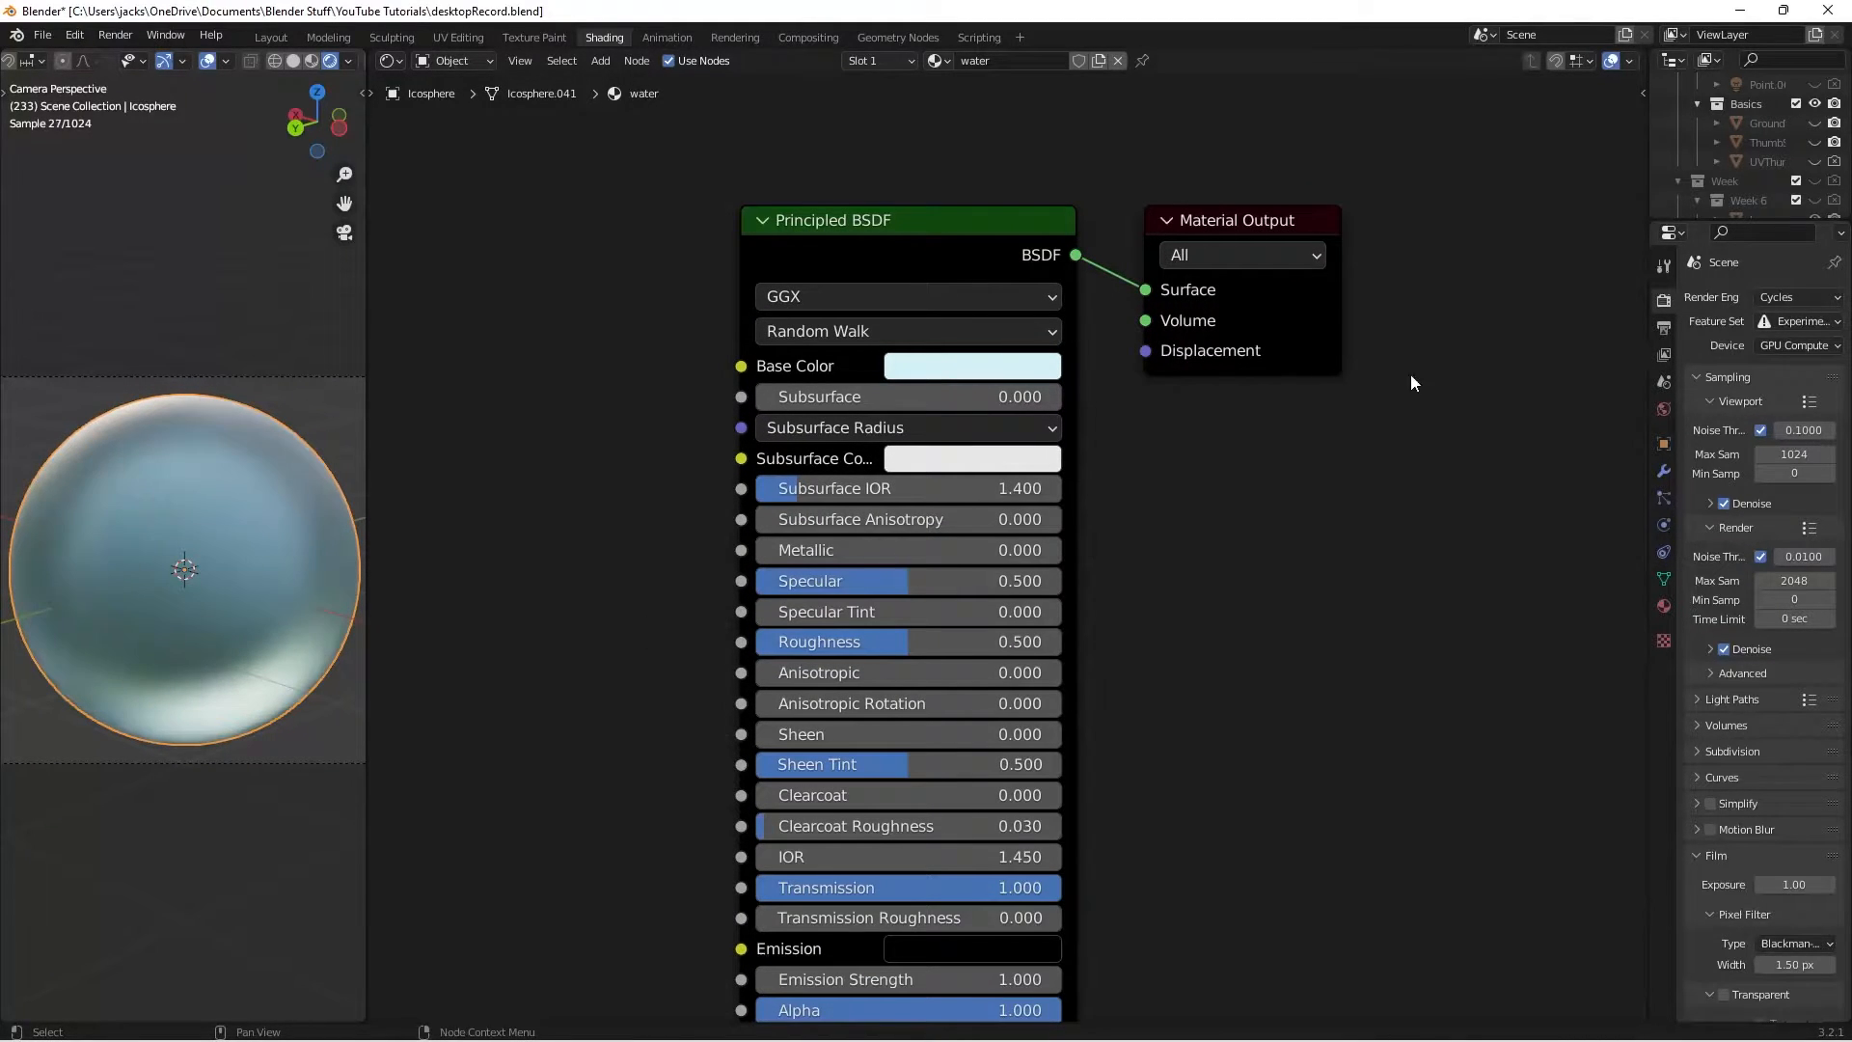
{"action": "mouse_move", "coordinate": [1787, 305]}
{"action": "type", "text": "1.333"}
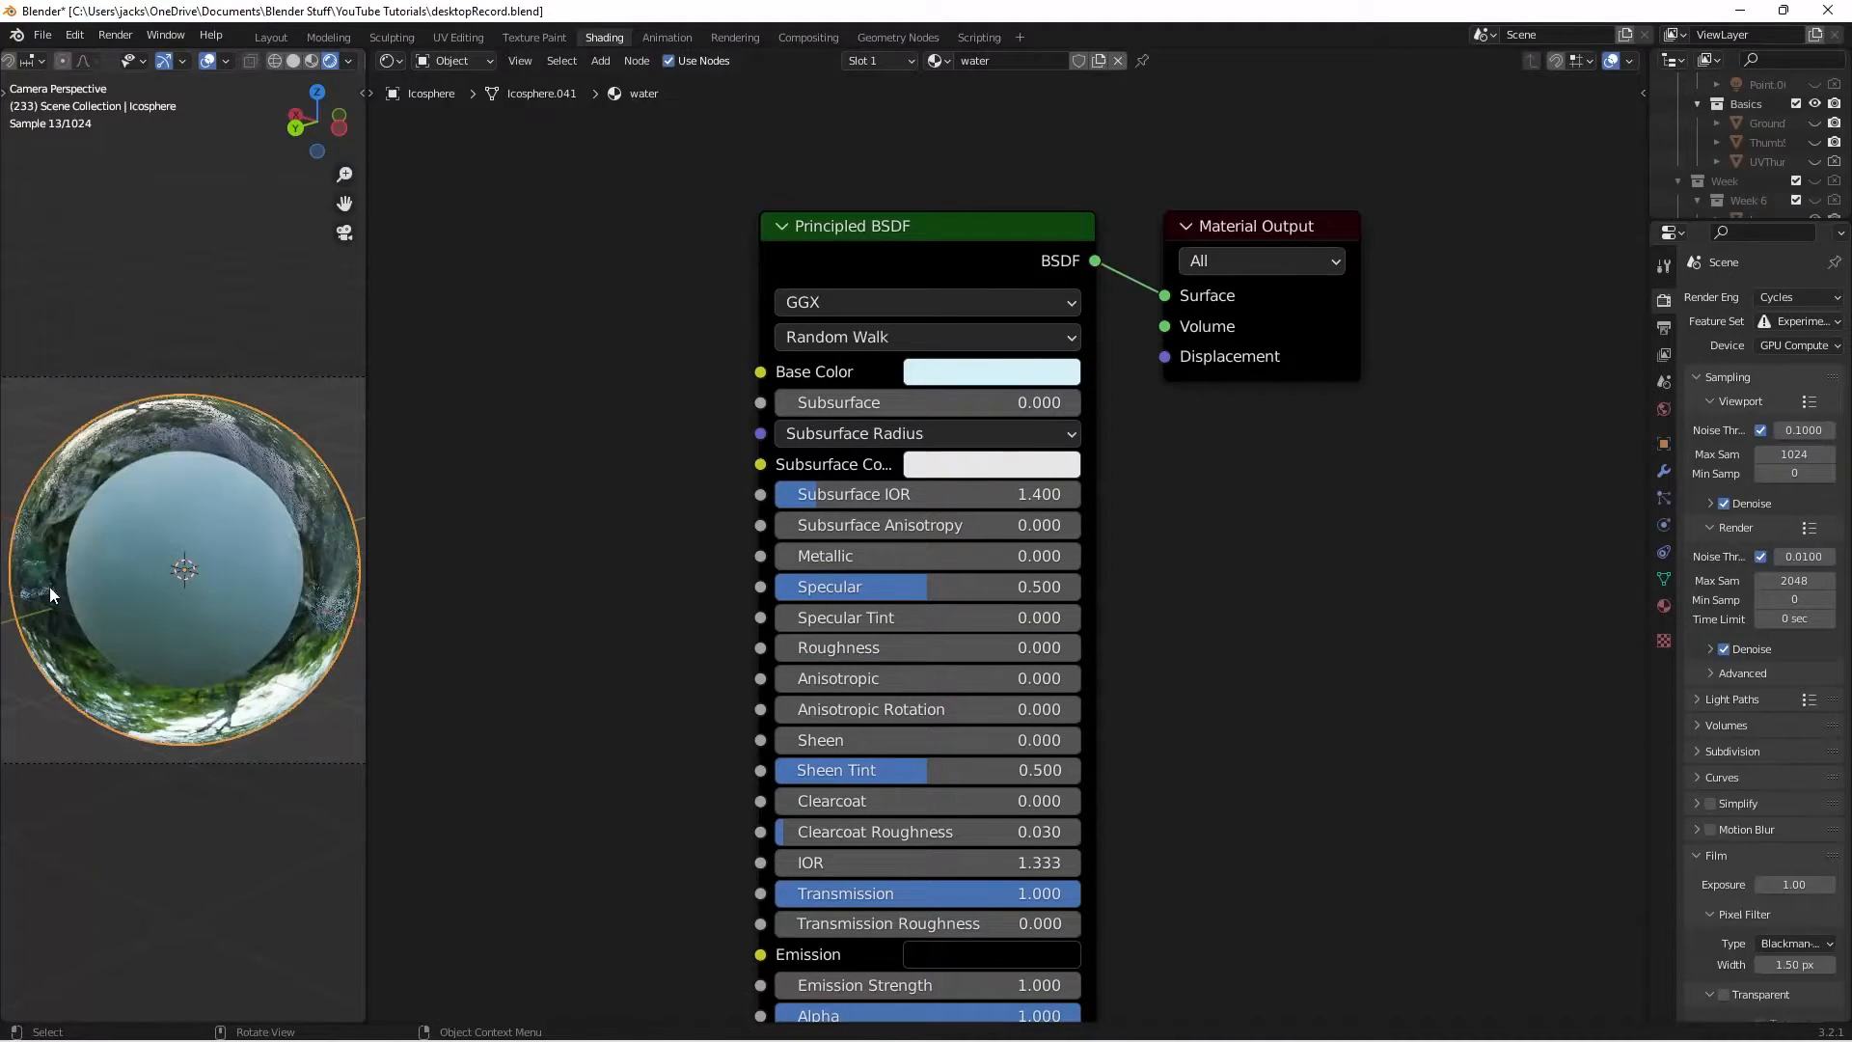
{"action": "mouse_move", "coordinate": [199, 565]}
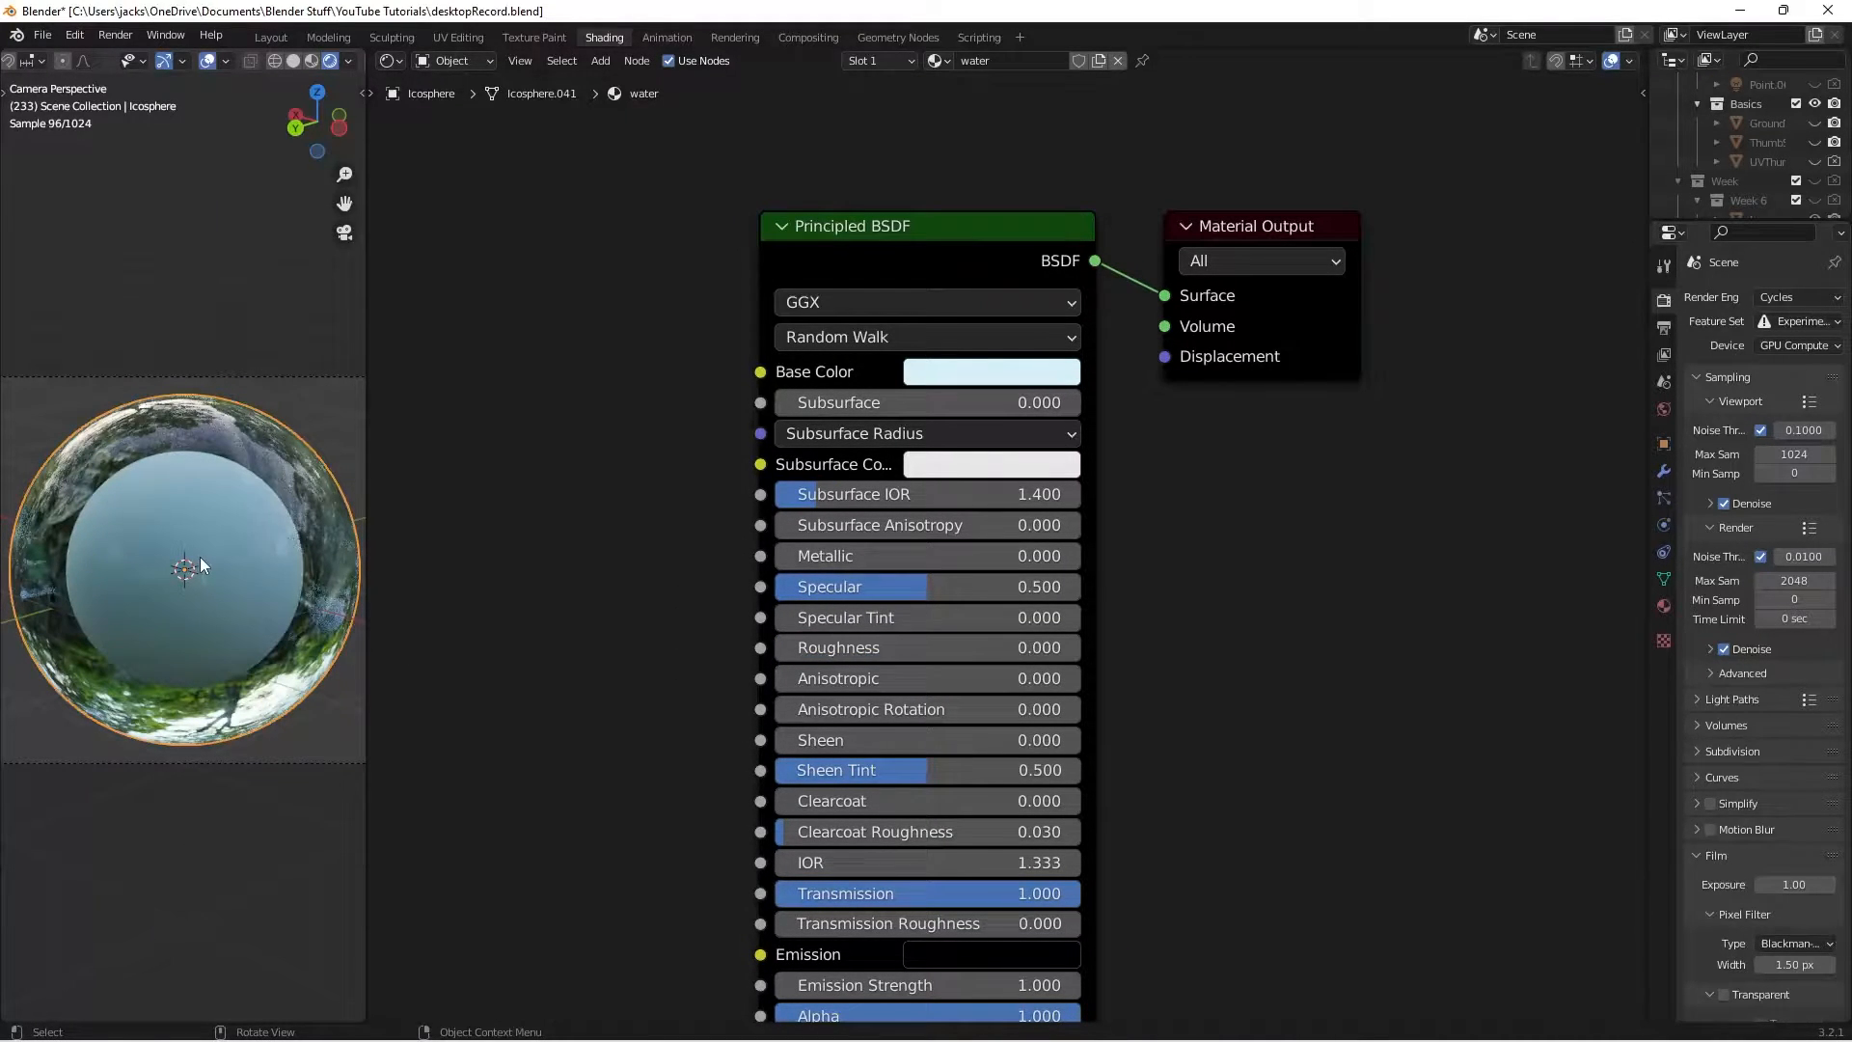
Step: Scroll down in the node editor
{"action": "scroll", "scroll_direction": "down", "scroll_amount": 3}
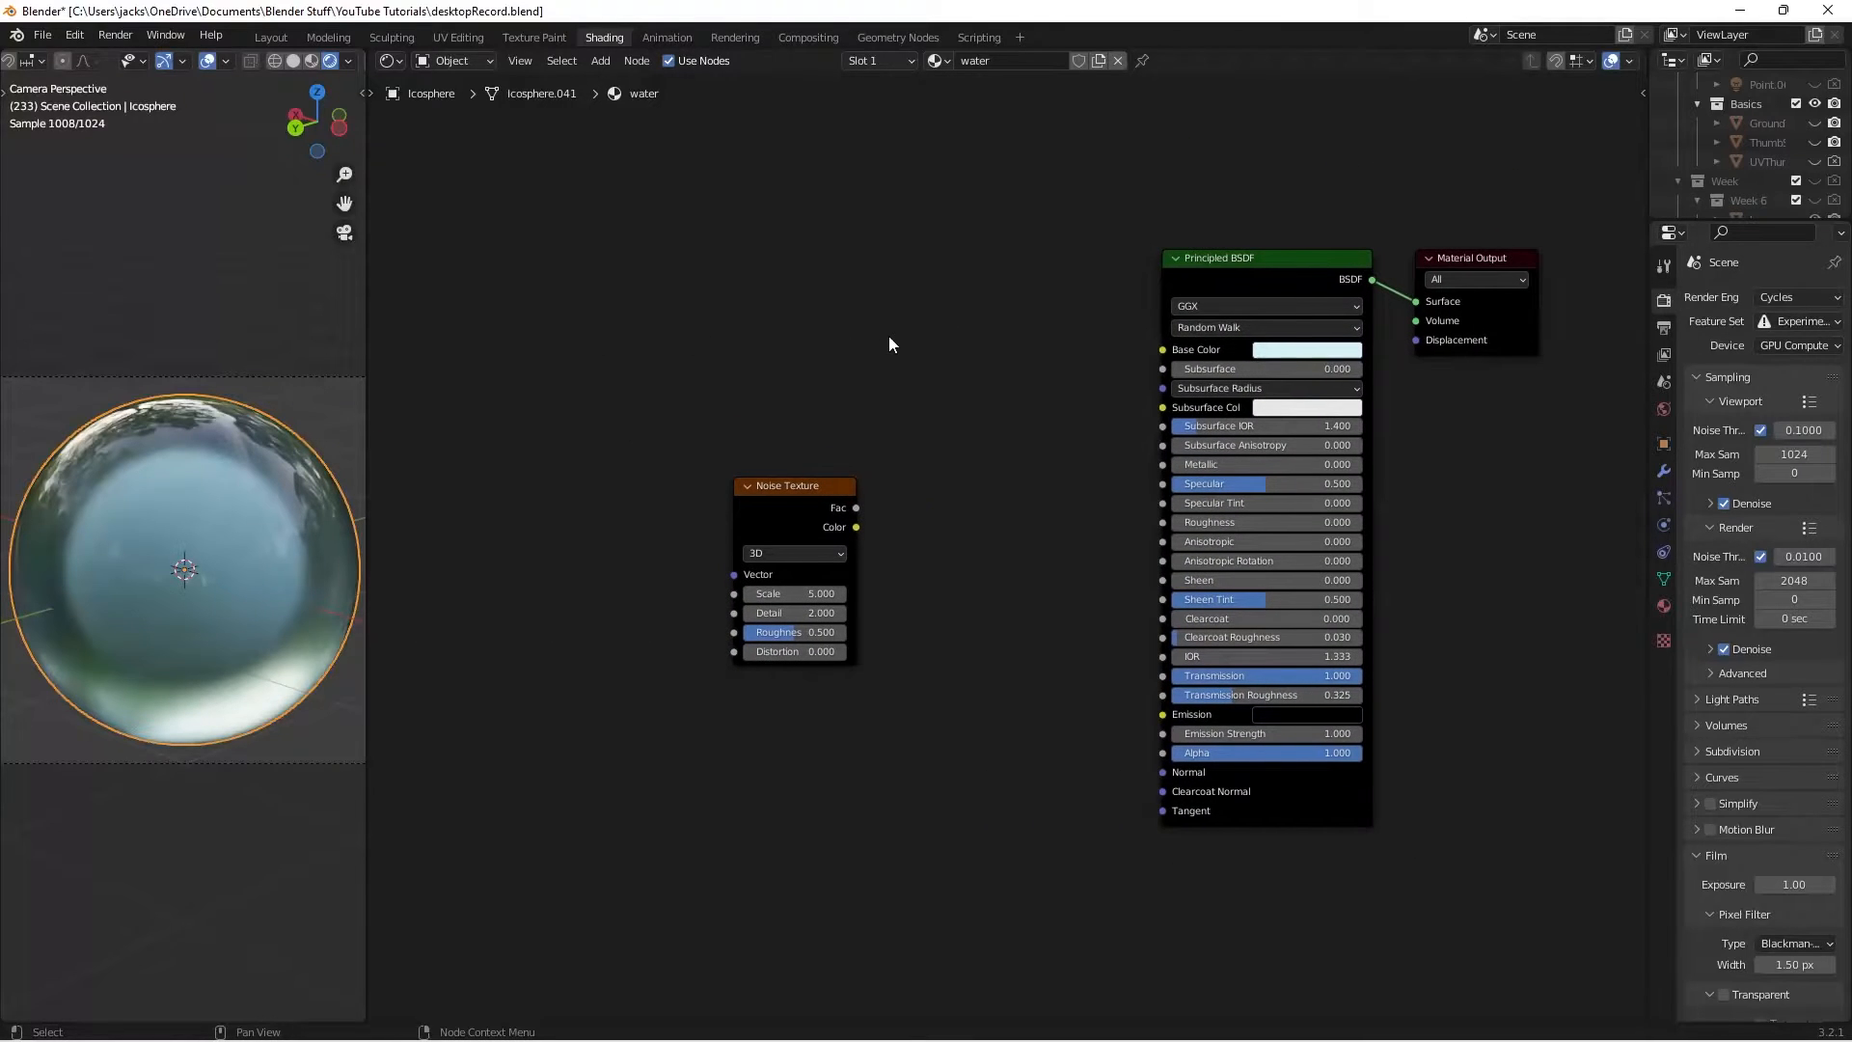
Step: Open Blender's Preferences from the Edit menu
{"action": "left_click", "coordinate": [73, 35]}
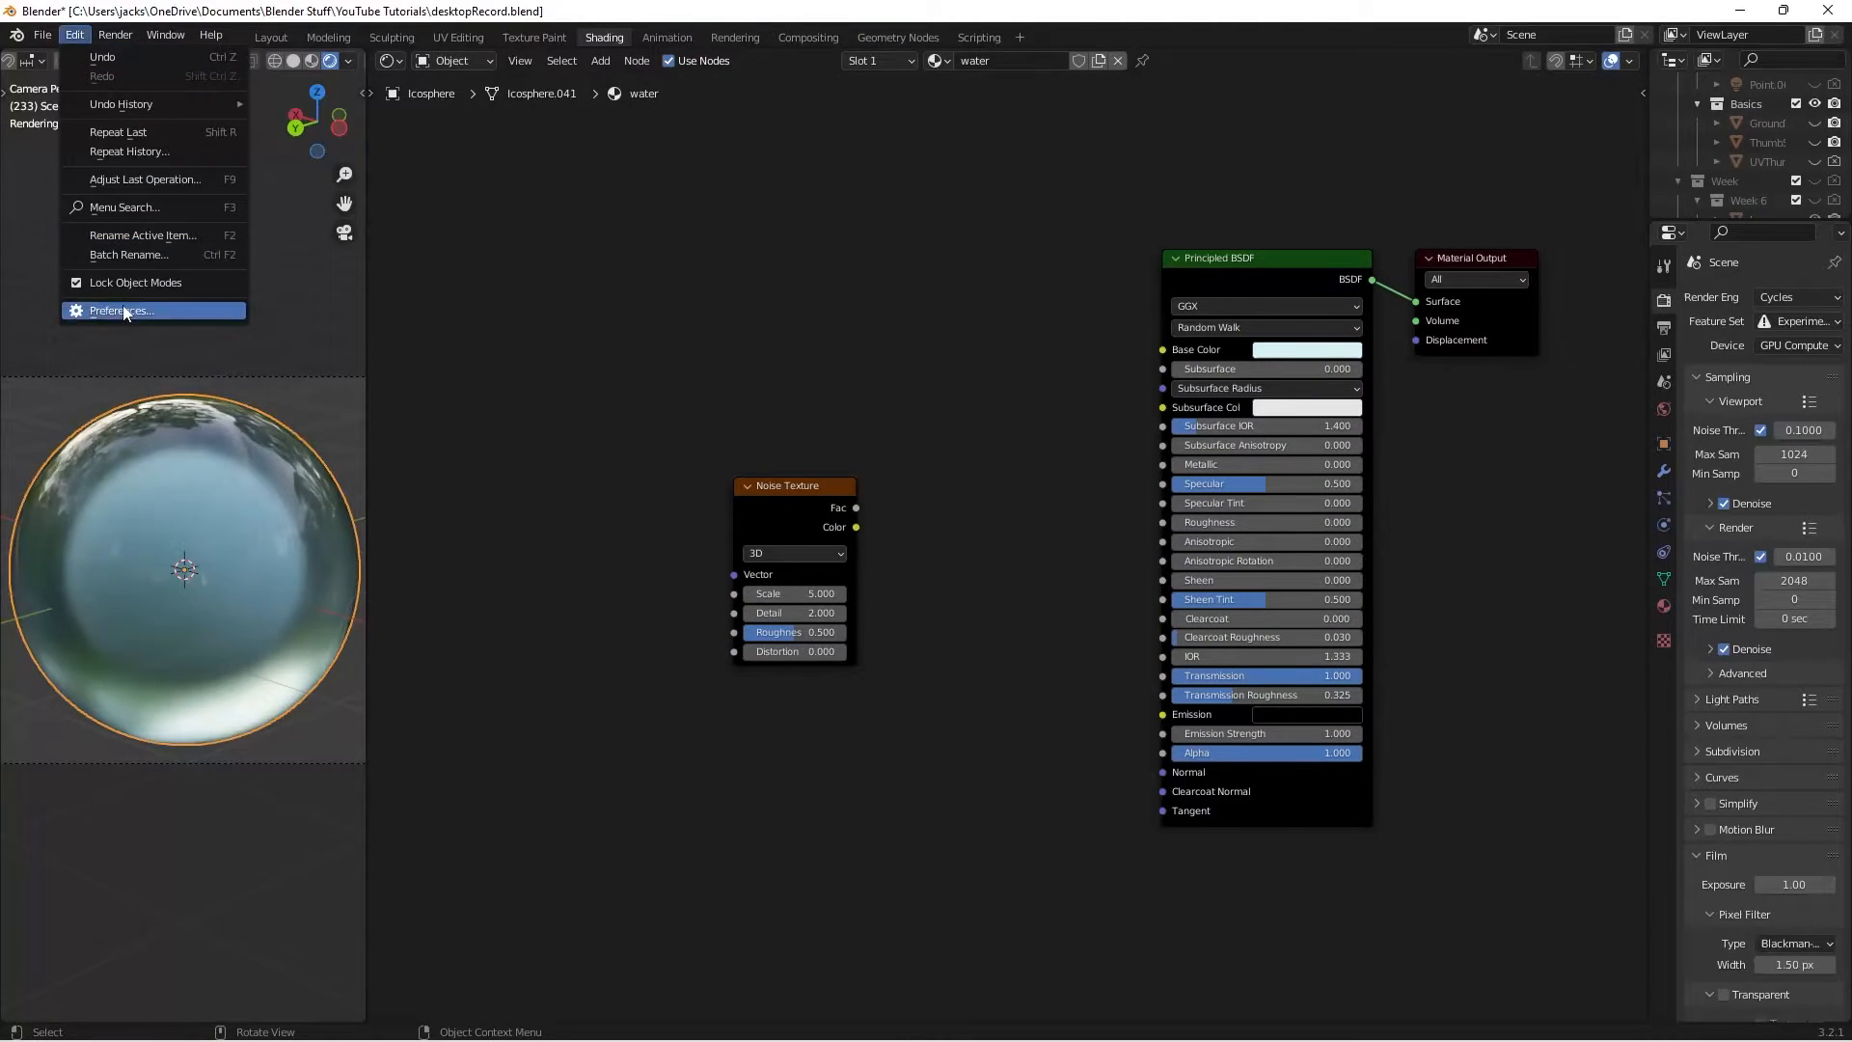
{"action": "left_click", "coordinate": [120, 310]}
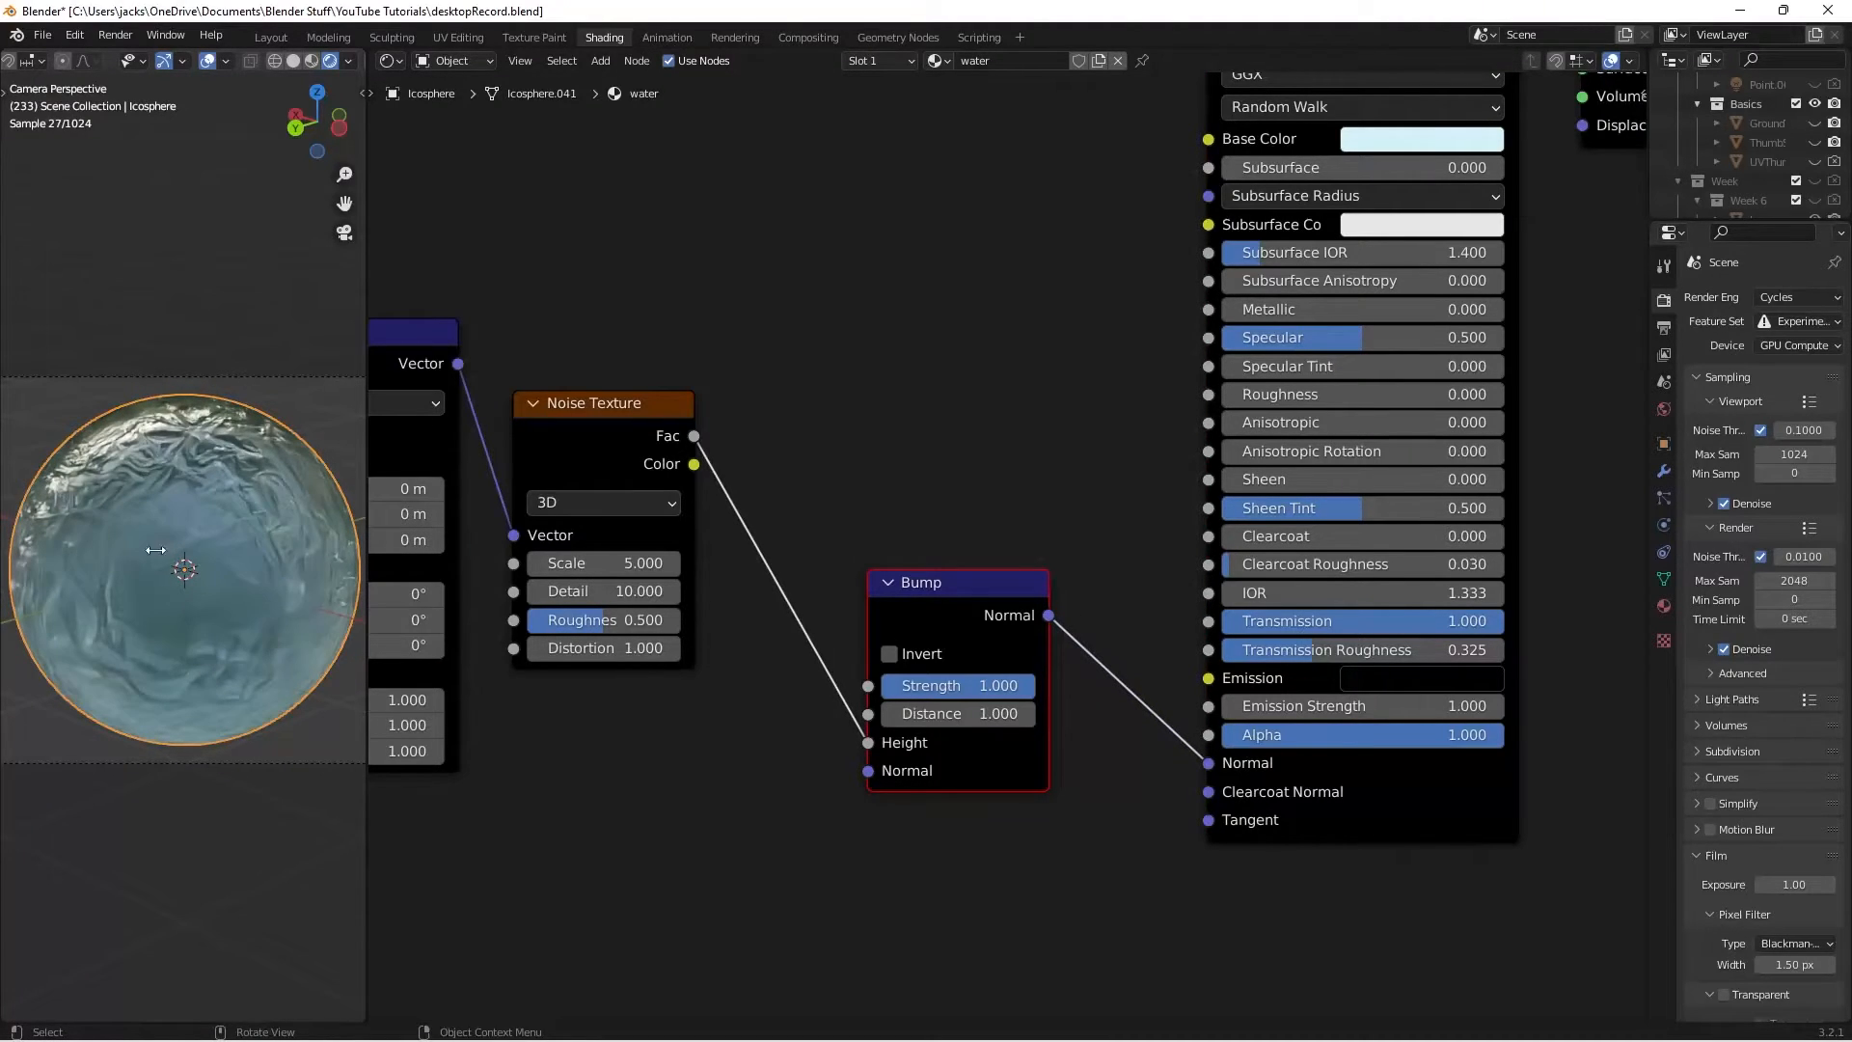
Step: Set the Bump node strength to 0.050 and save the file
{"action": "double_click", "coordinate": [931, 685]}
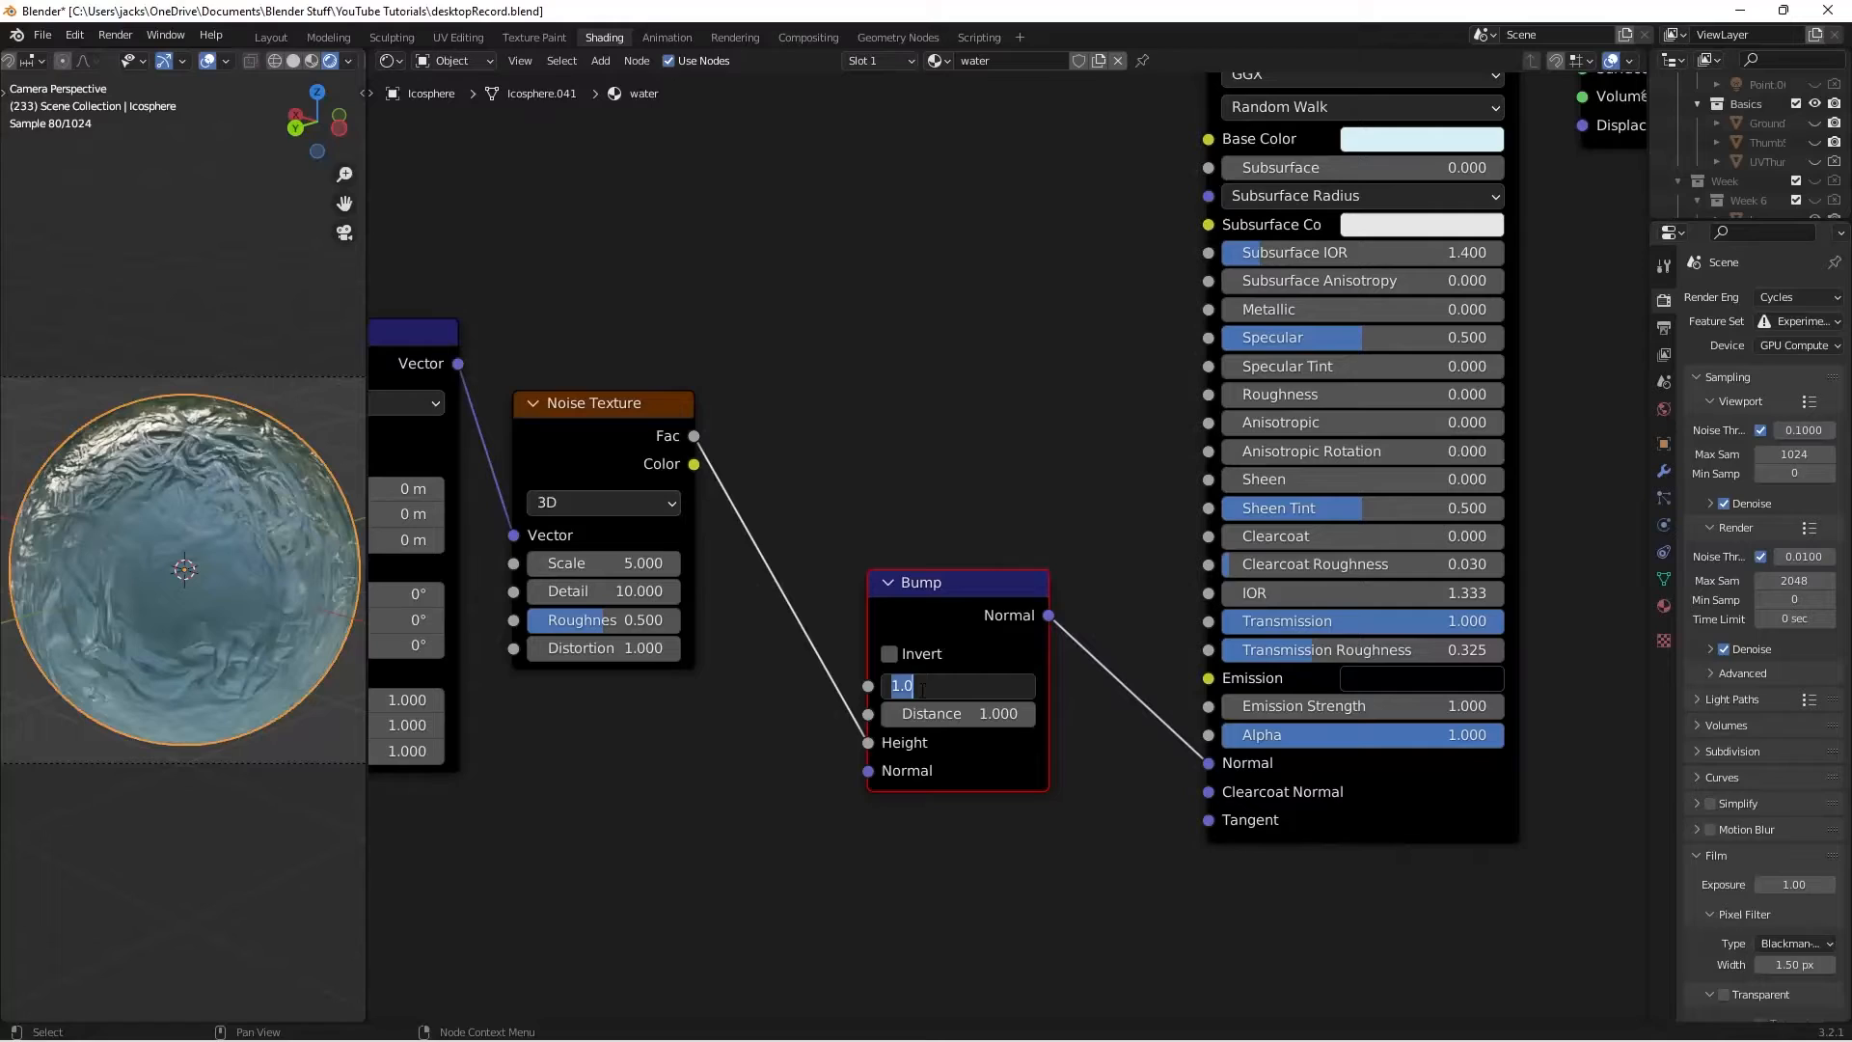
{"action": "type", "text": "0.050"}
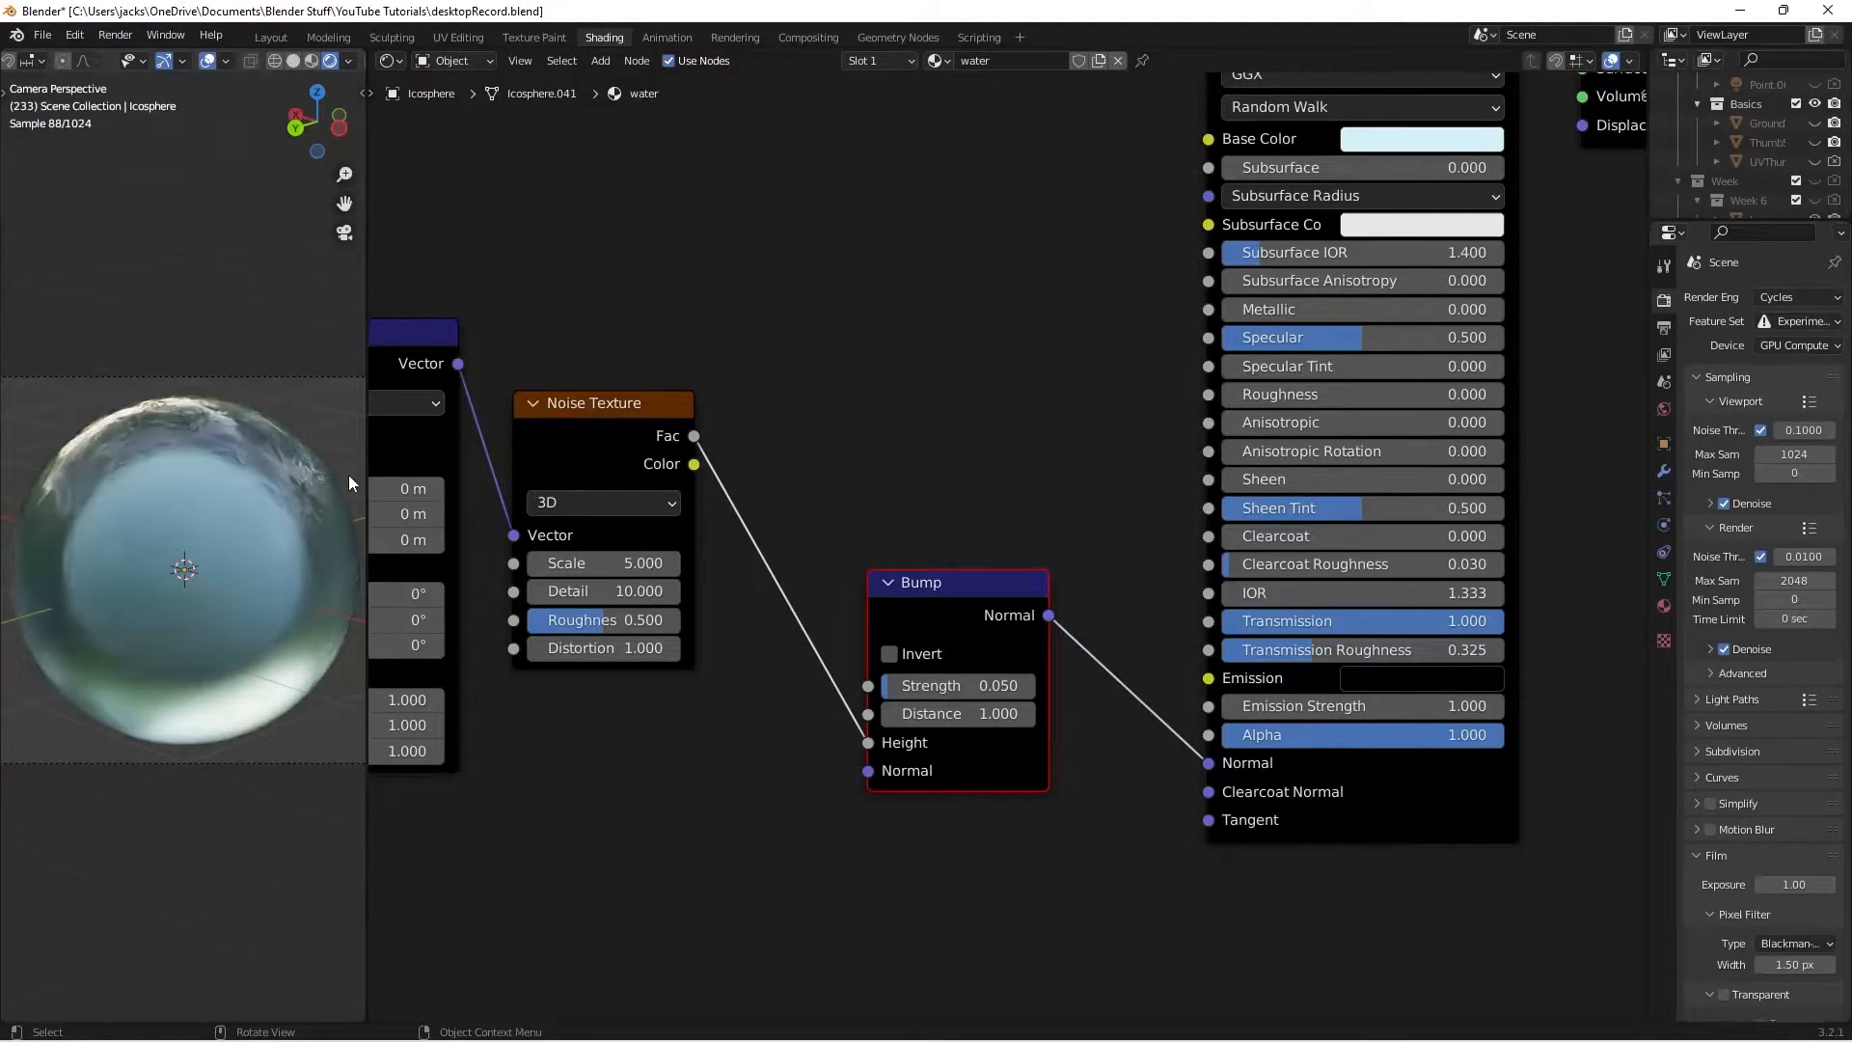
{"action": "key", "text": "ctrl+s"}
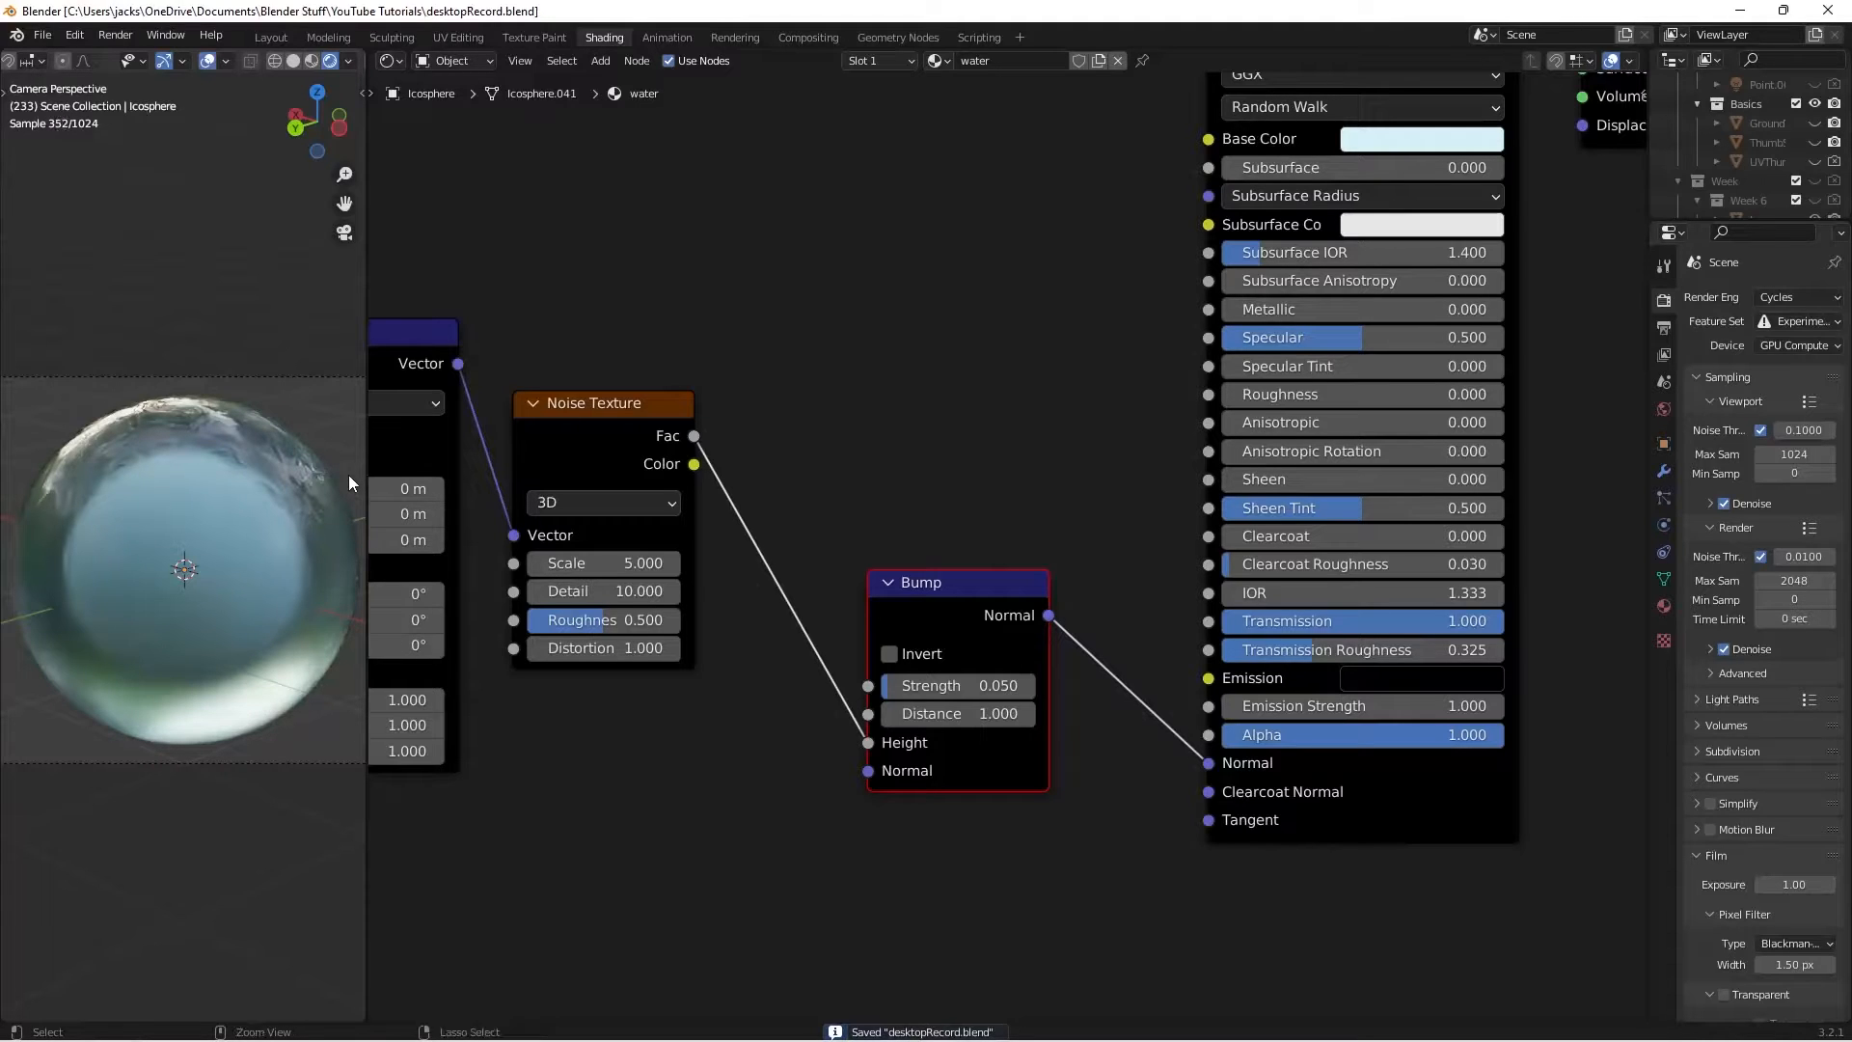
Step: Return to the Layout workspace and add a new plane mesh
{"action": "left_click", "coordinate": [269, 37]}
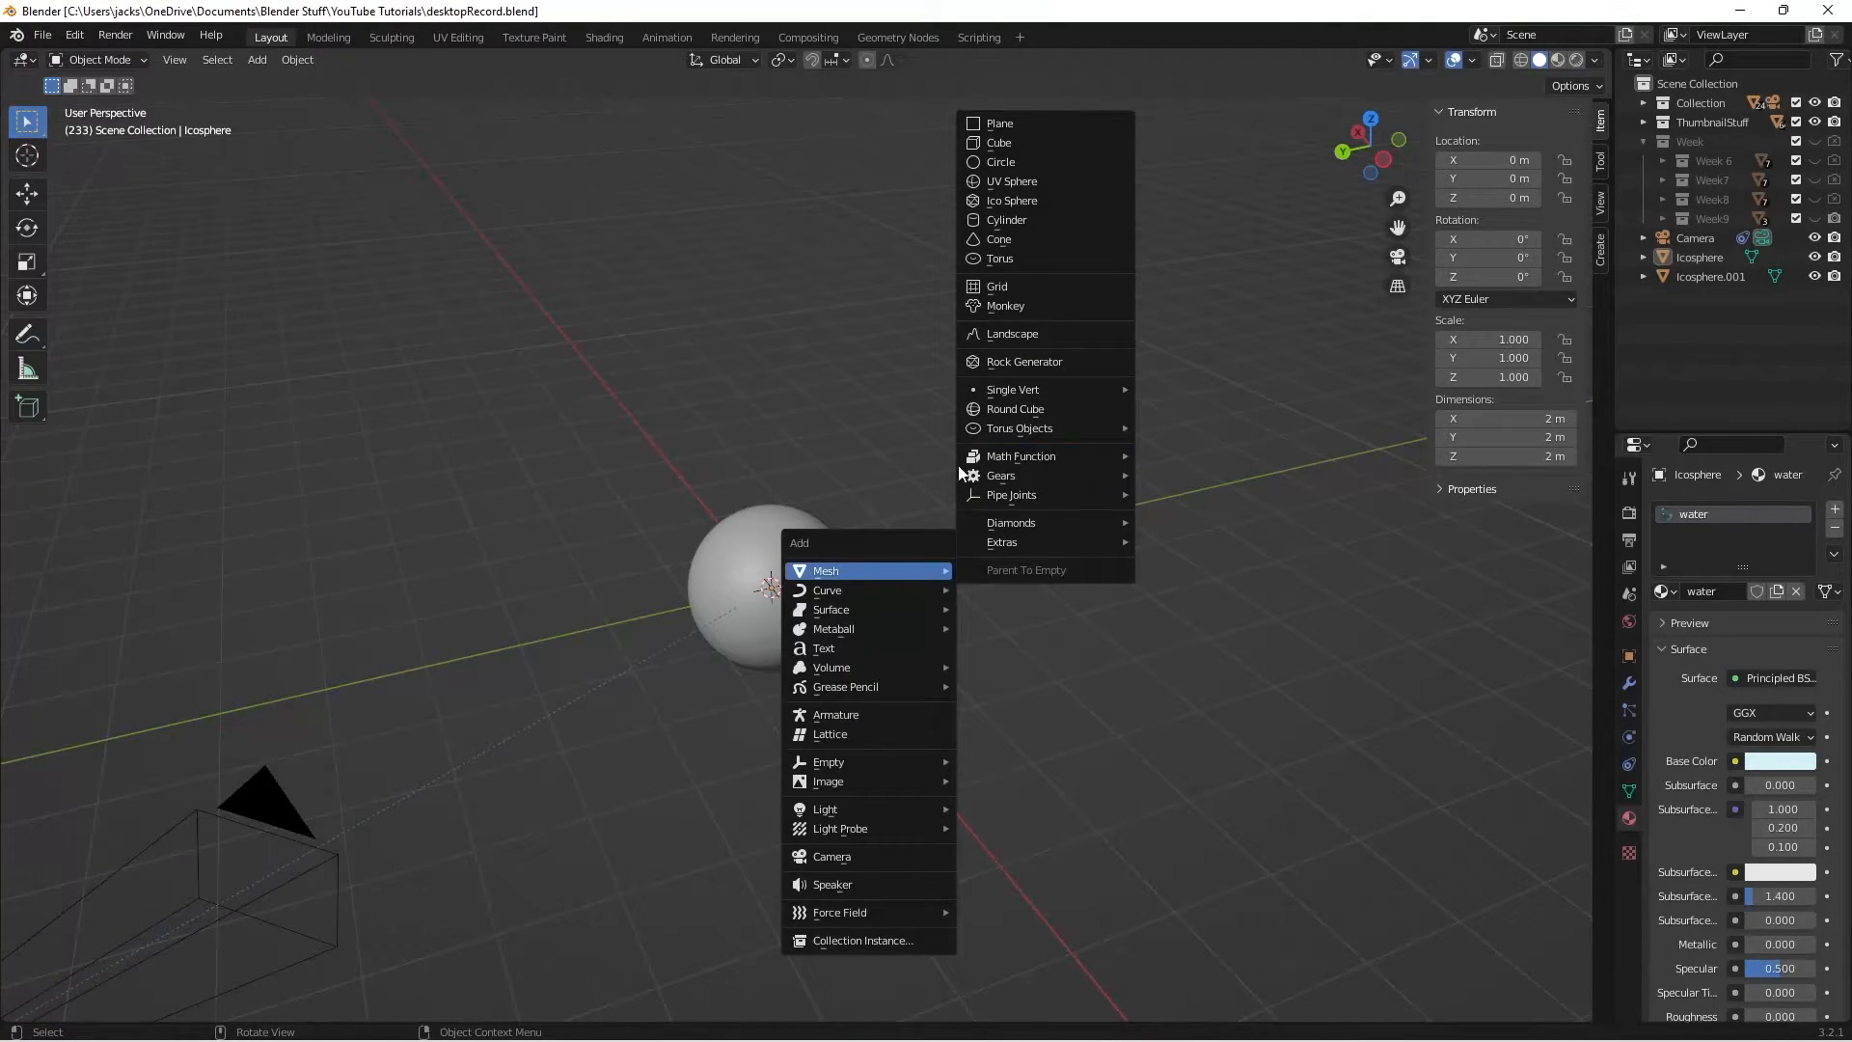
{"action": "left_click", "coordinate": [999, 122]}
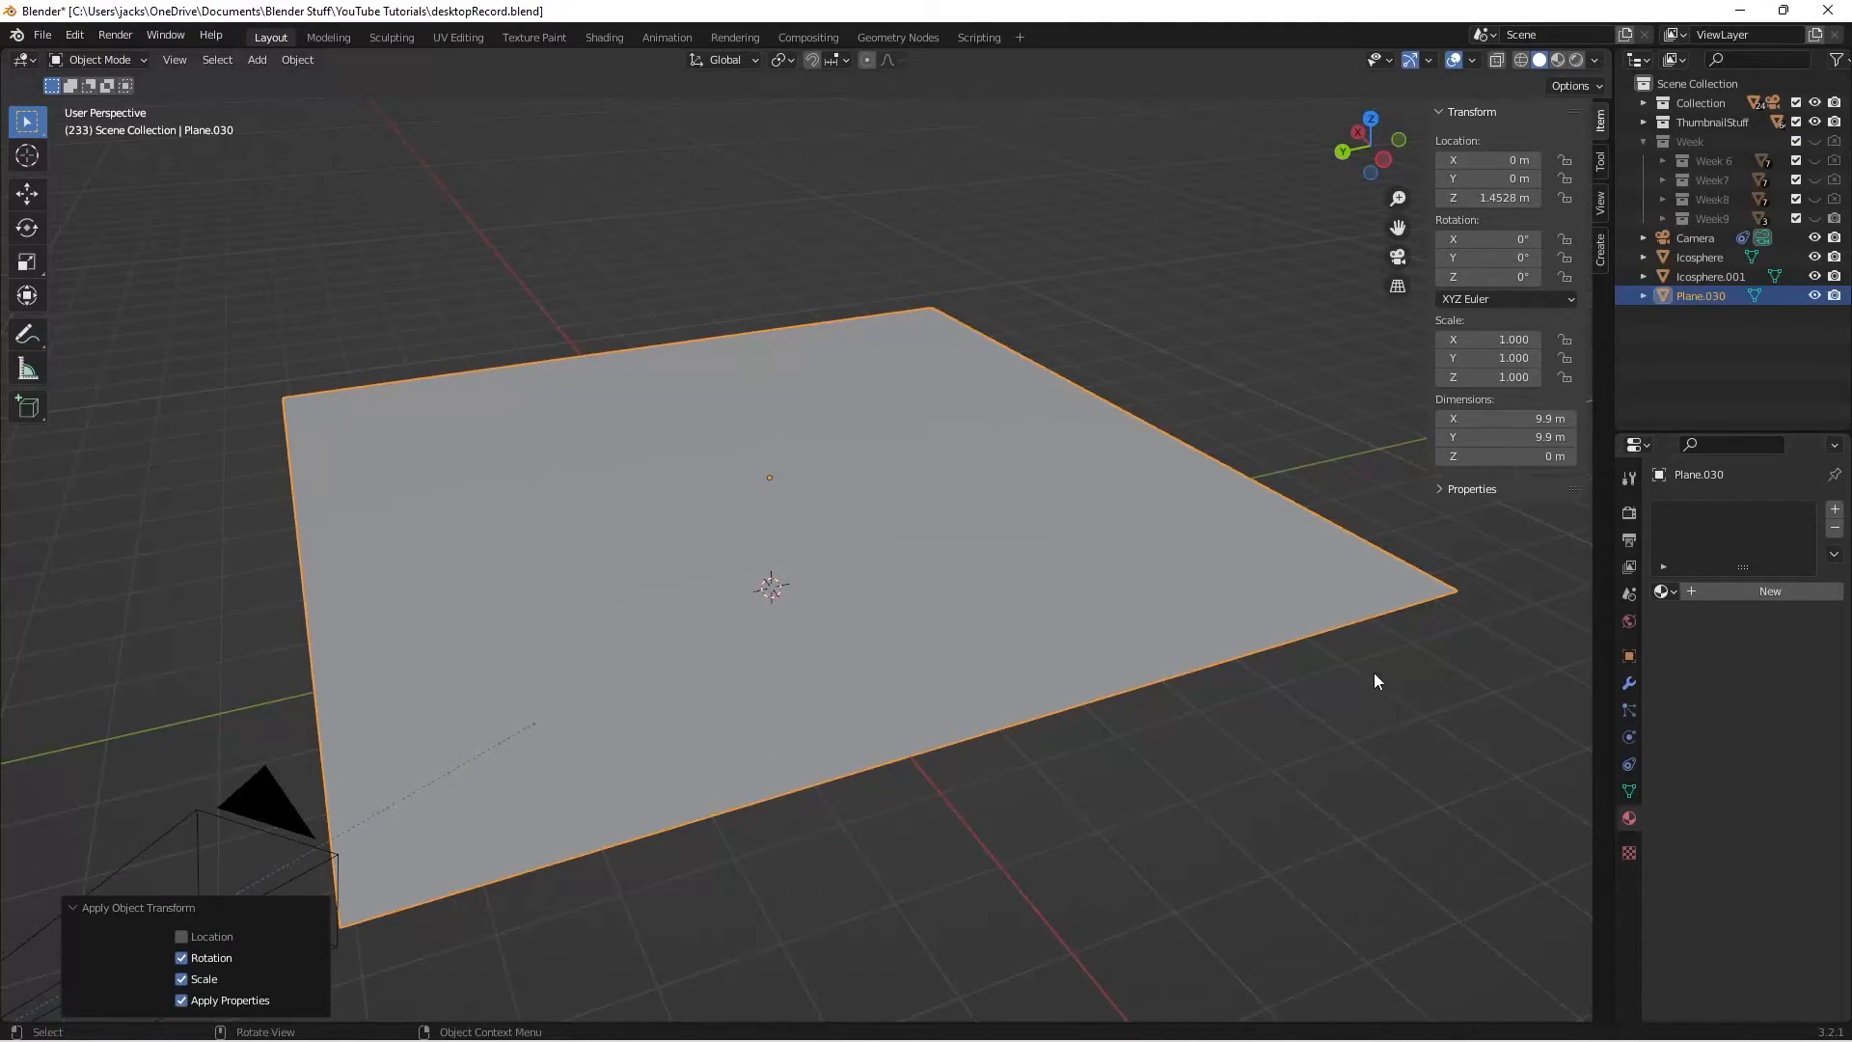
{"action": "left_click", "coordinate": [1662, 590]}
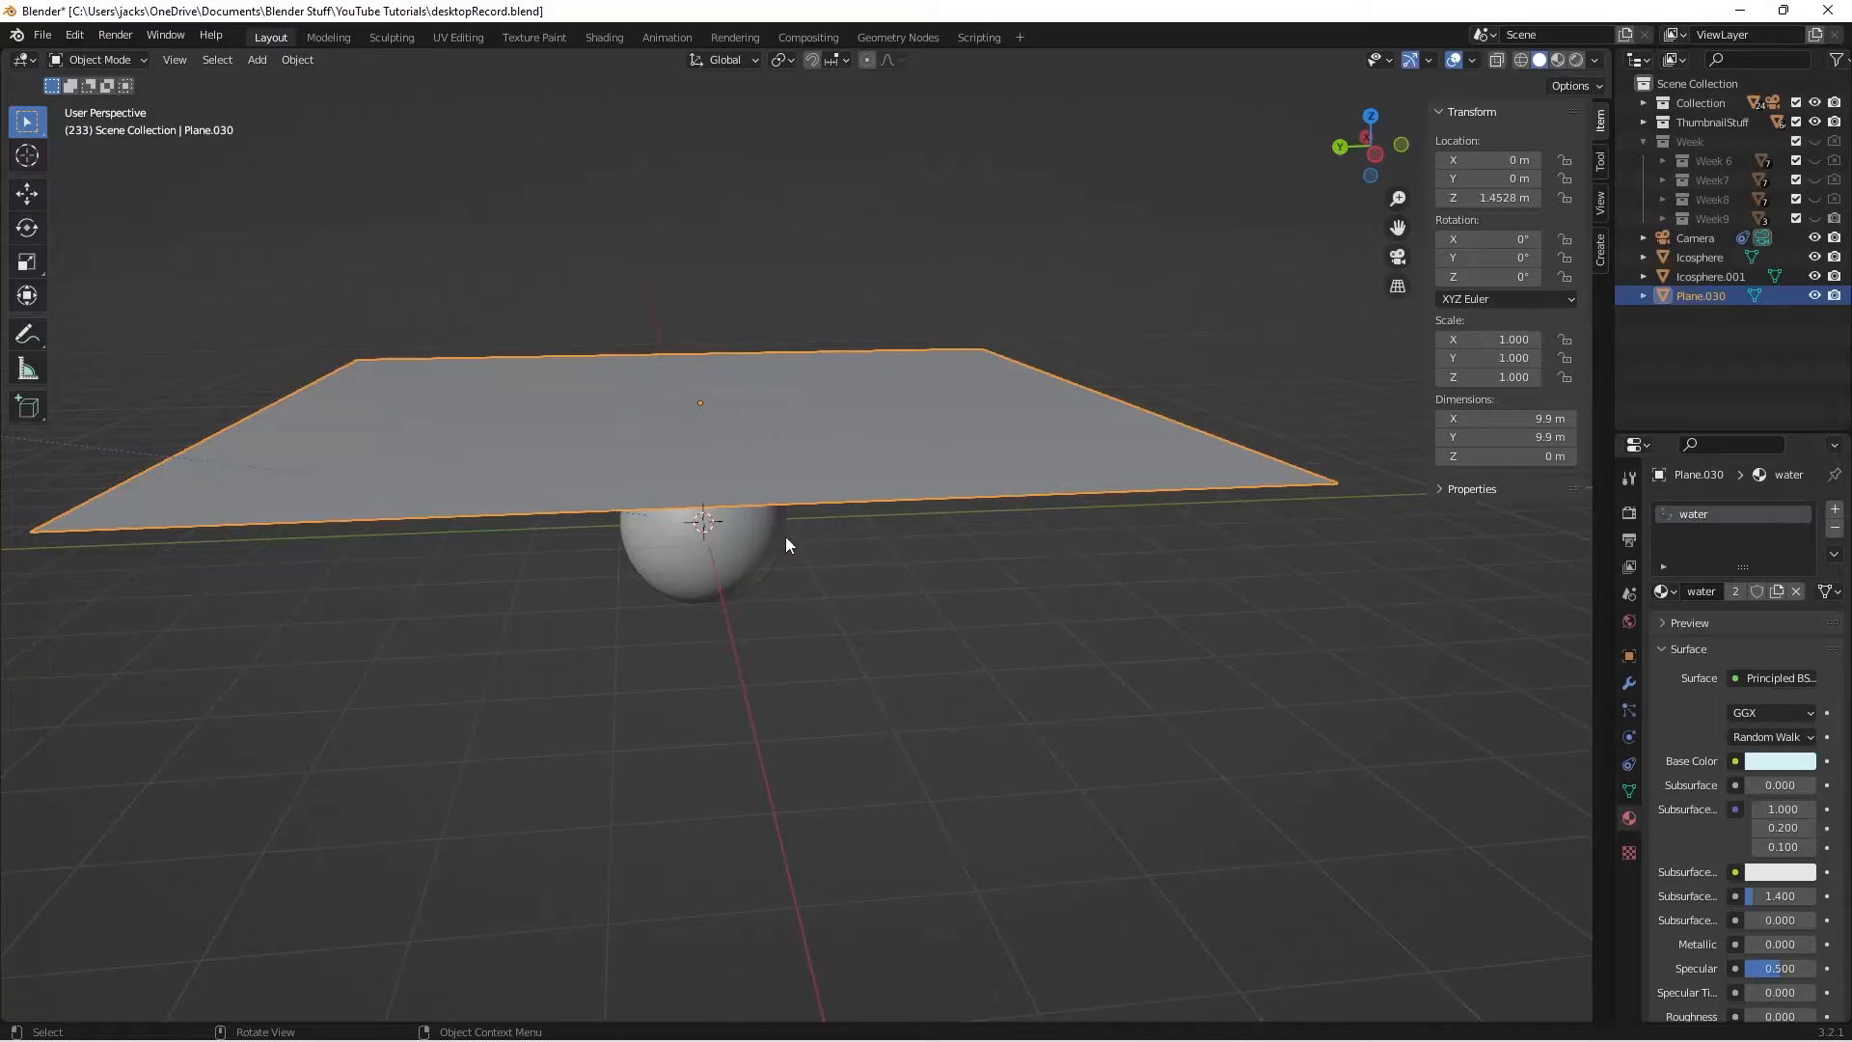
{"action": "mouse_move", "coordinate": [943, 432]}
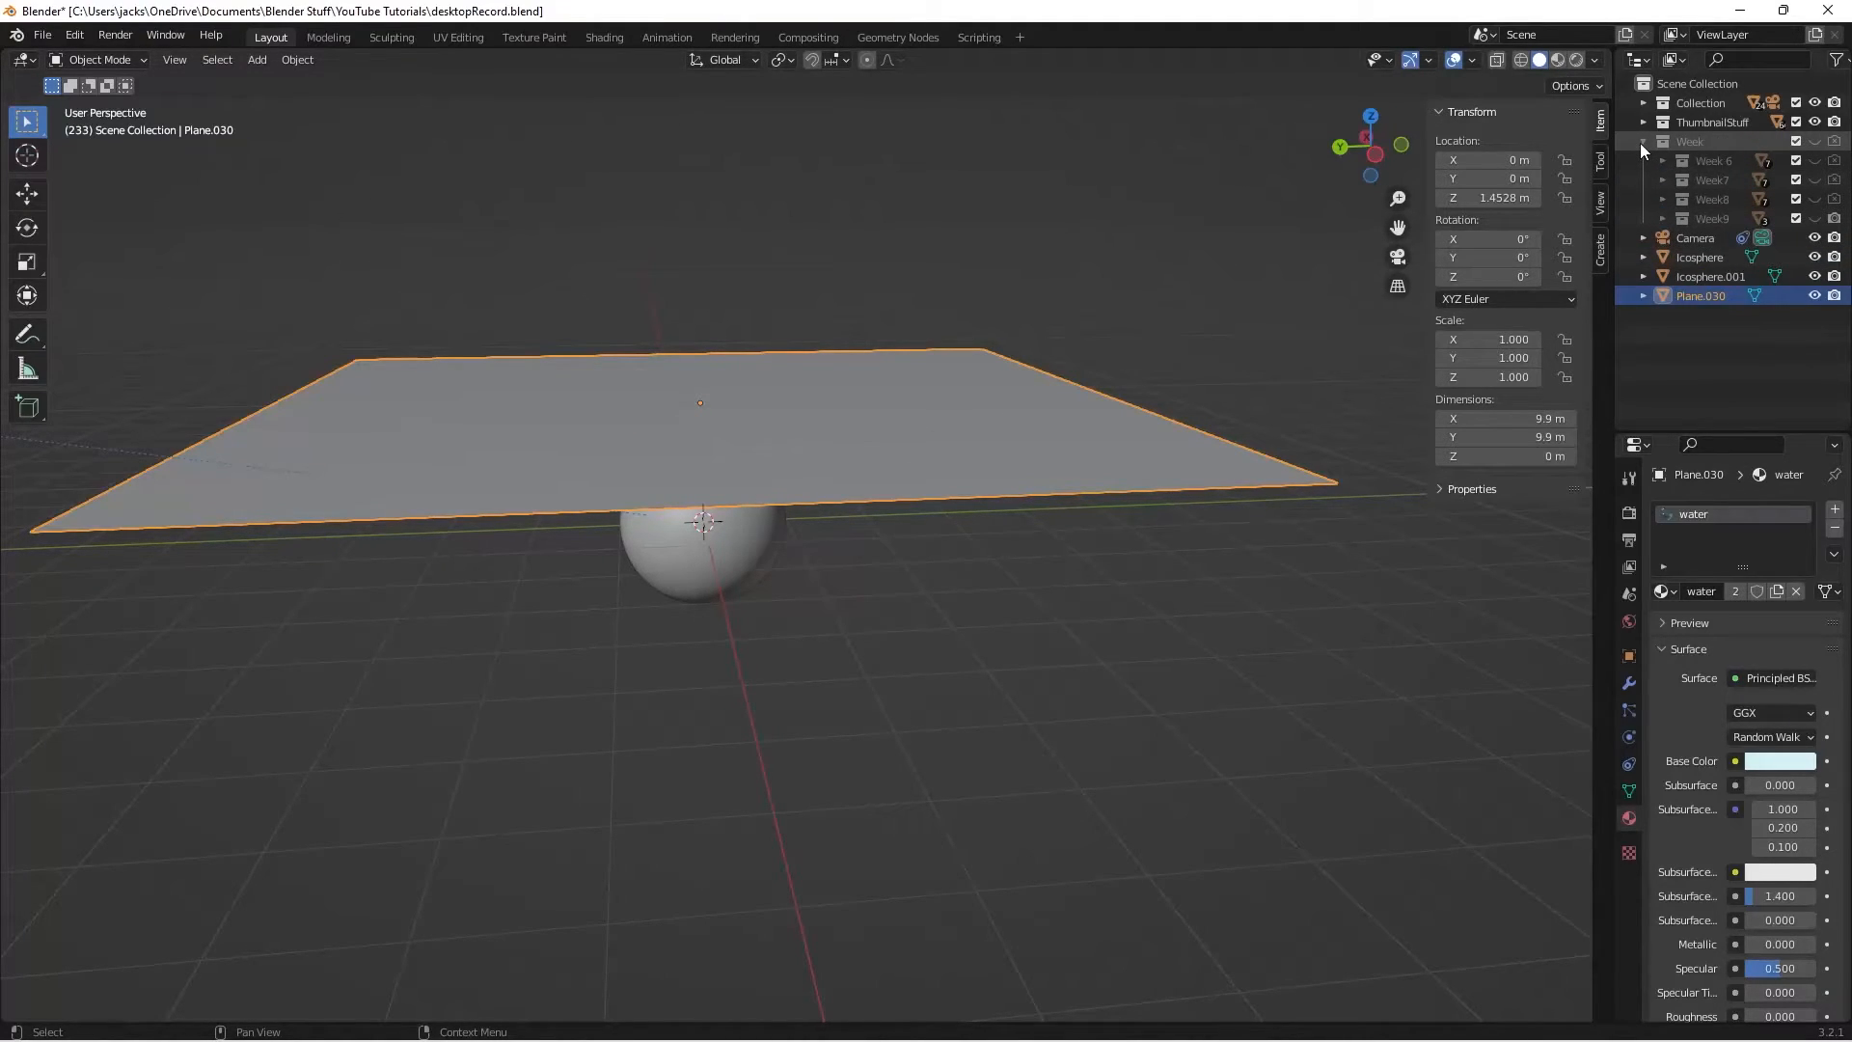
Step: Expand the Outliner's scene collections and make the Rocks collection visible
{"action": "left_click", "coordinate": [1643, 121]}
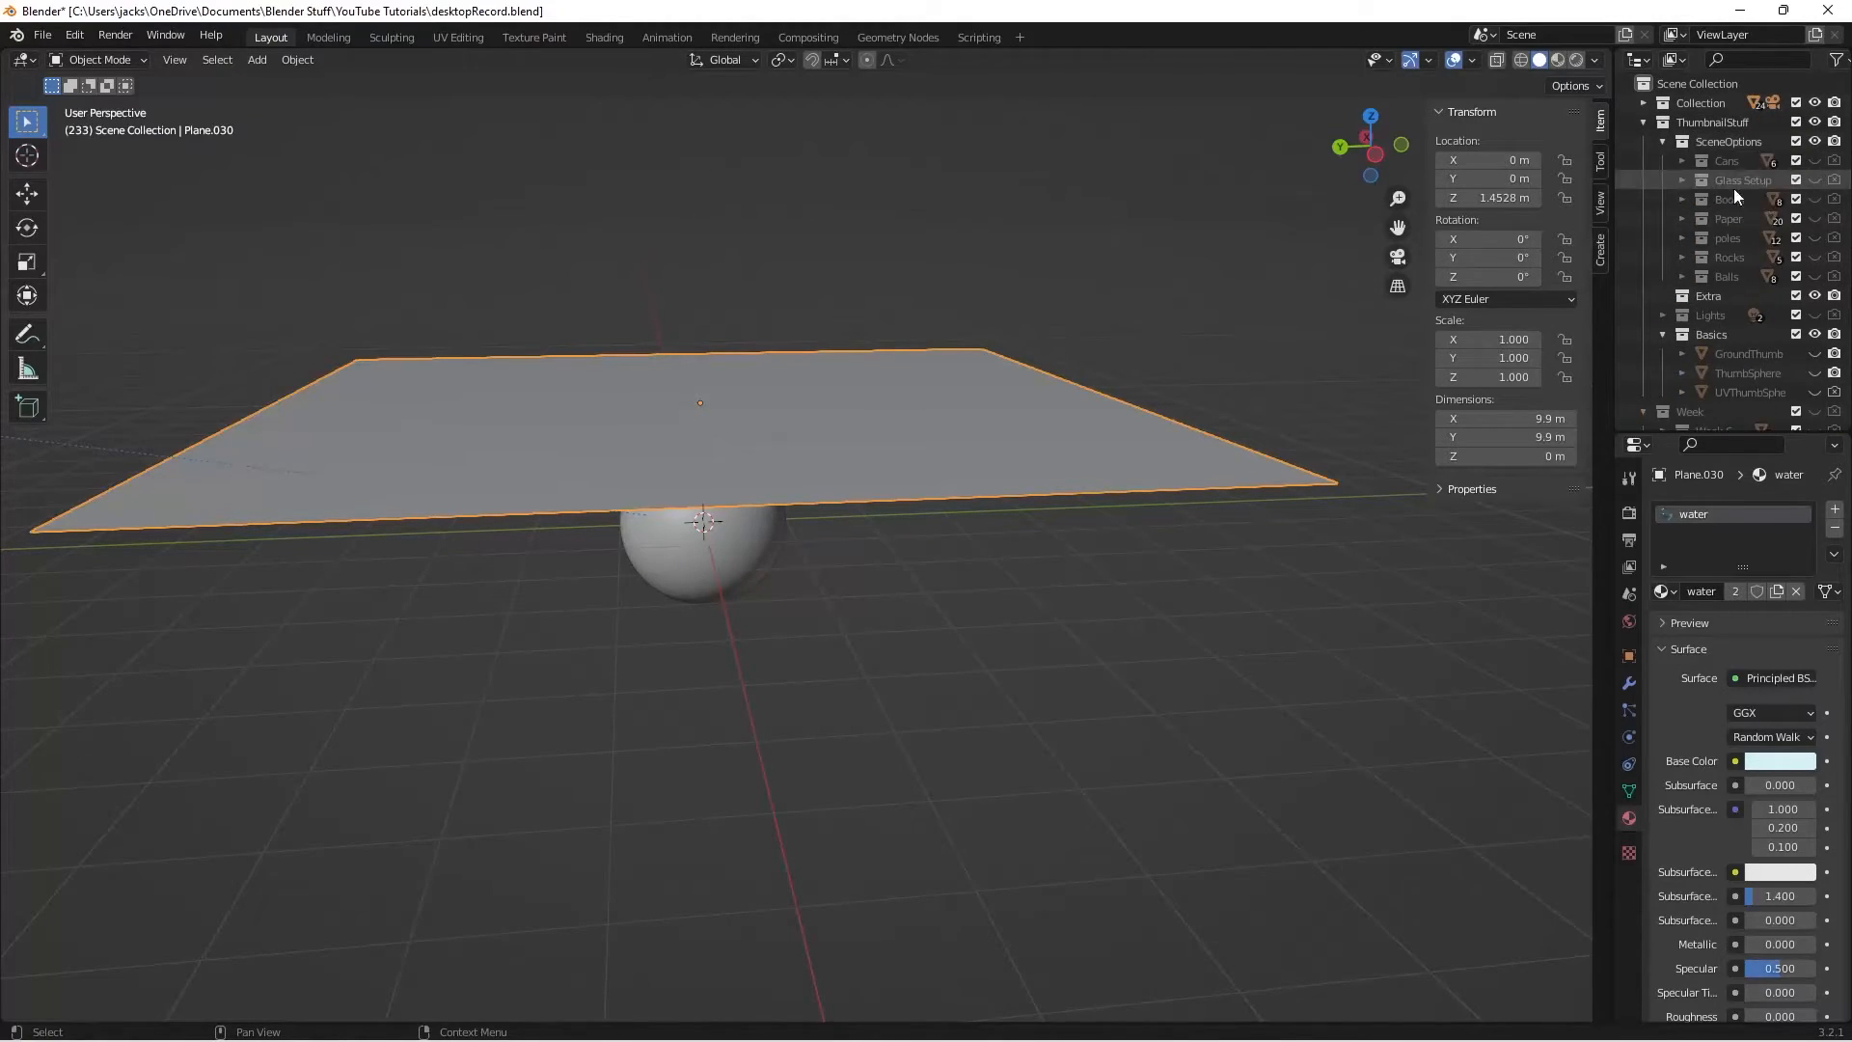
{"action": "left_click", "coordinate": [1815, 258]}
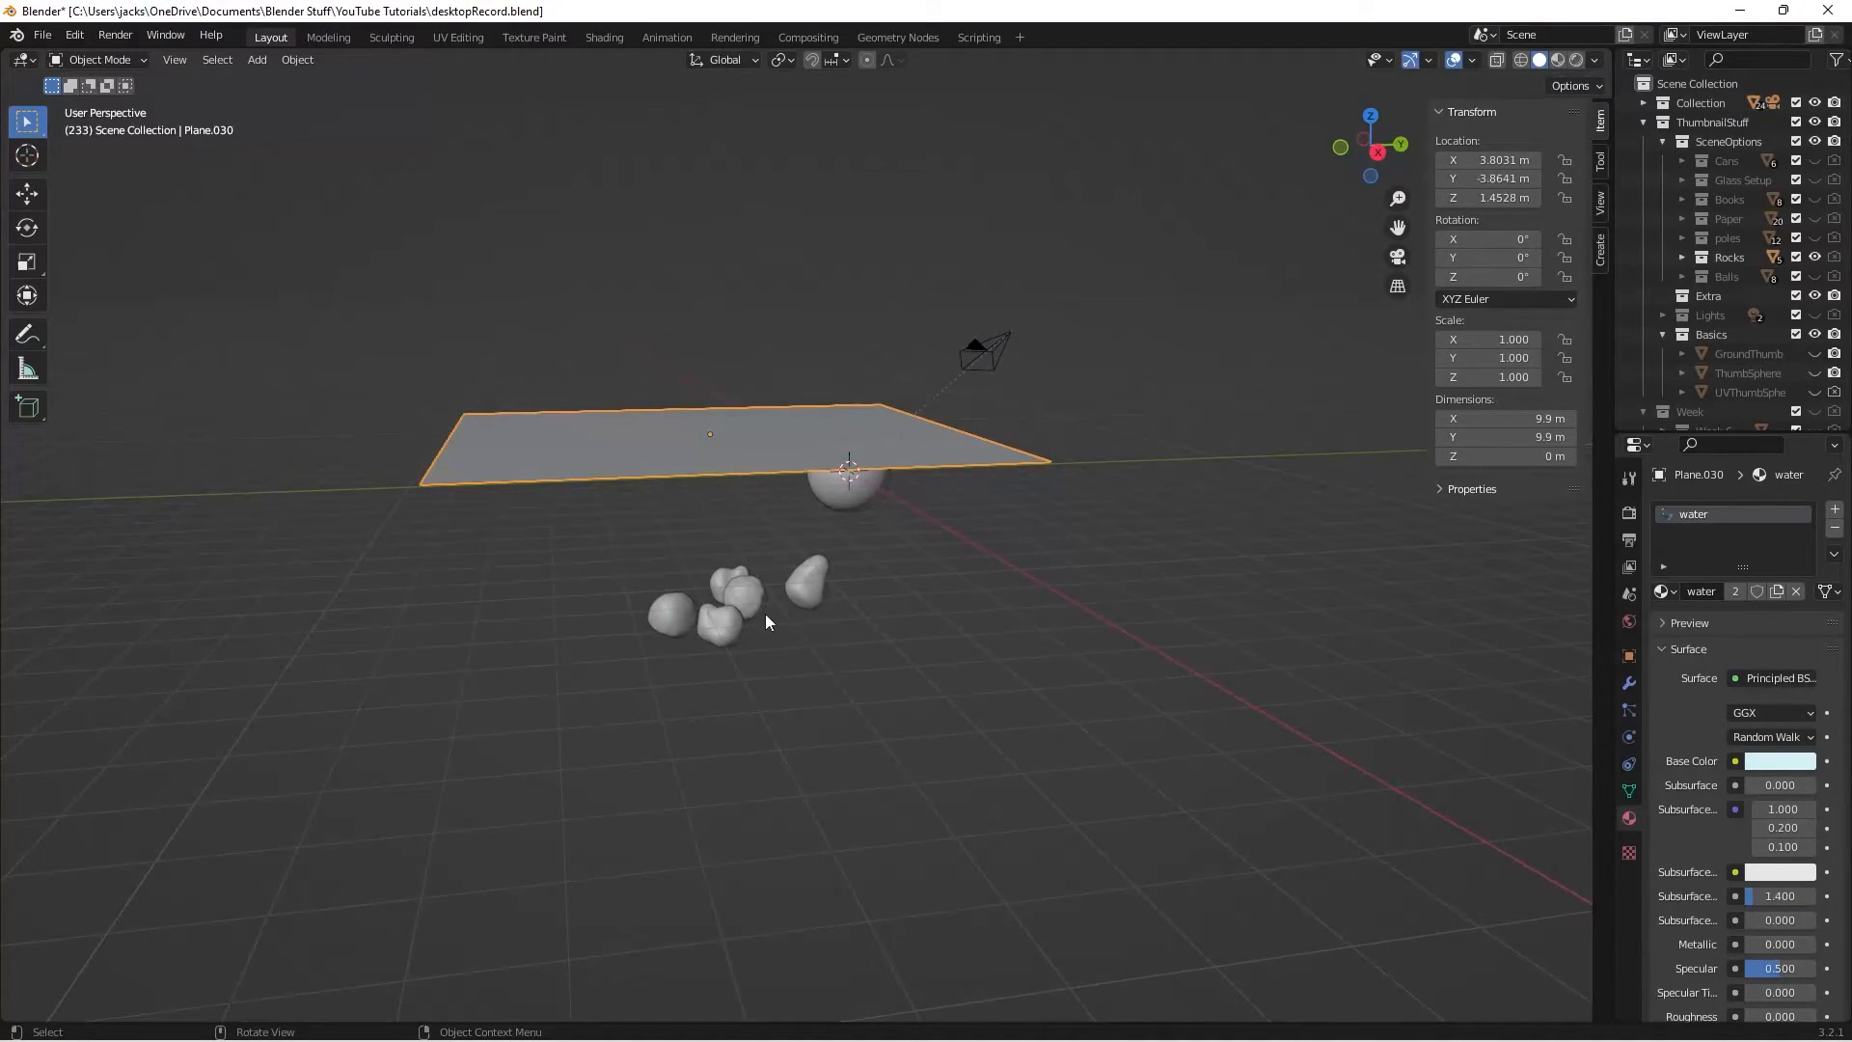
Step: Give a rock the emeraldOre material by searching 'em', then select the next rock
{"action": "left_click", "coordinate": [717, 624]}
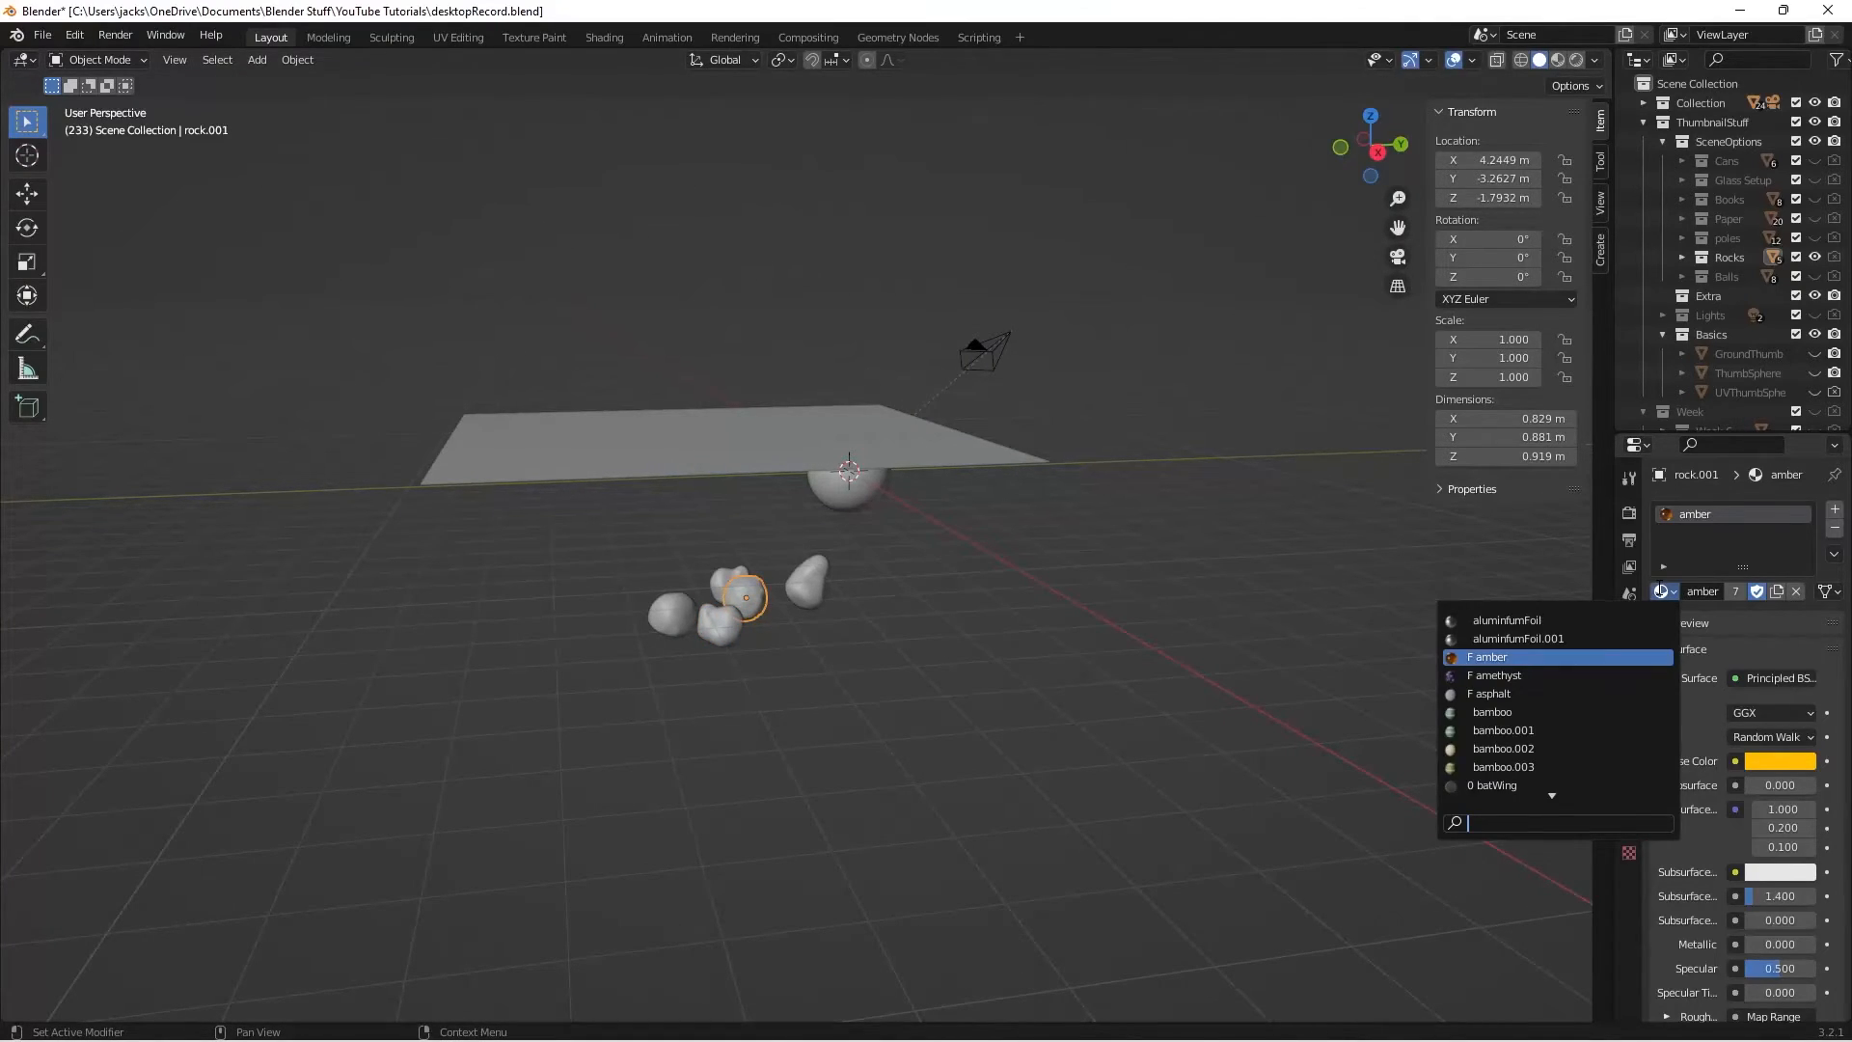
{"action": "type", "text": "em"}
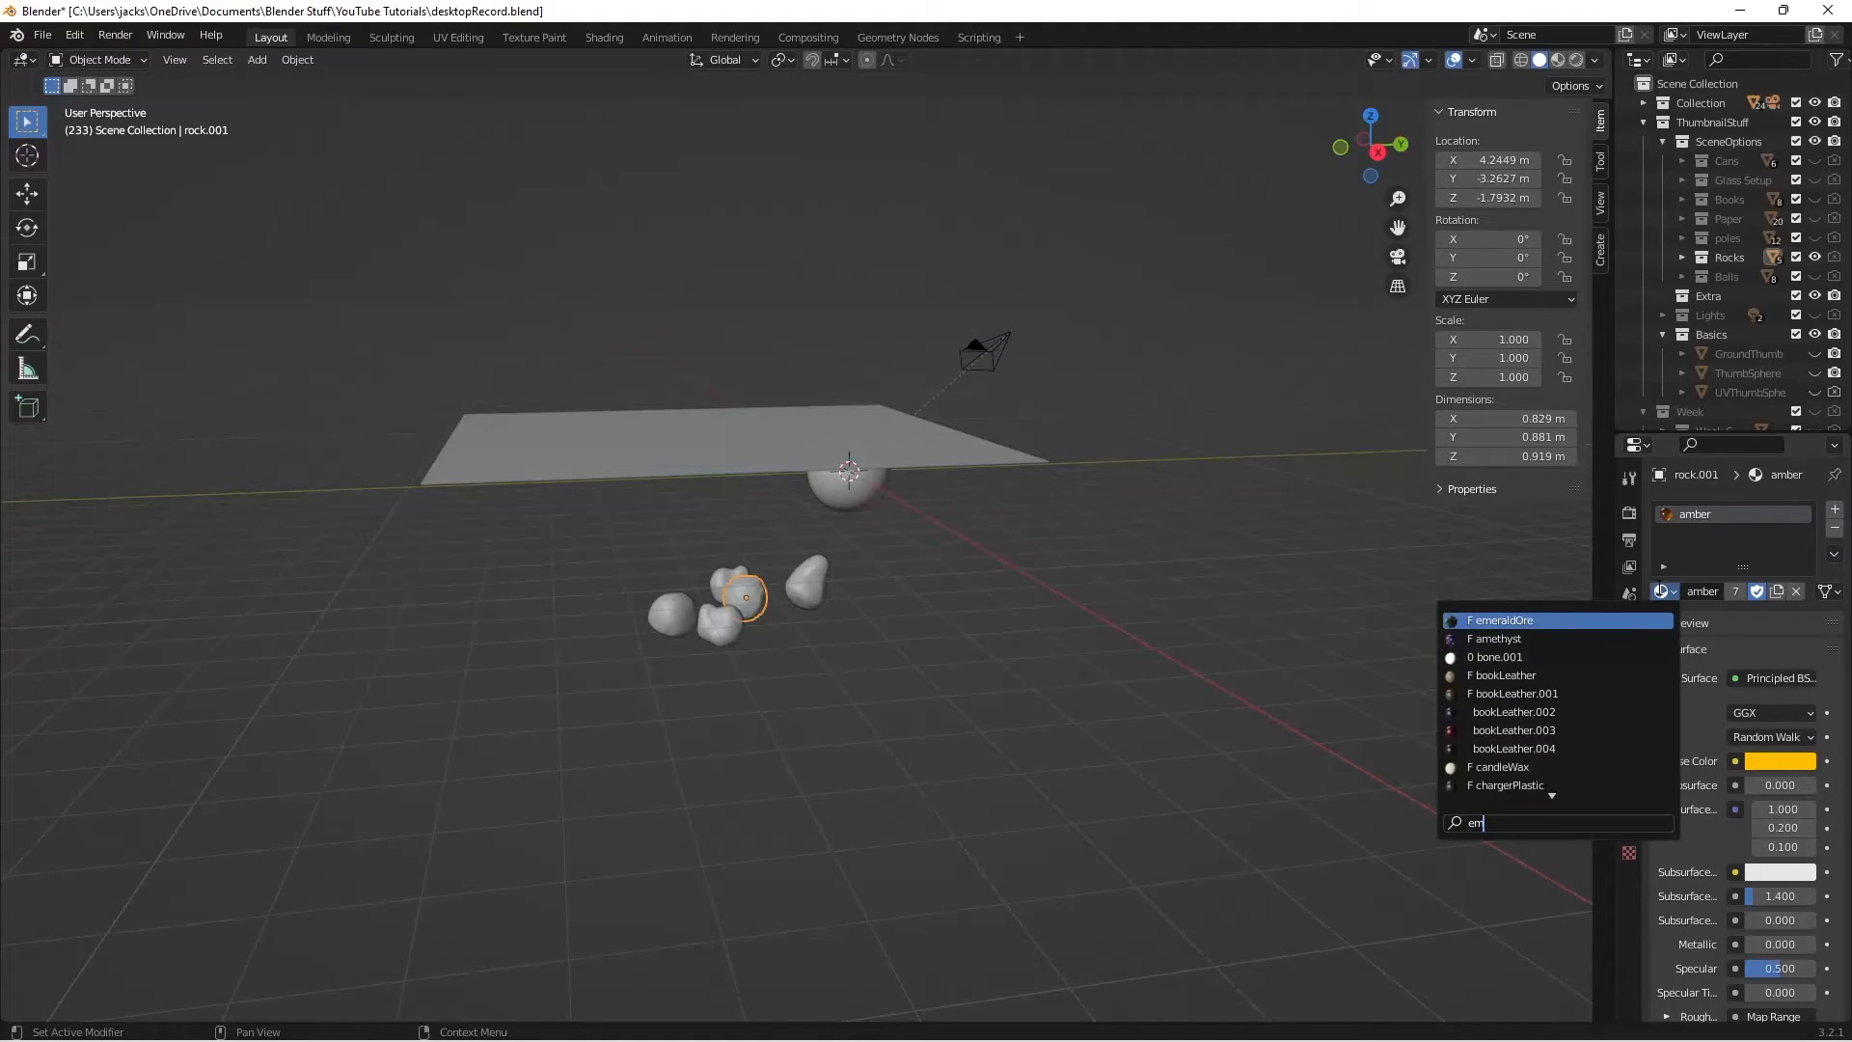
{"action": "left_click", "coordinate": [1500, 620]}
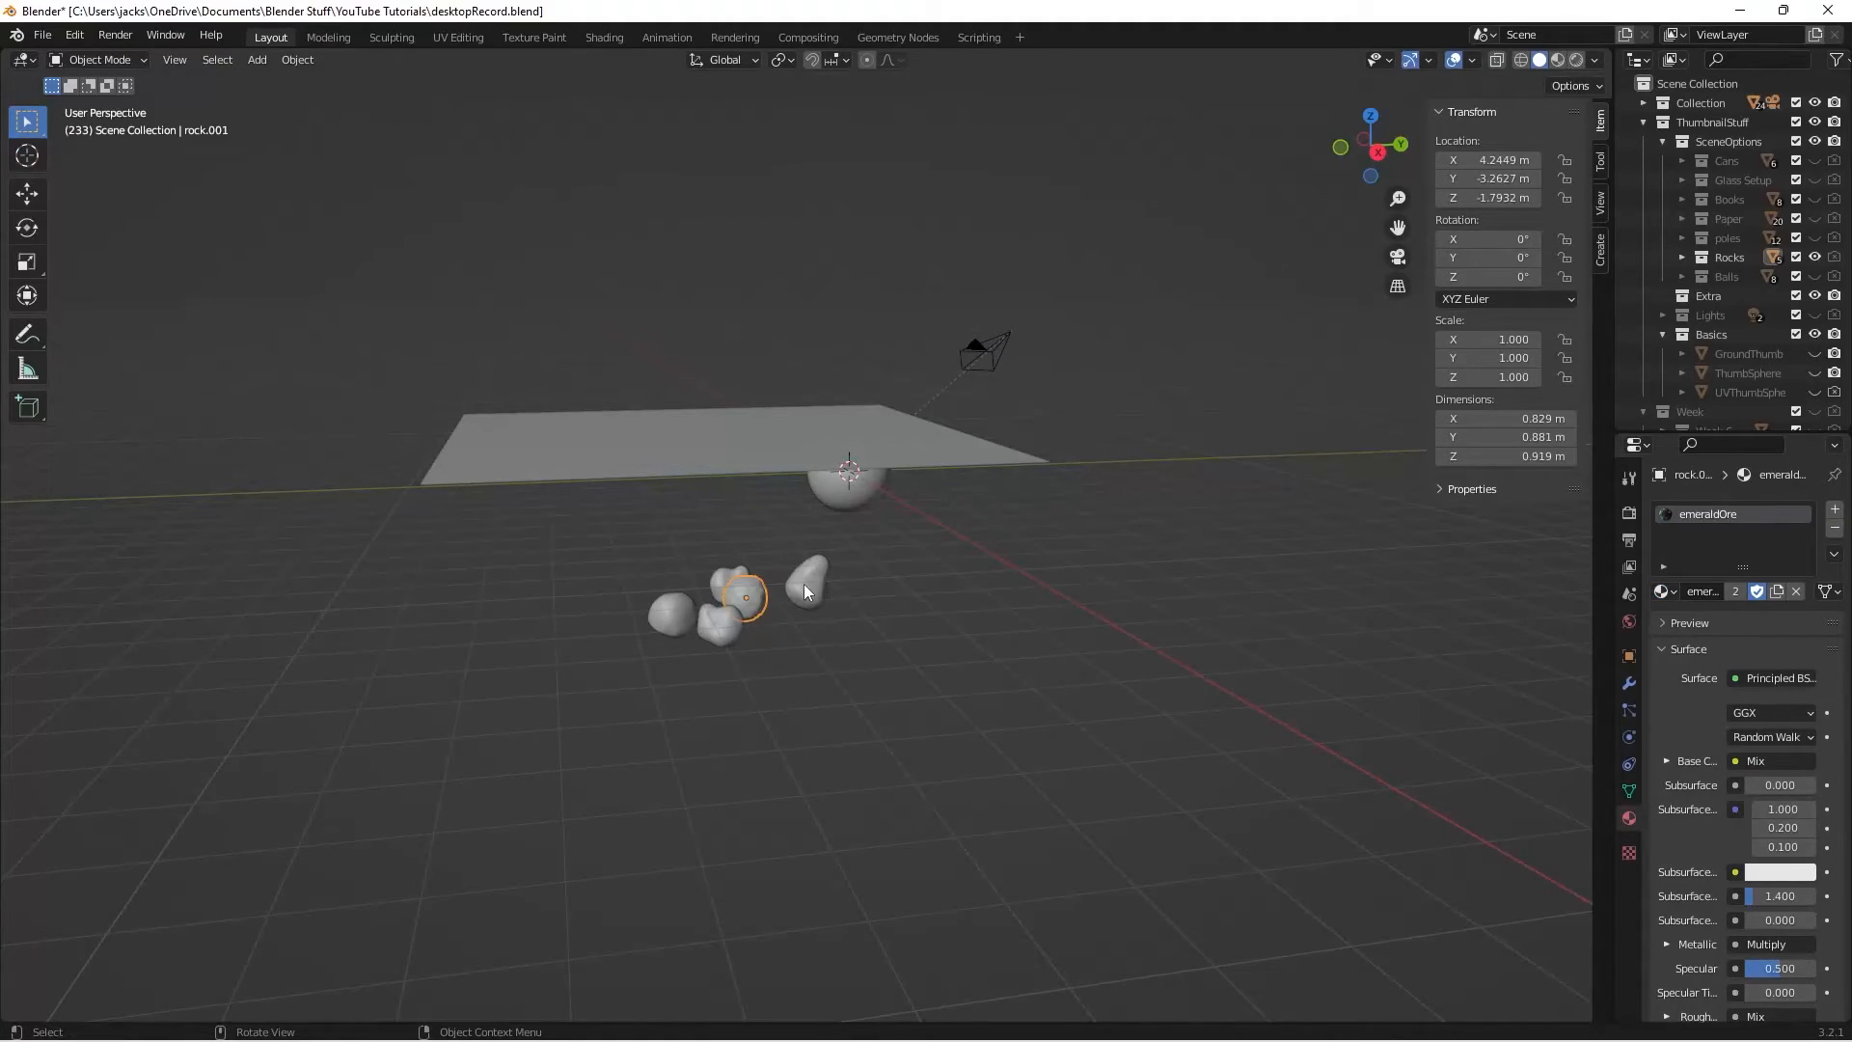
{"action": "left_click", "coordinate": [671, 612]}
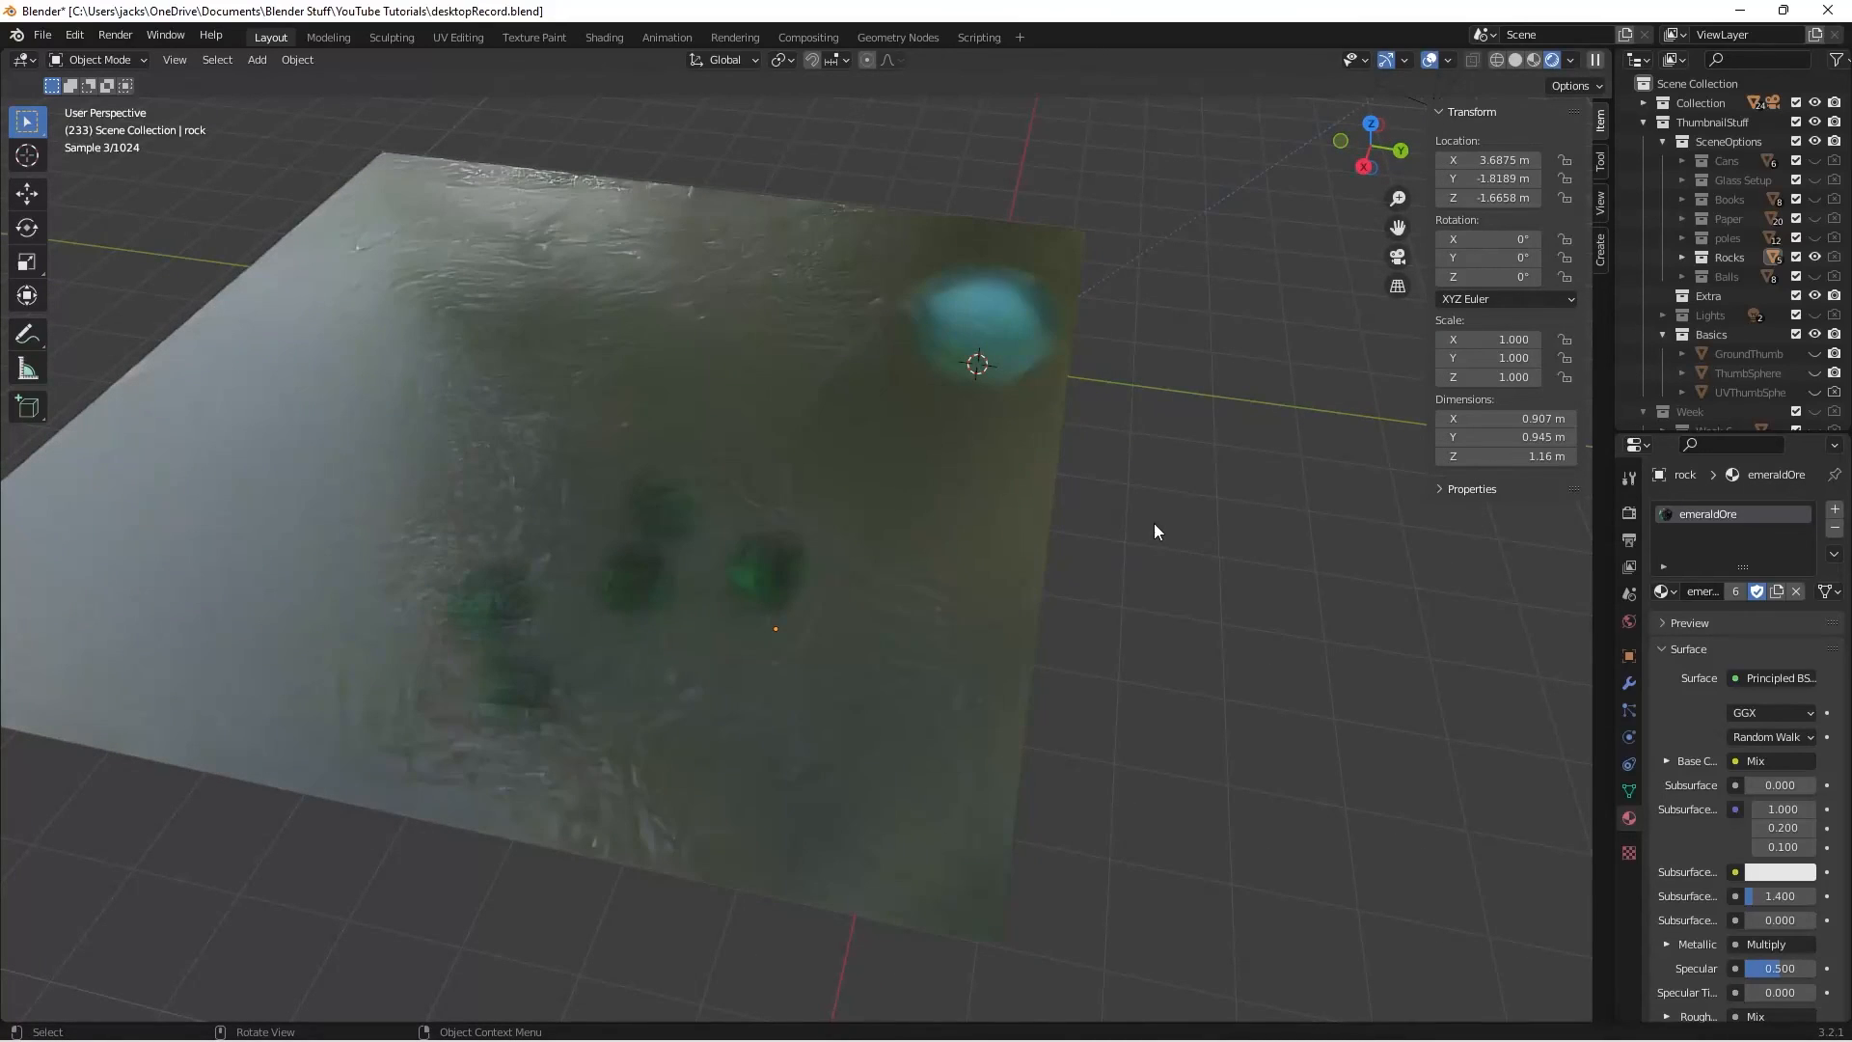
Step: Save the blend file showing the emerald rocks under the rippled water
{"action": "key", "text": "ctrl+s"}
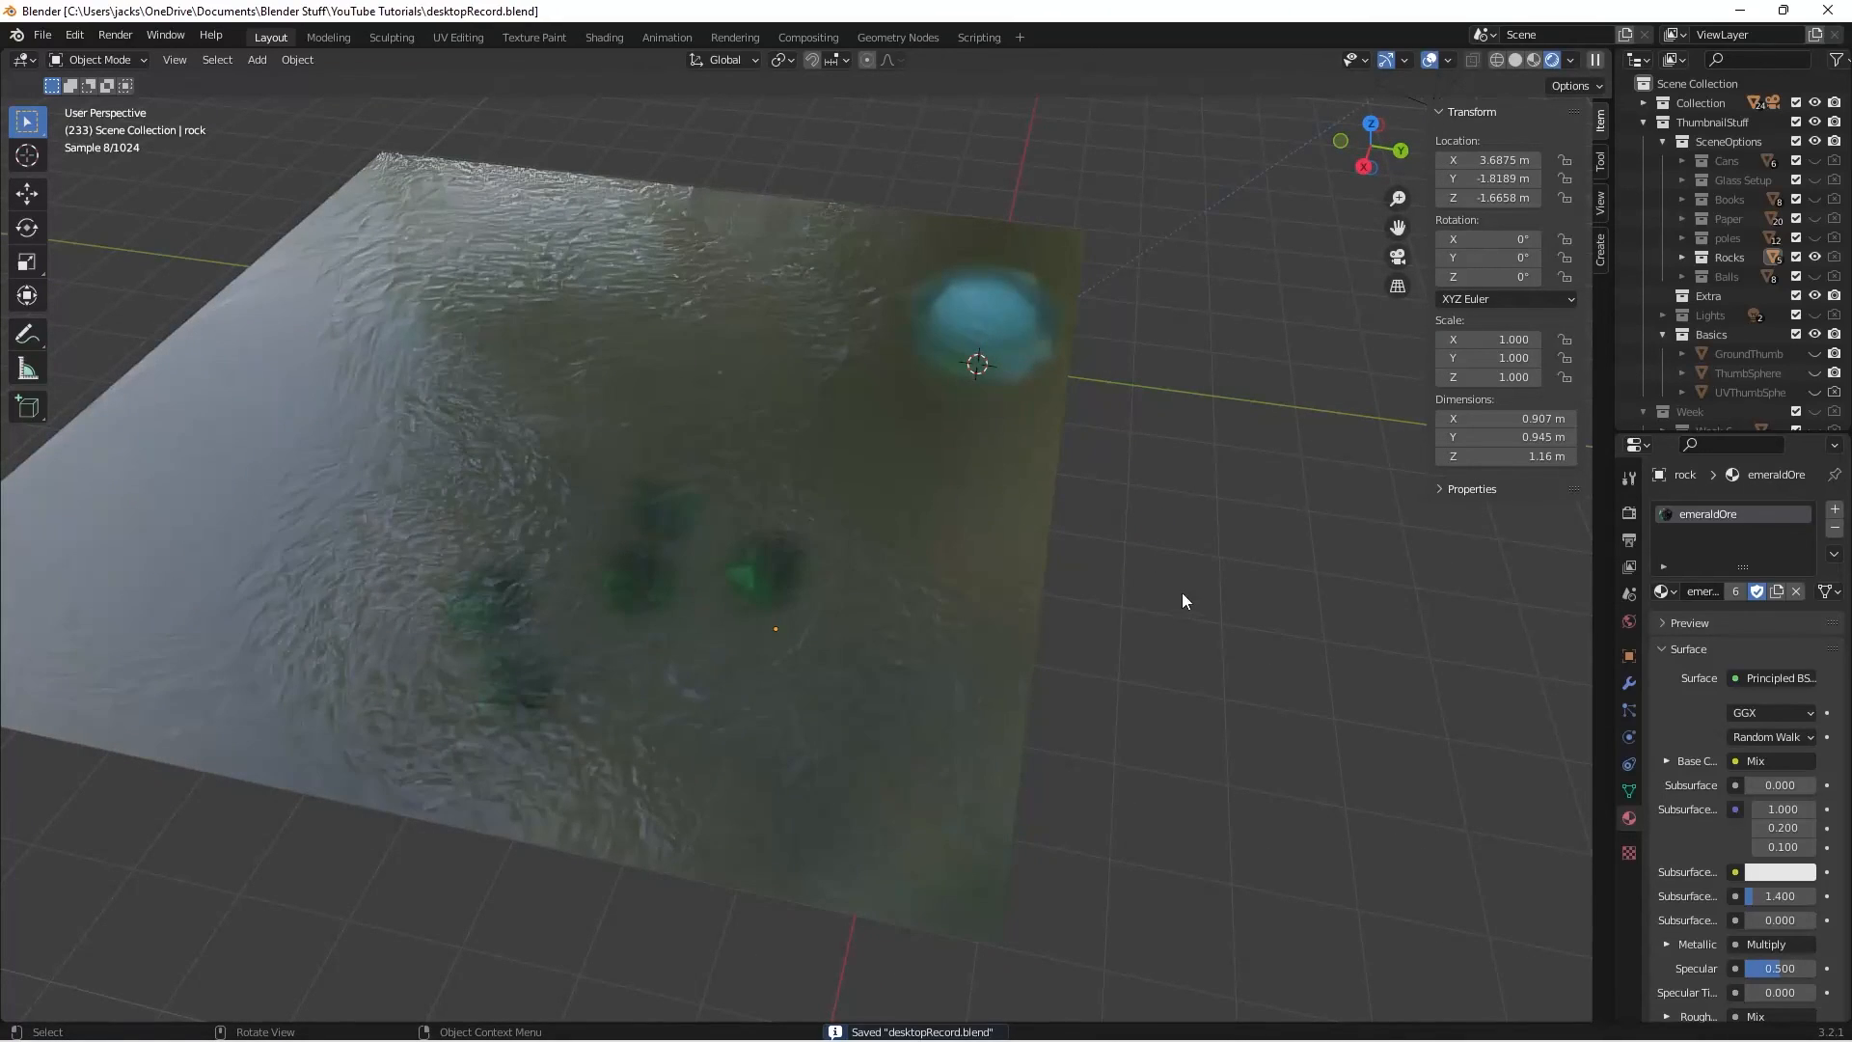